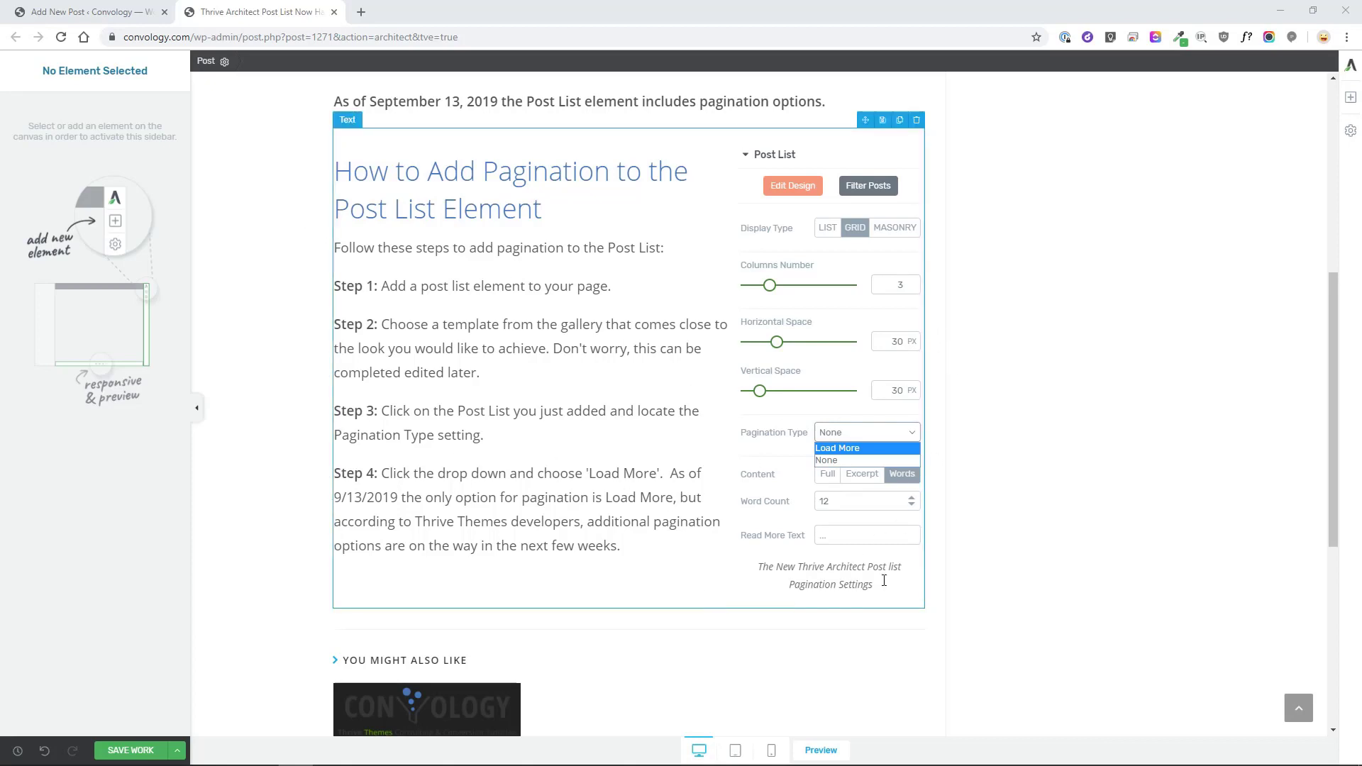
Search the add-element panel for 'post' to find the Post List element
click(1347, 98)
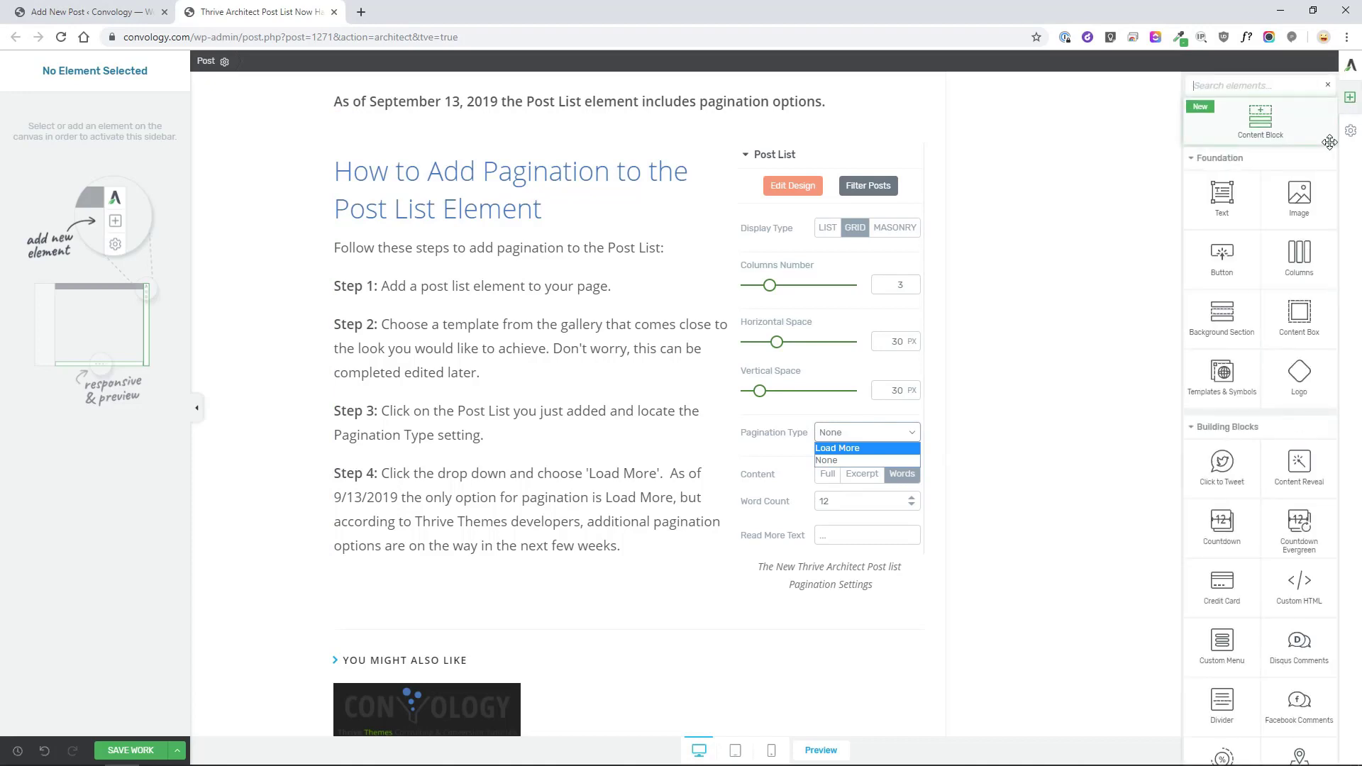
text(post)
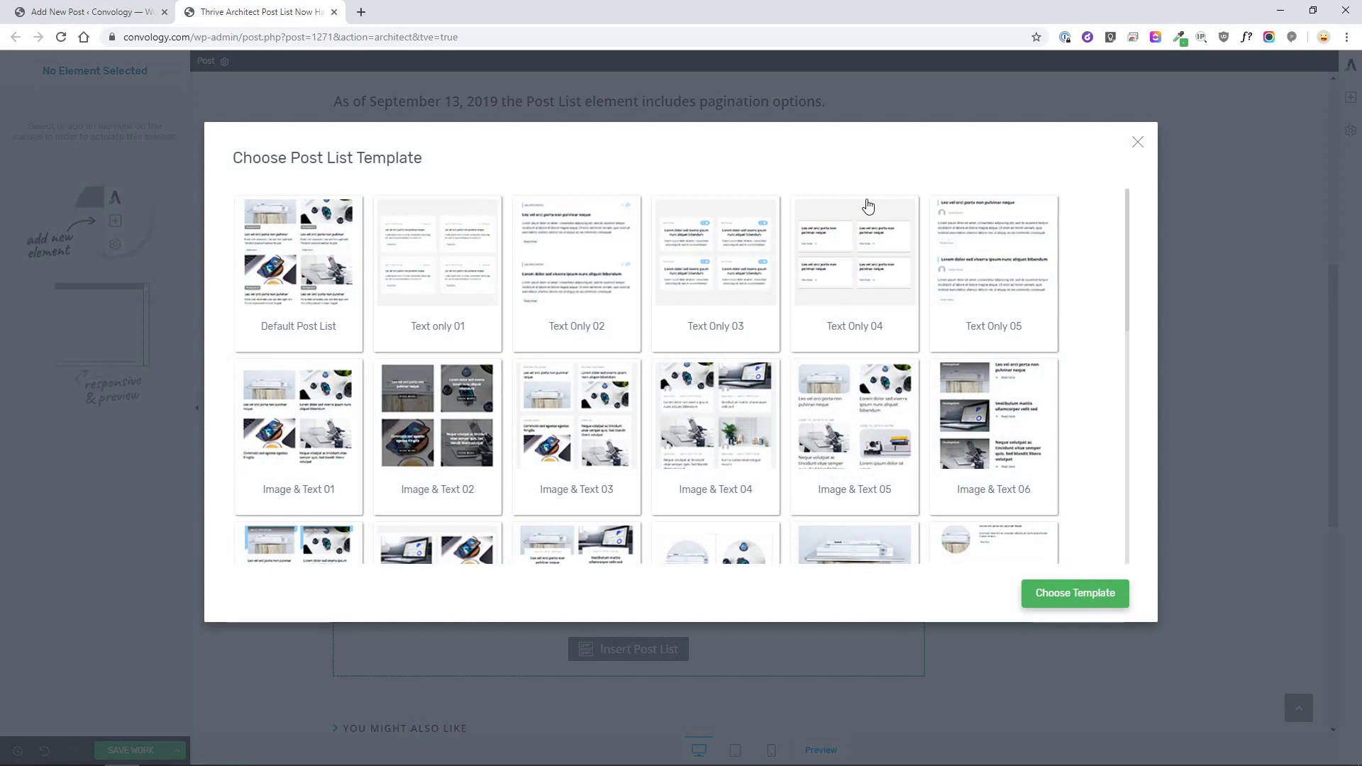
mouse_move(688, 223)
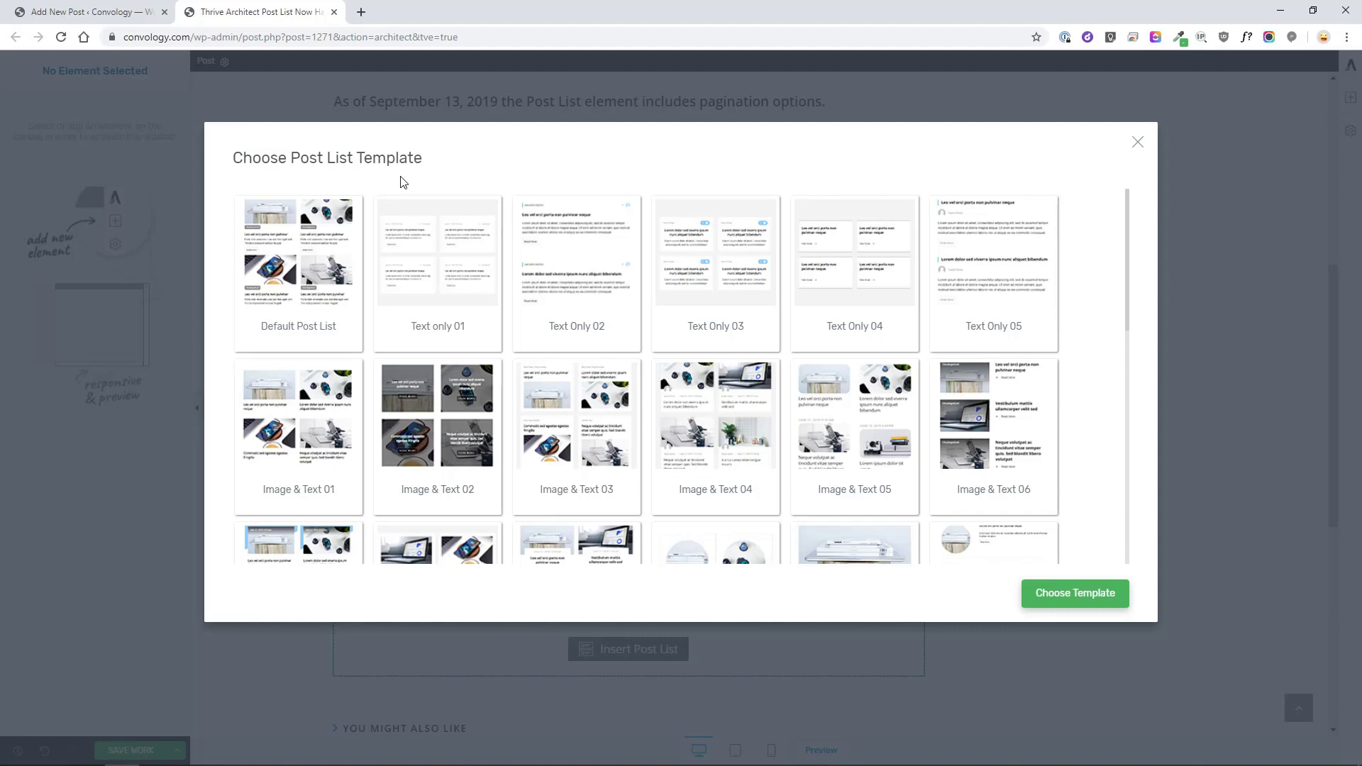
Scroll through the Post List template gallery toward Text Only 04
scroll(down, 3)
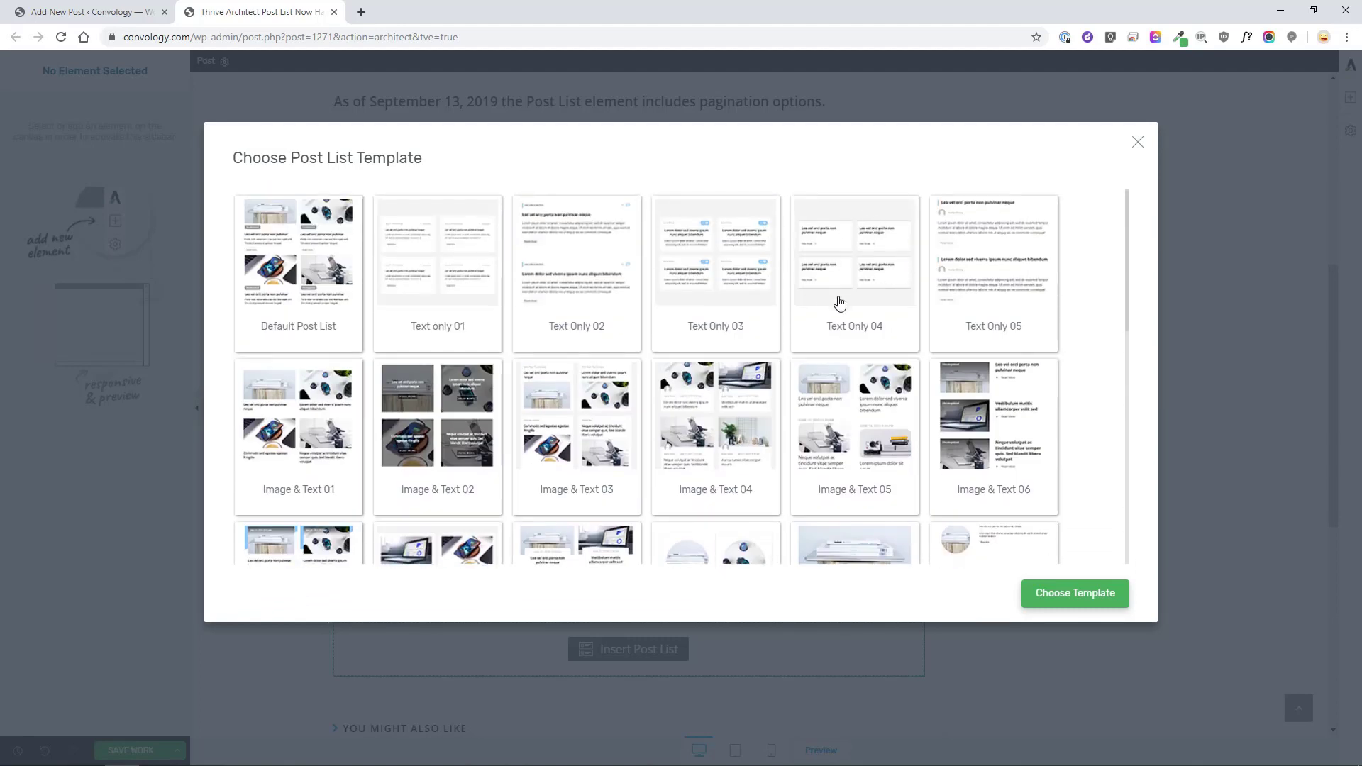
mouse_move(886, 334)
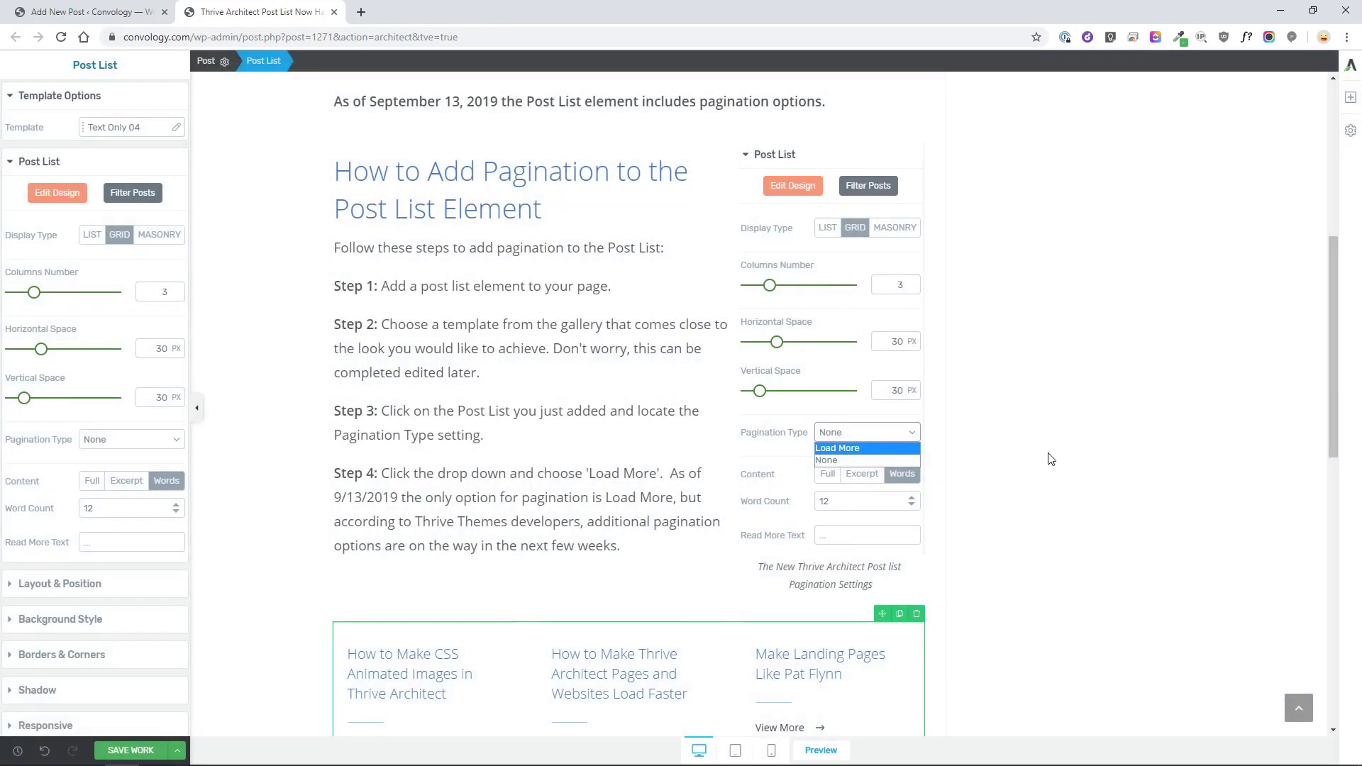
Set the post list's Pagination Type to Load More, then reselect the list
scroll(down, 3)
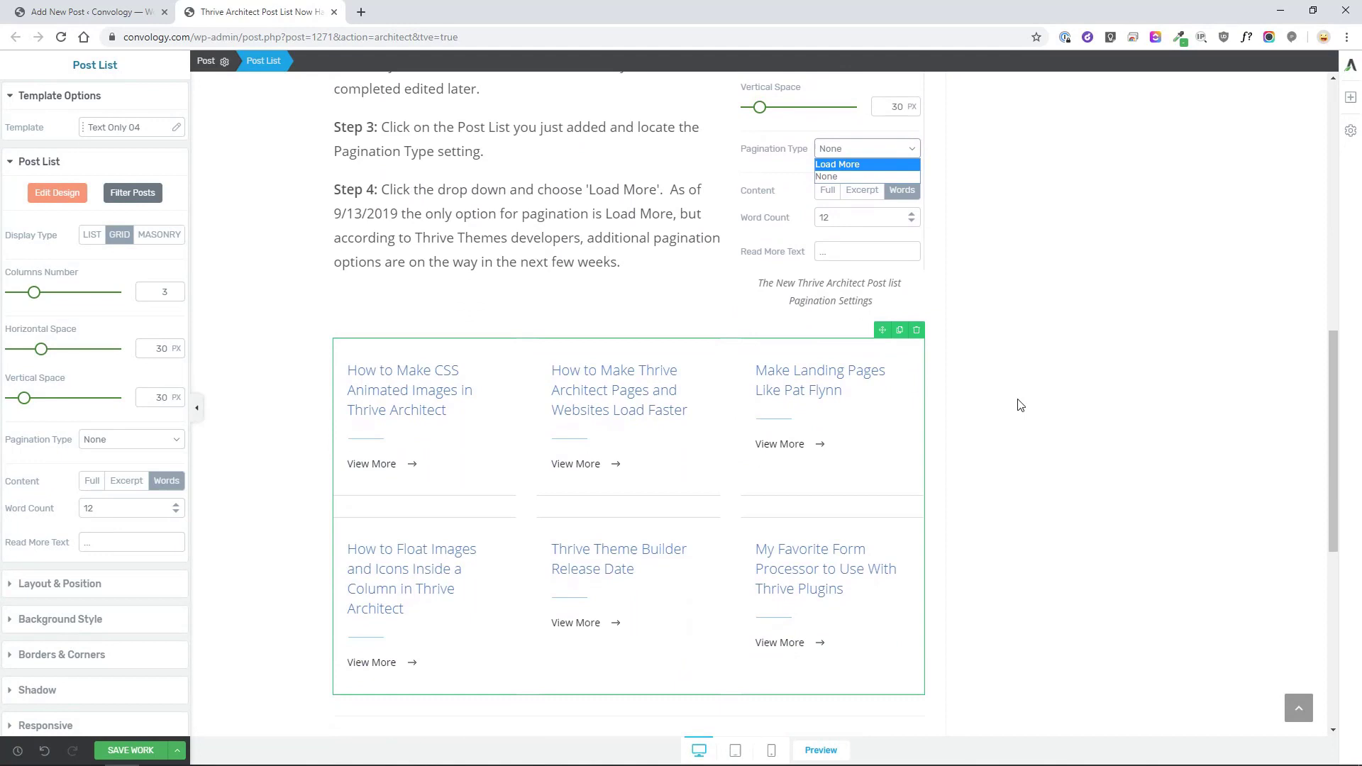
scroll(down, 3)
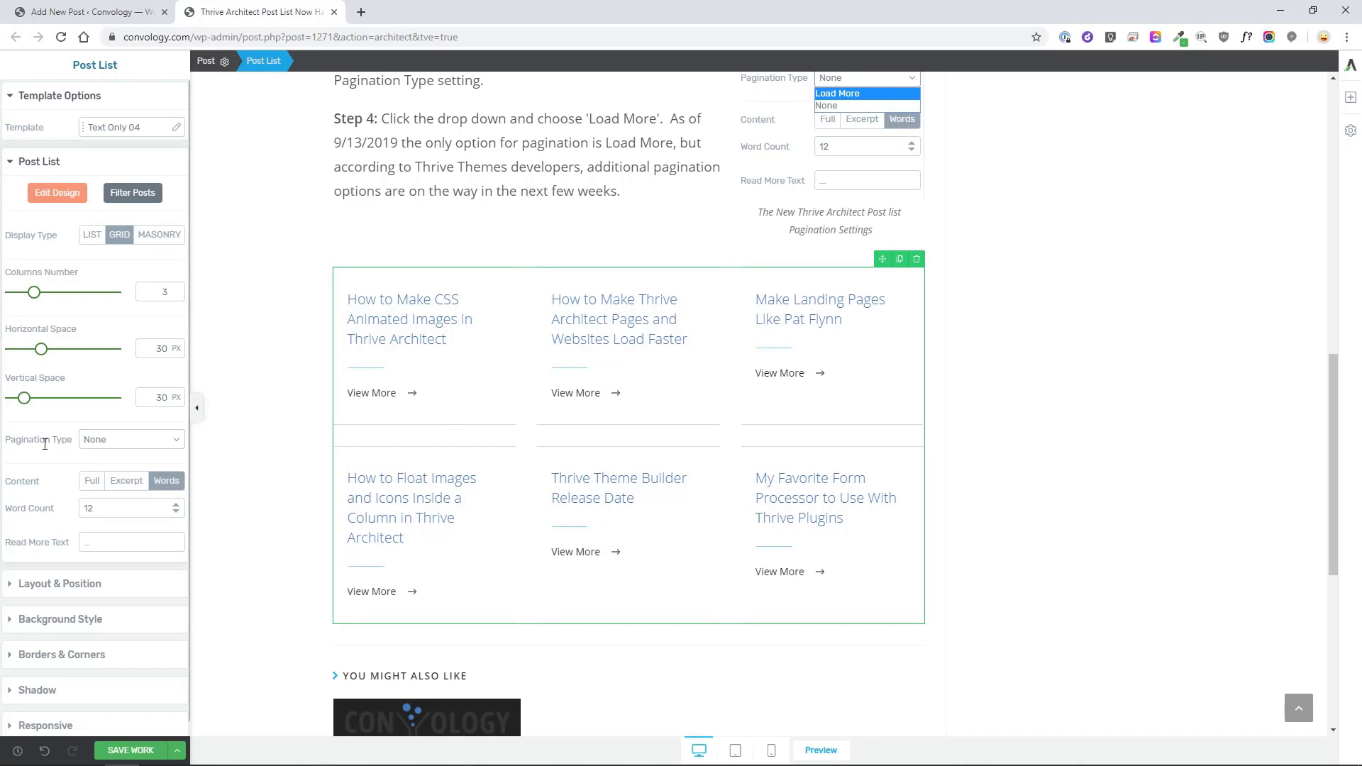
click(131, 439)
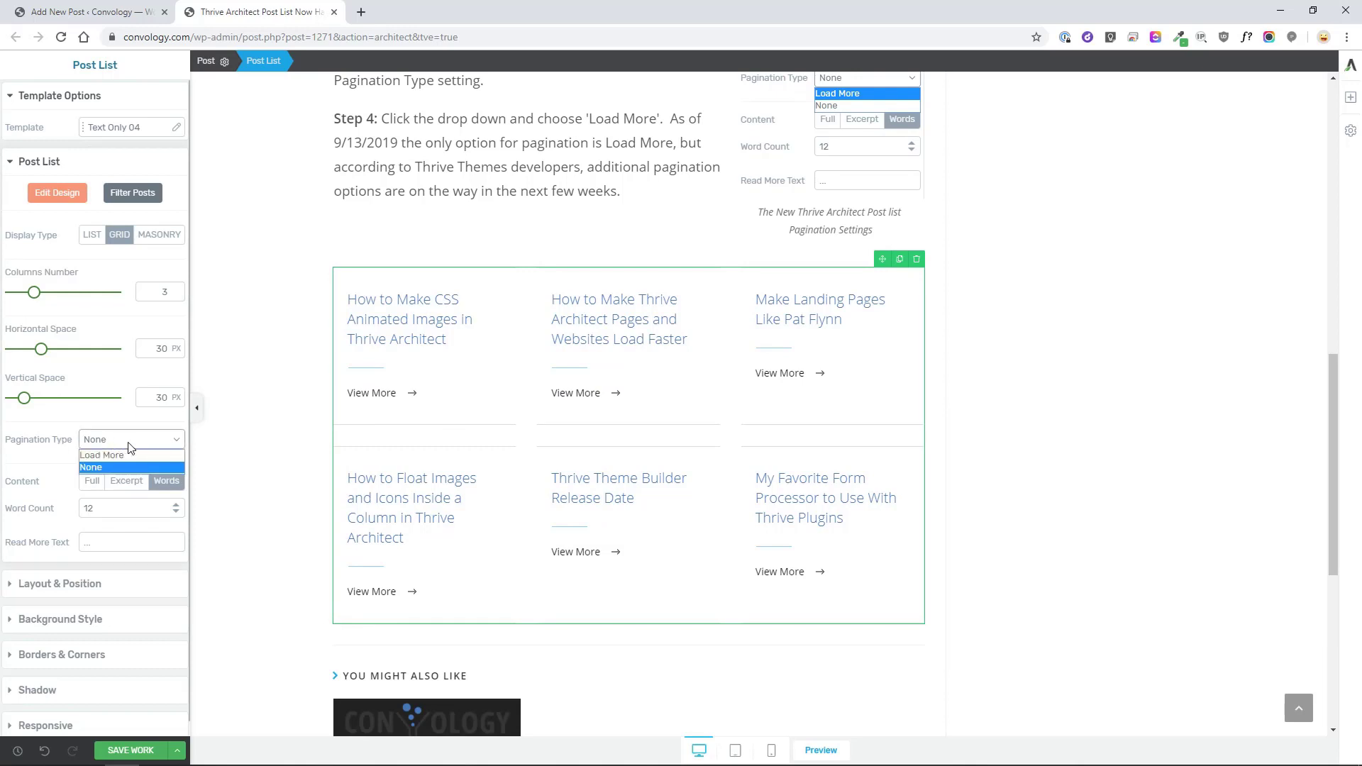
click(101, 455)
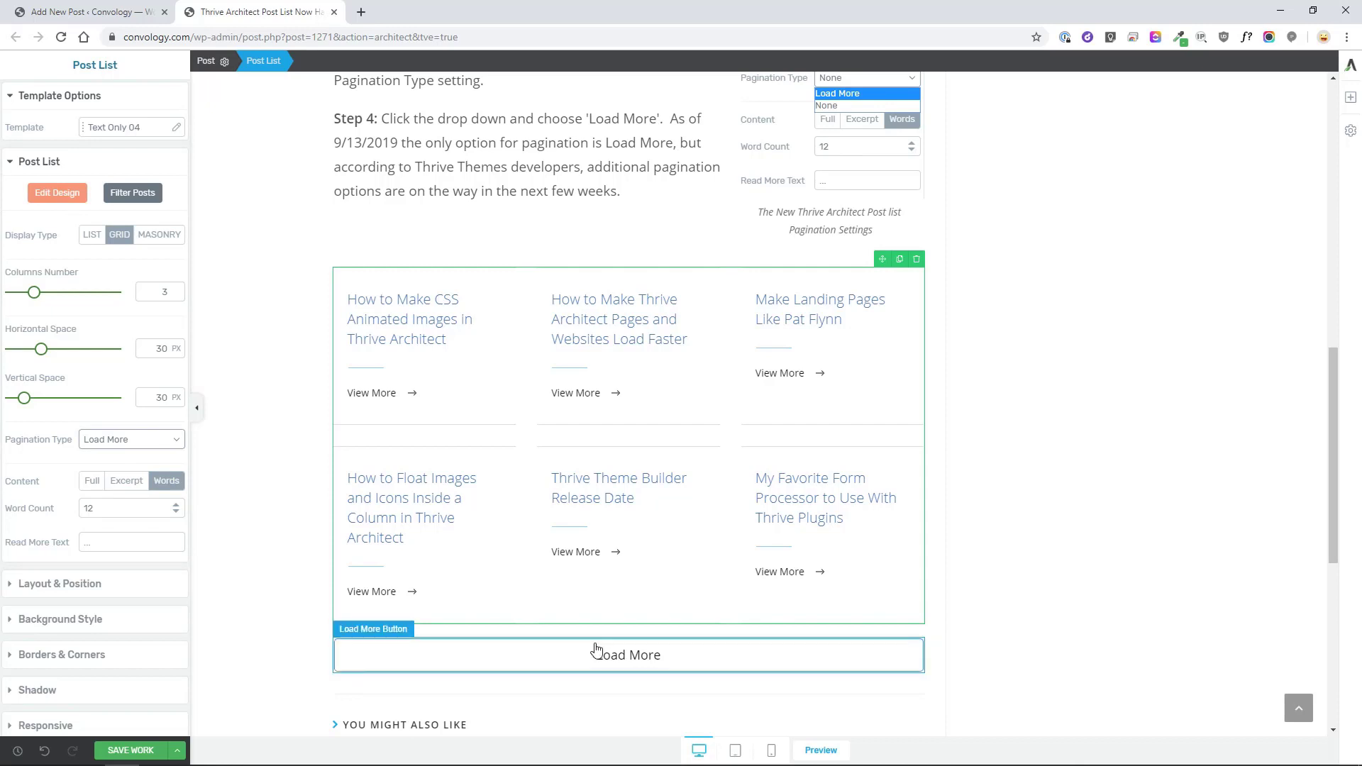
mouse_move(1128, 607)
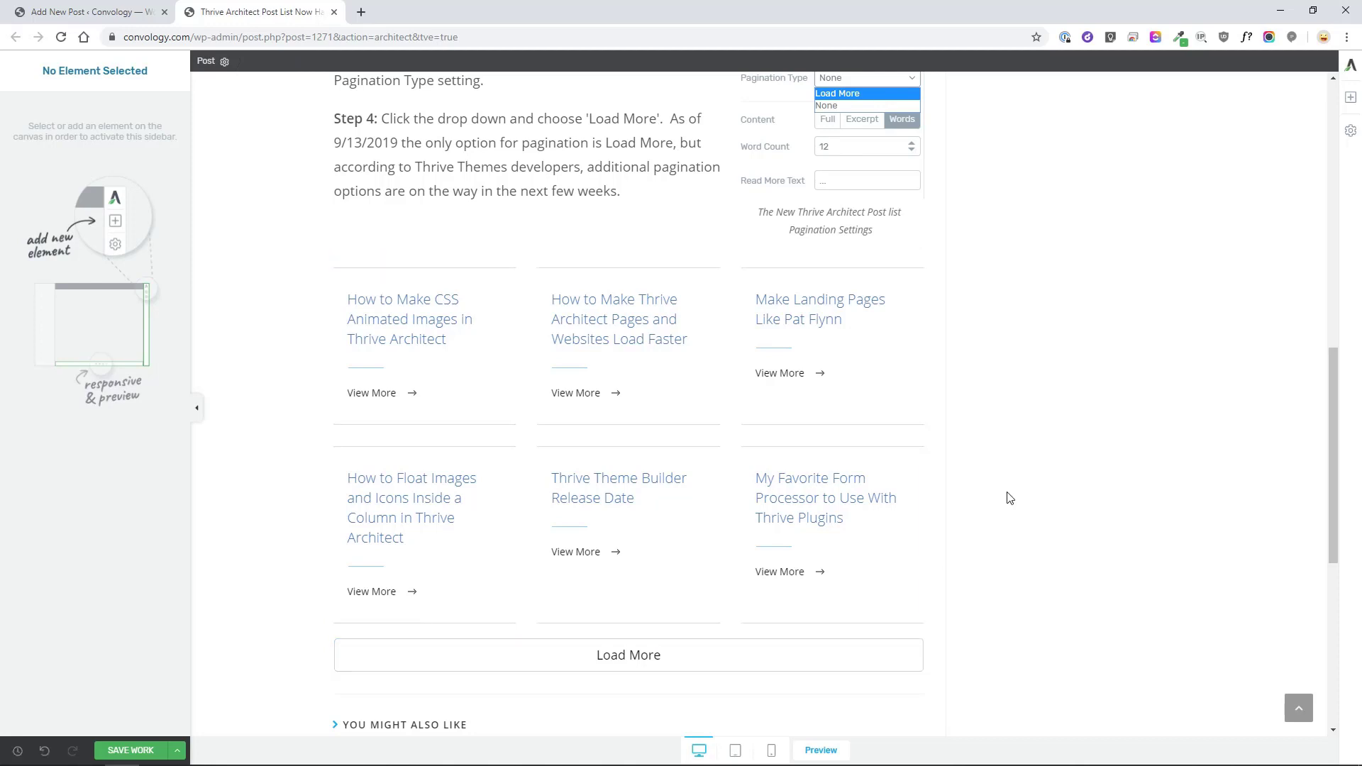
click(628, 655)
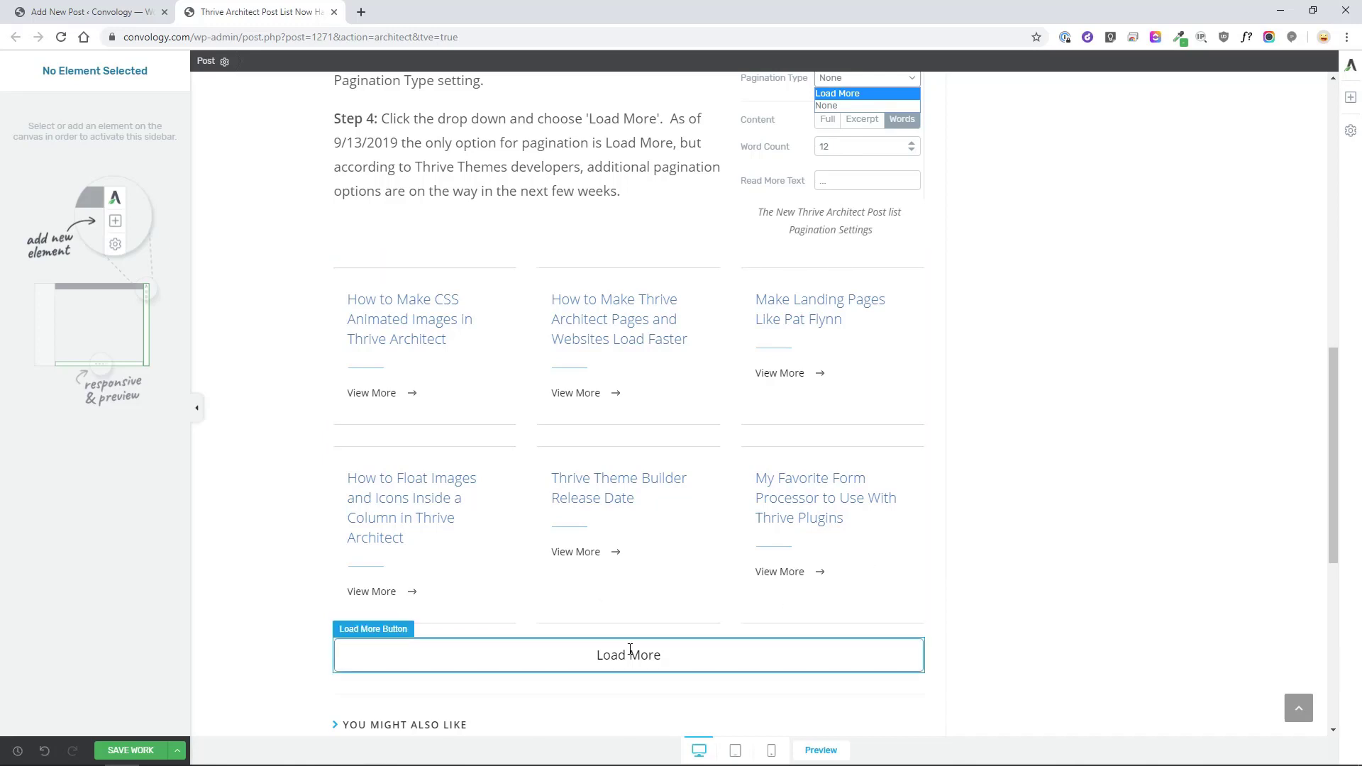
click(552, 334)
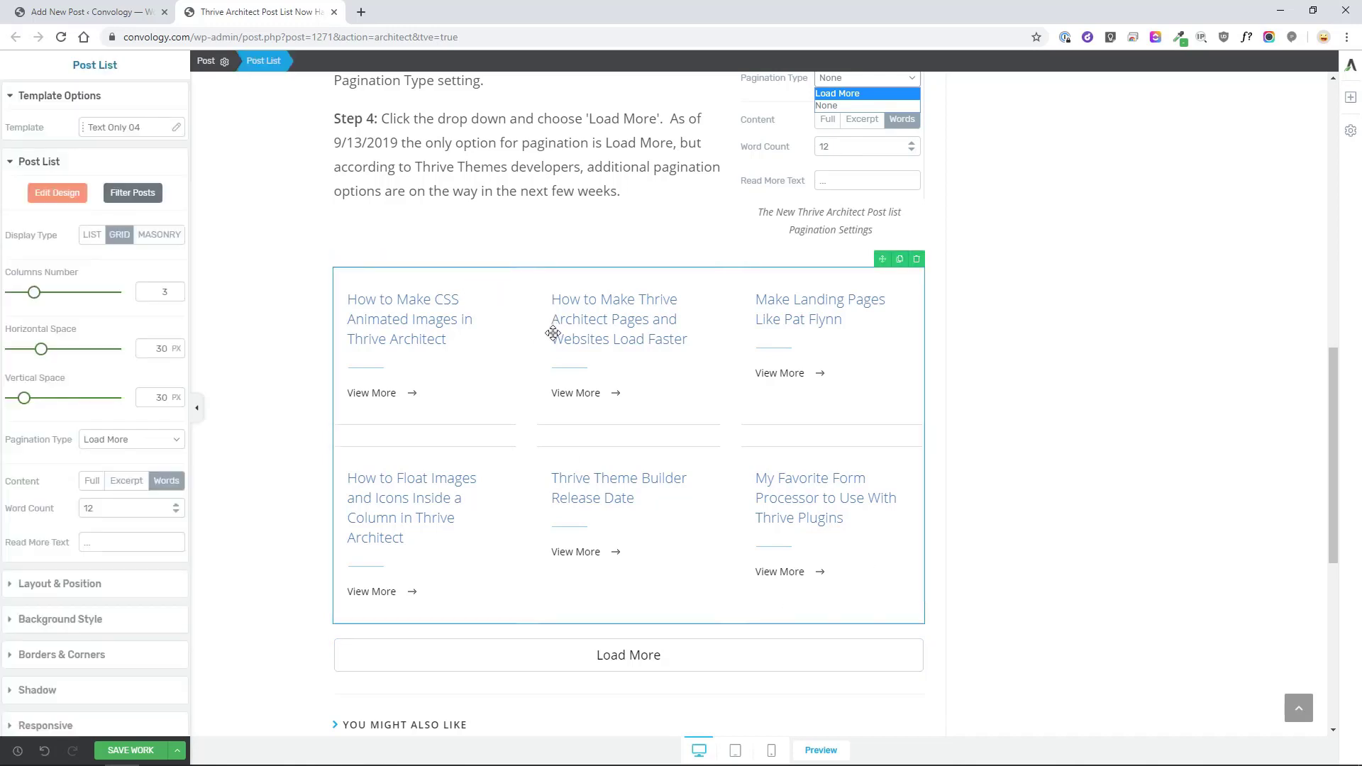
mouse_move(785, 521)
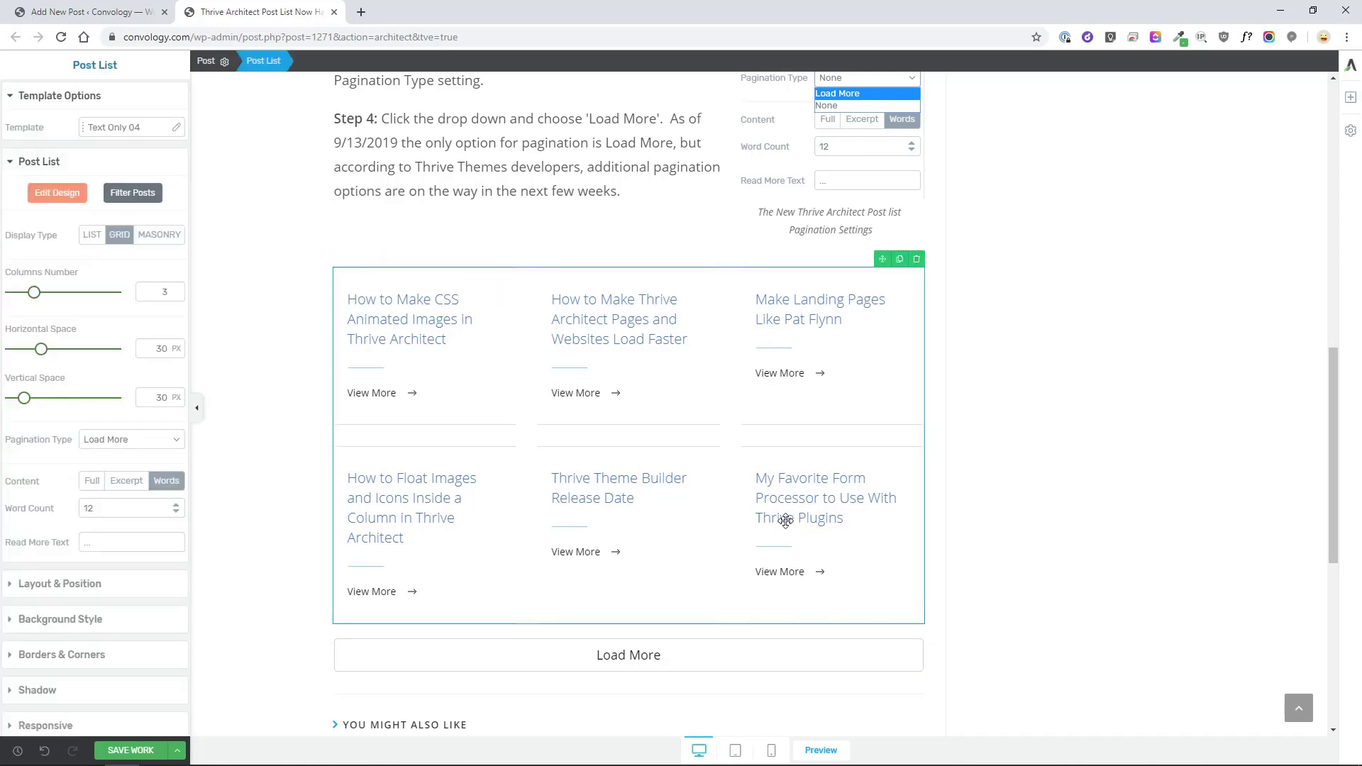
mouse_move(56, 193)
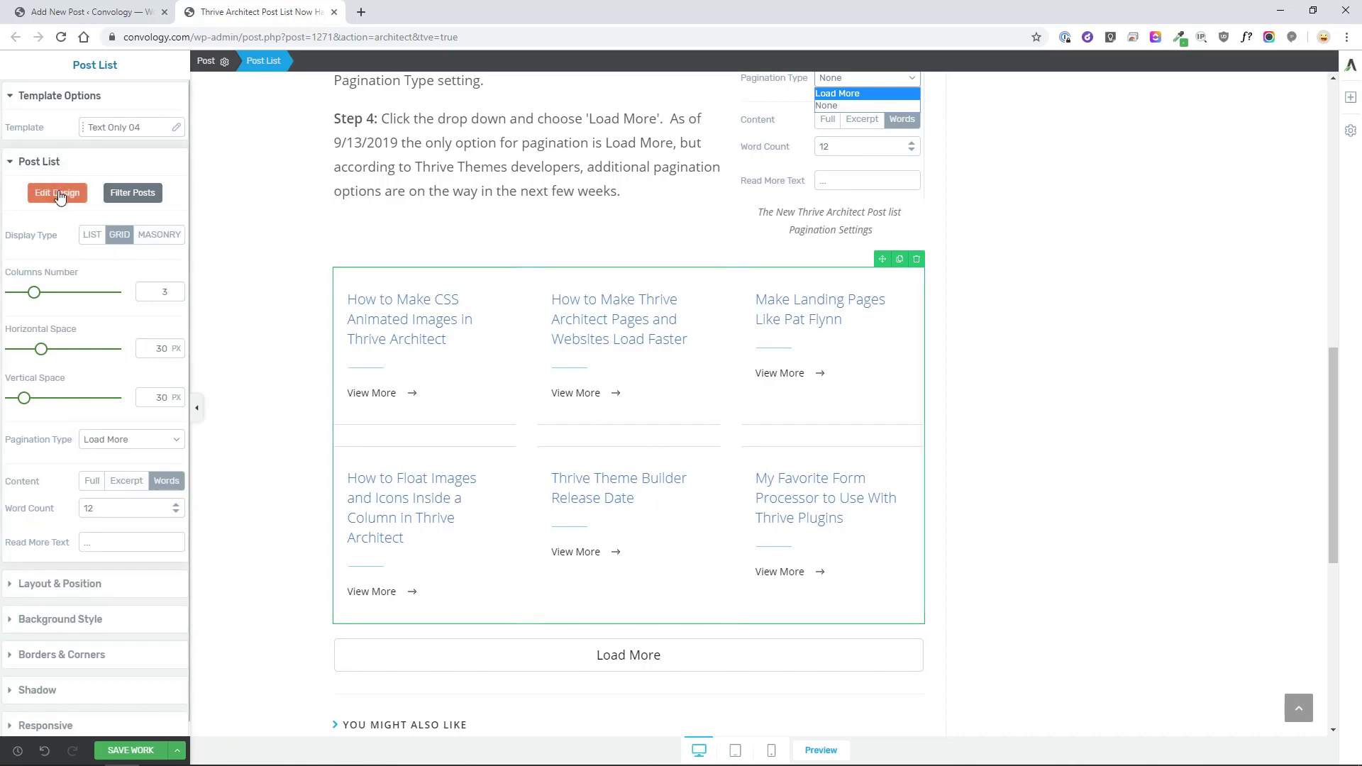
Enter Edit Design mode for the post cards and open the Article Components panel
click(57, 193)
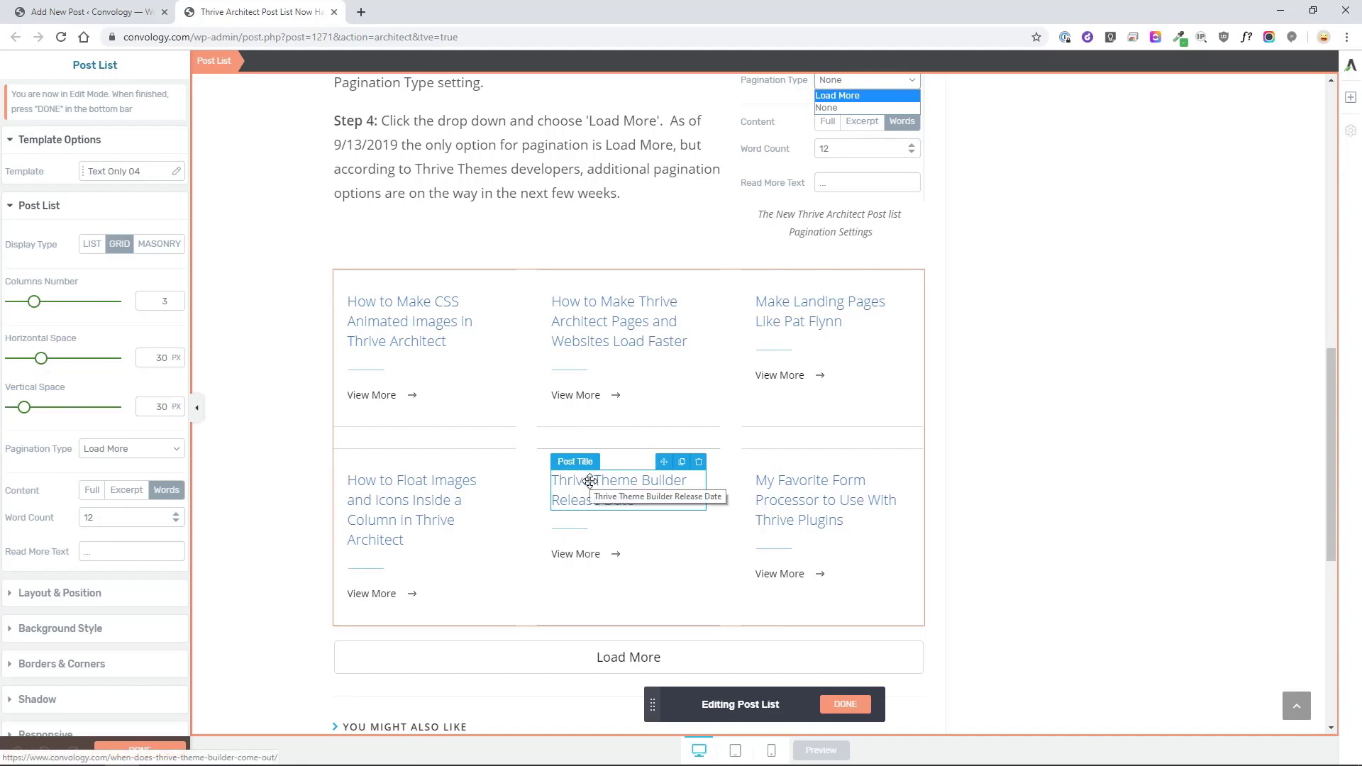
mouse_move(1241, 138)
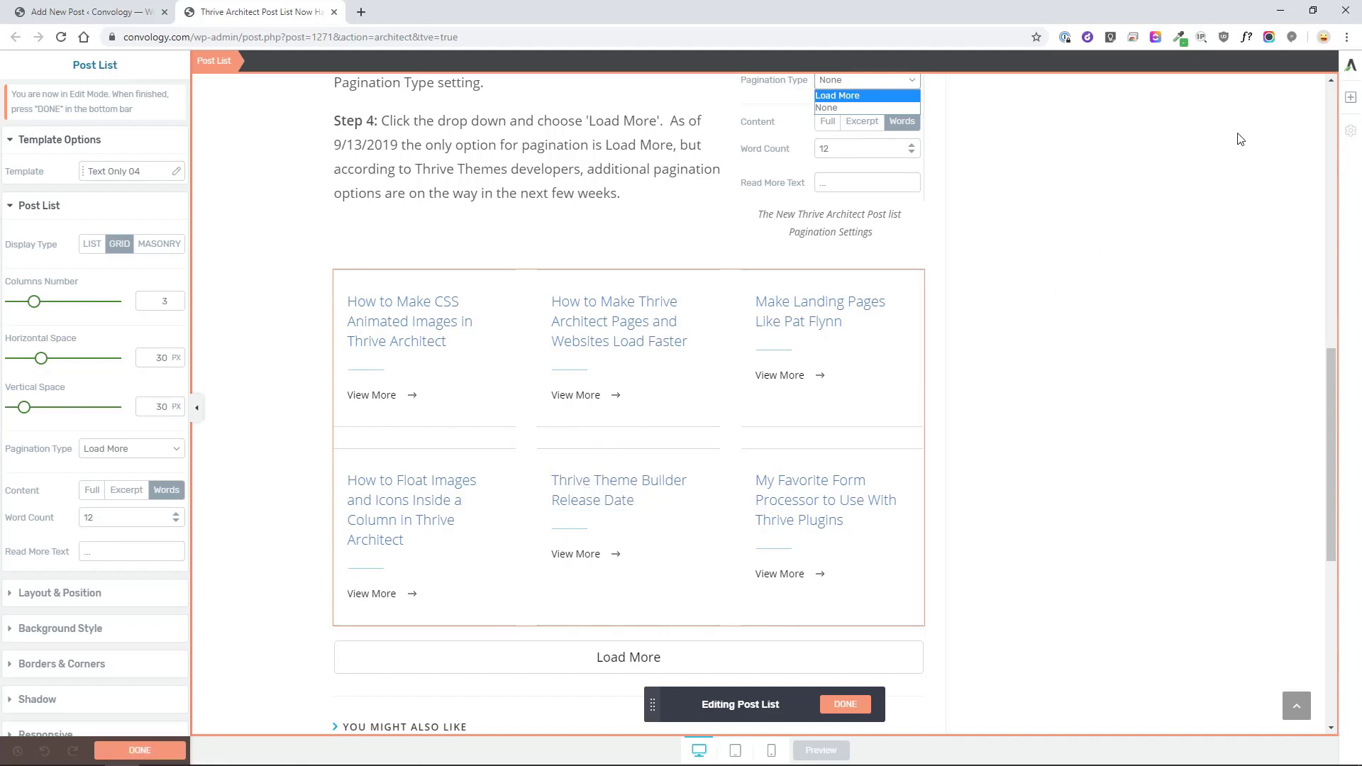
click(1348, 97)
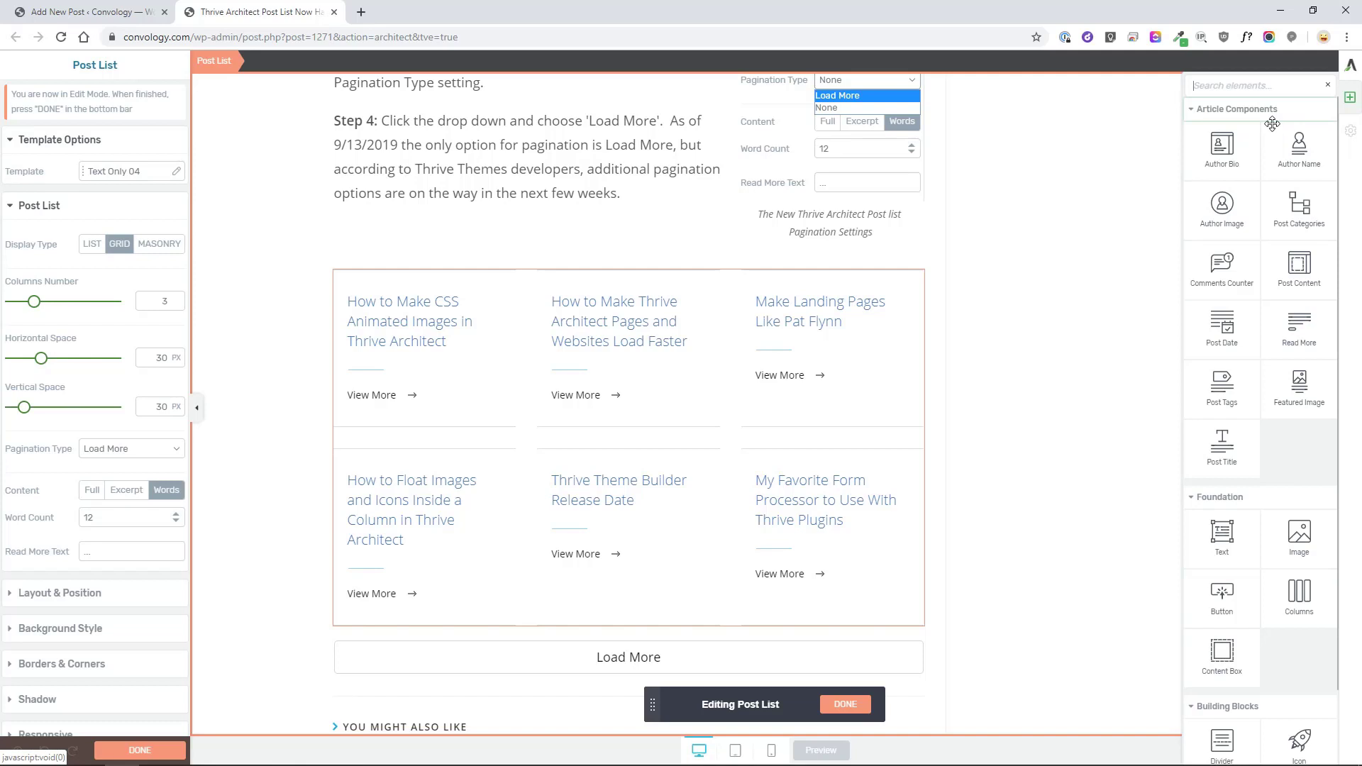
mouse_move(1299, 145)
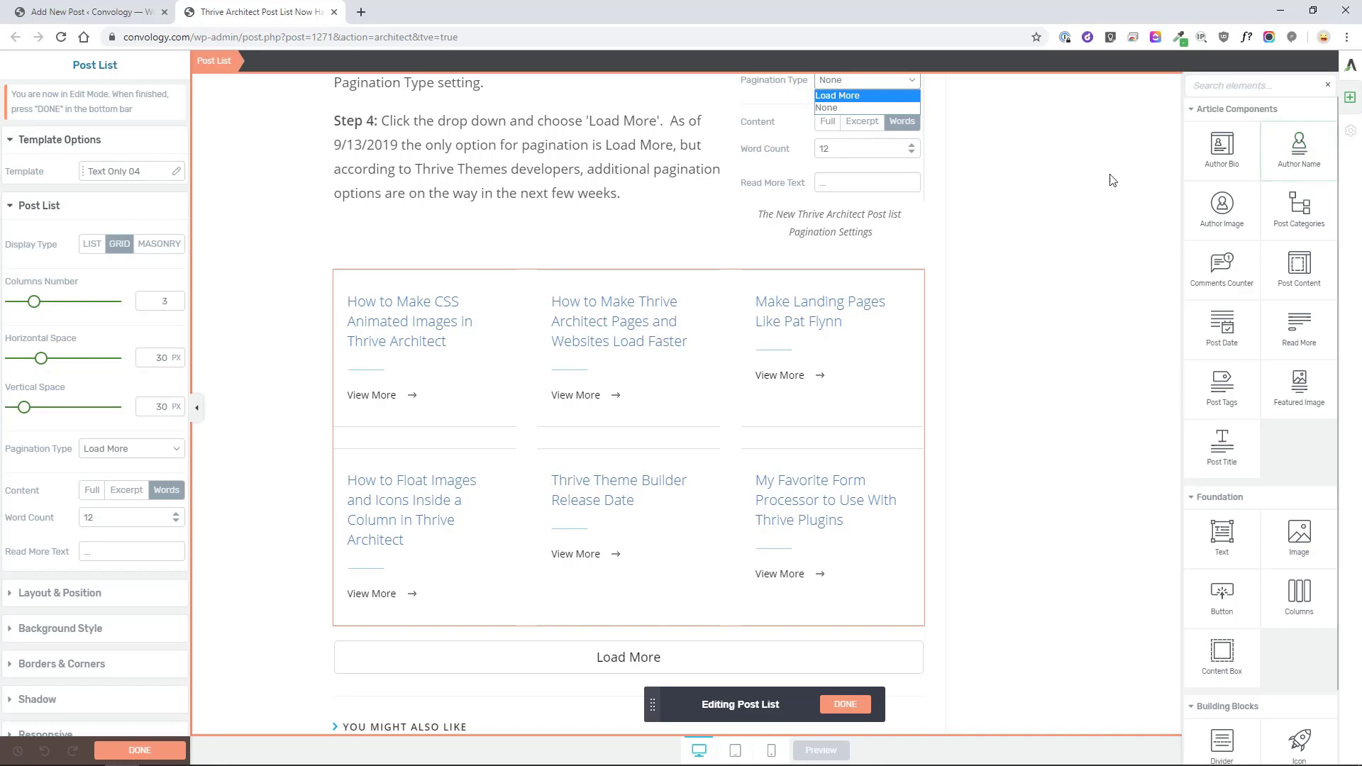
mouse_move(833, 310)
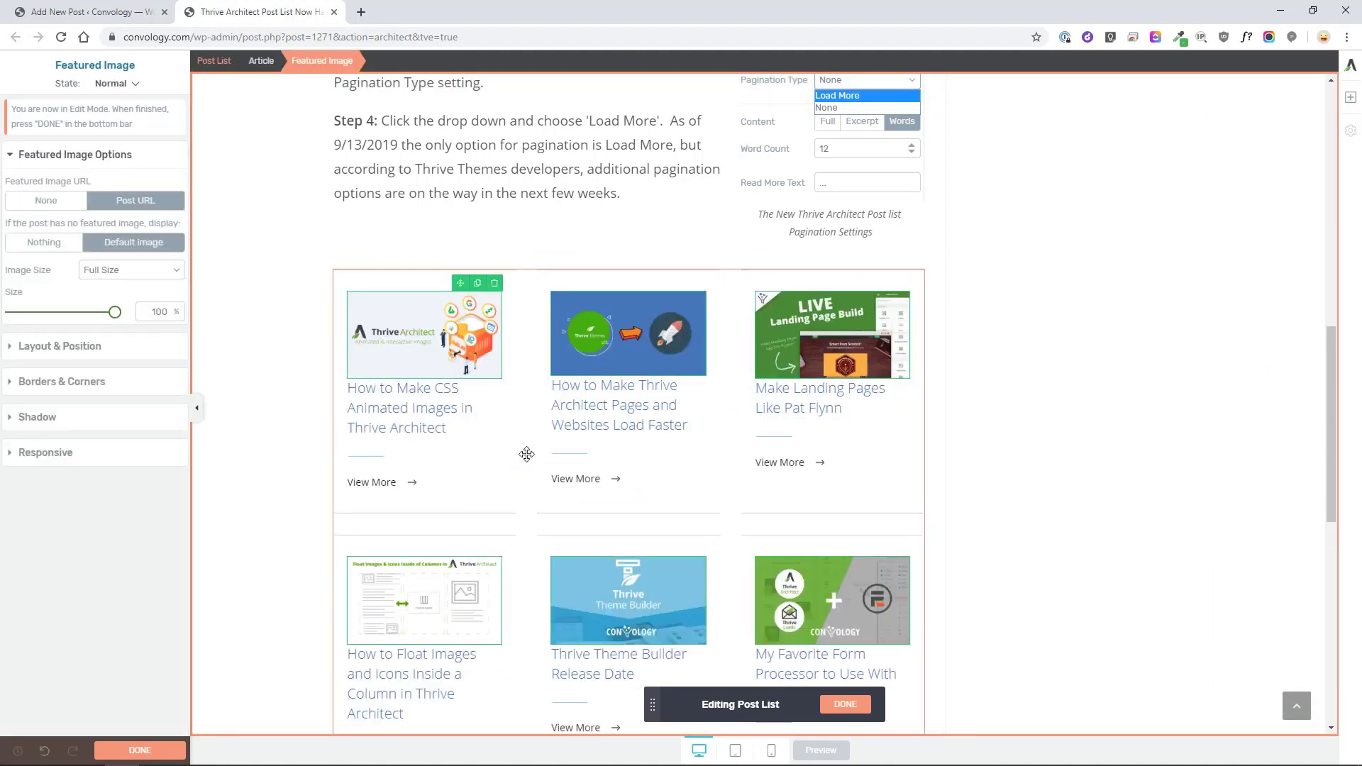
mouse_move(563, 396)
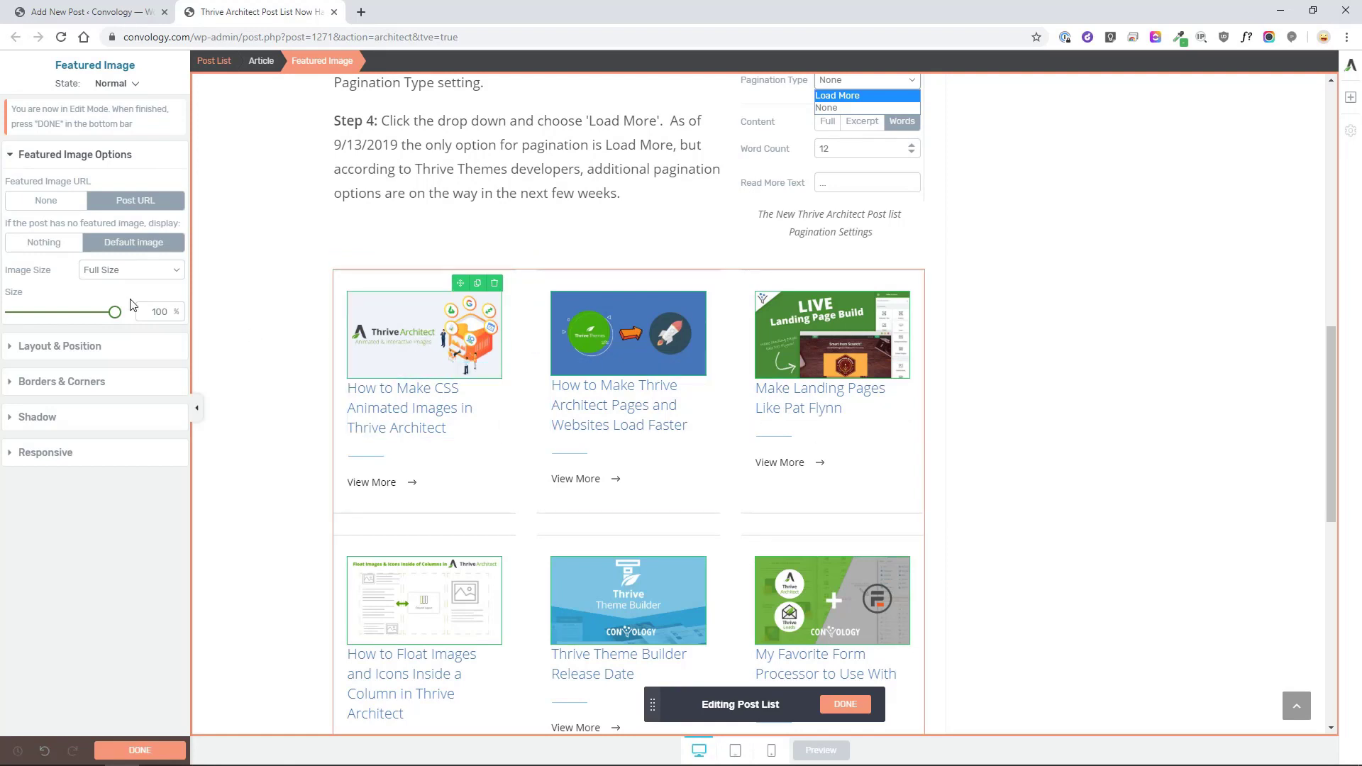
Drag Featured Image into the post card and give it a 20 px bottom margin
drag(114, 313, 102, 312)
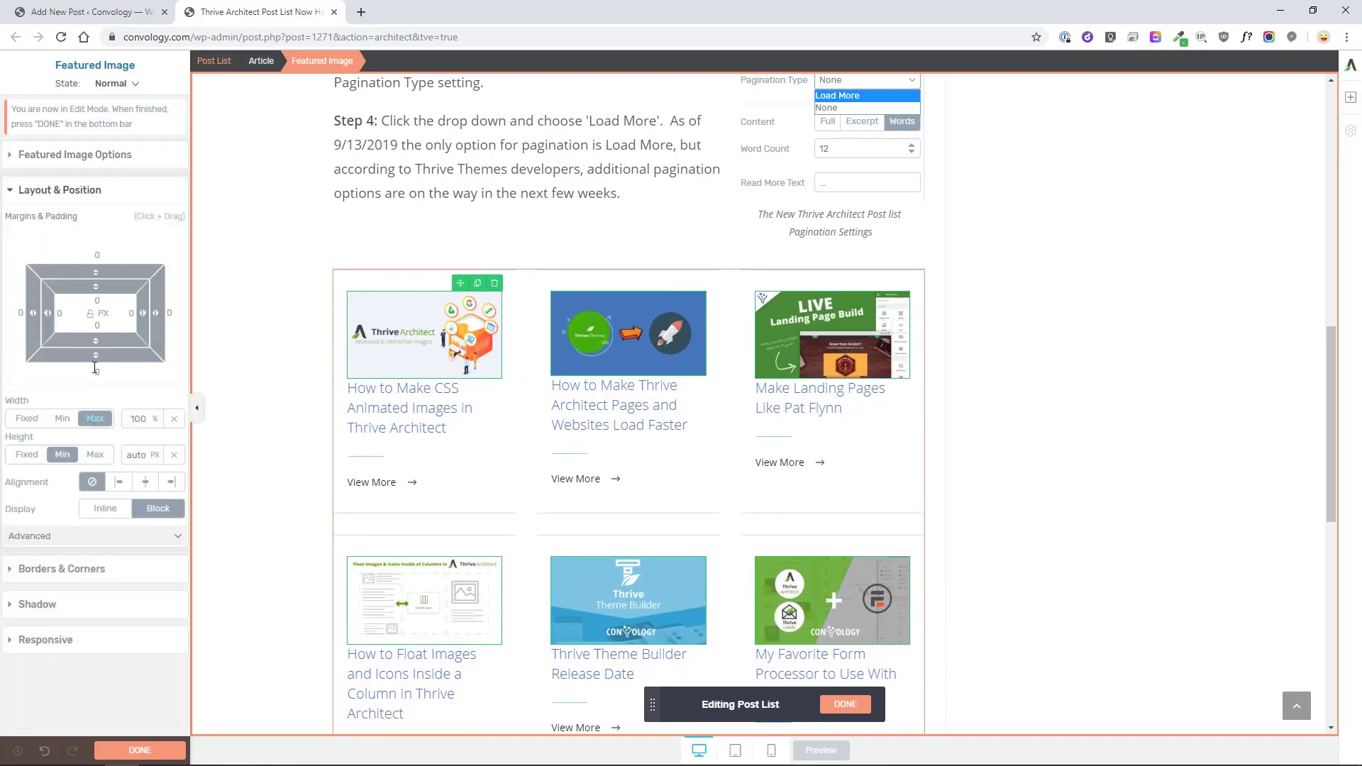
drag(95, 356, 95, 369)
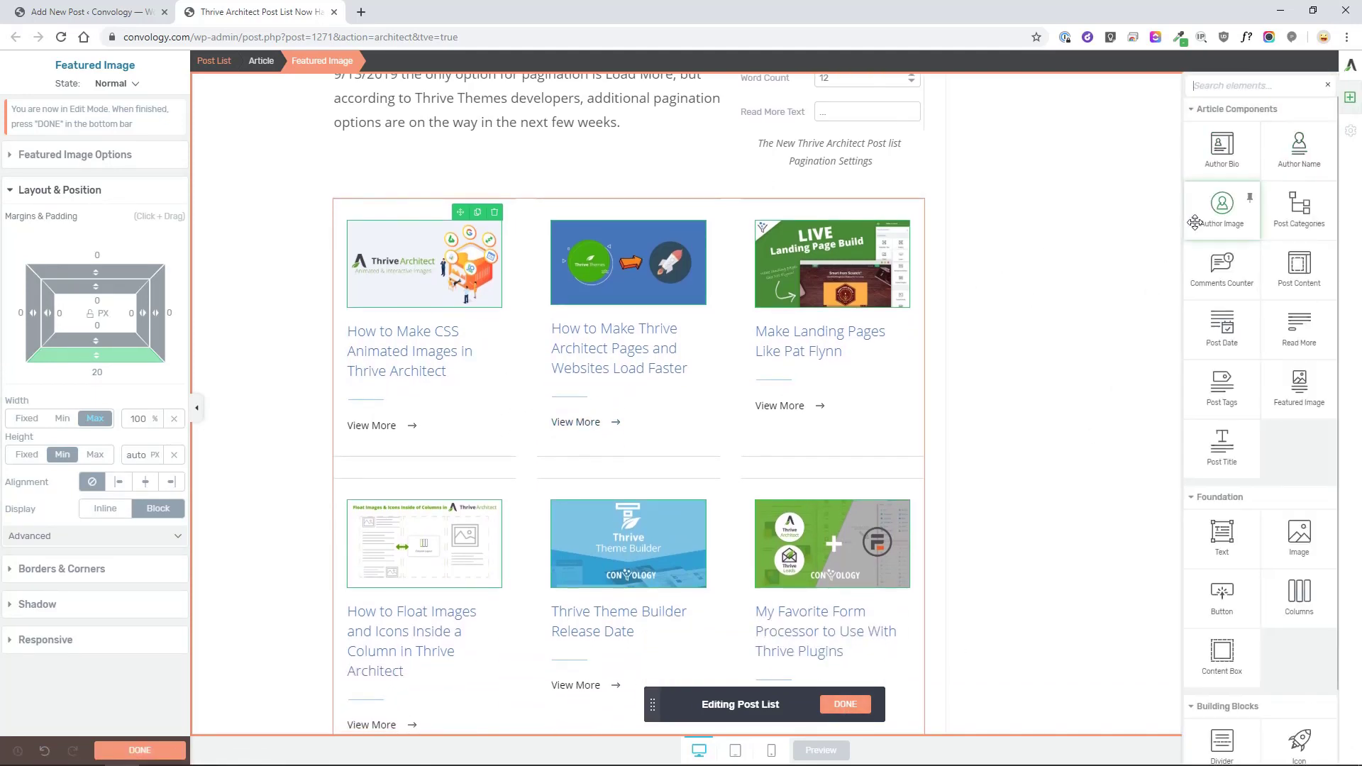
mouse_move(1293, 214)
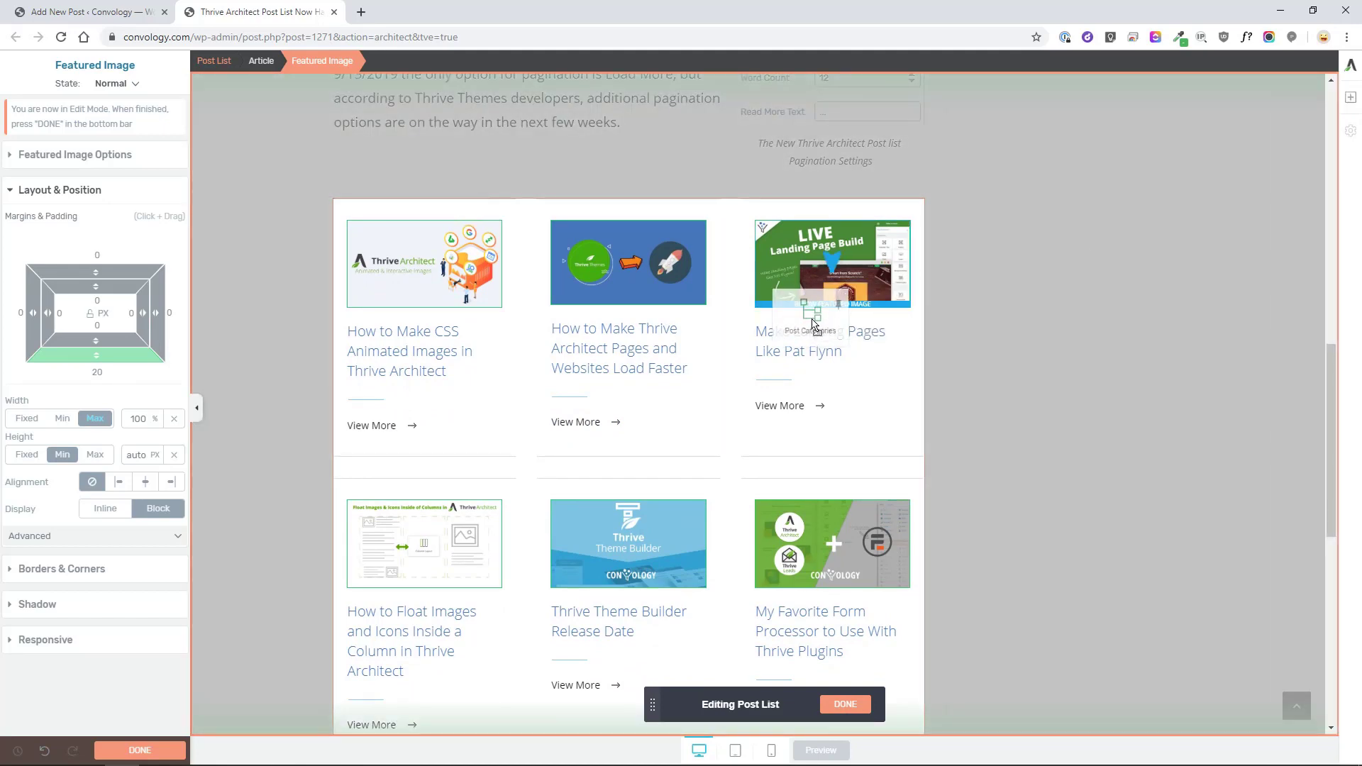
Place Post Categories under the featured image and shrink their font size
click(802, 337)
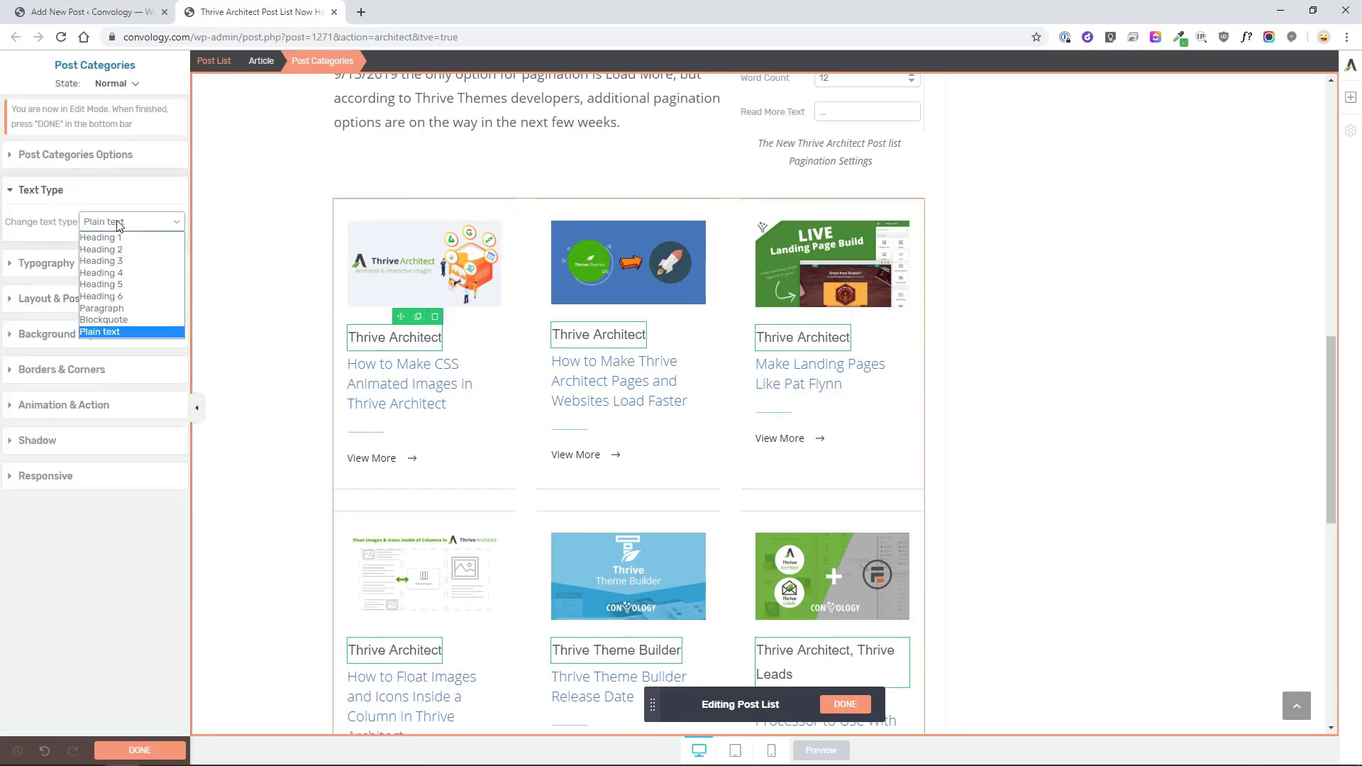
click(101, 308)
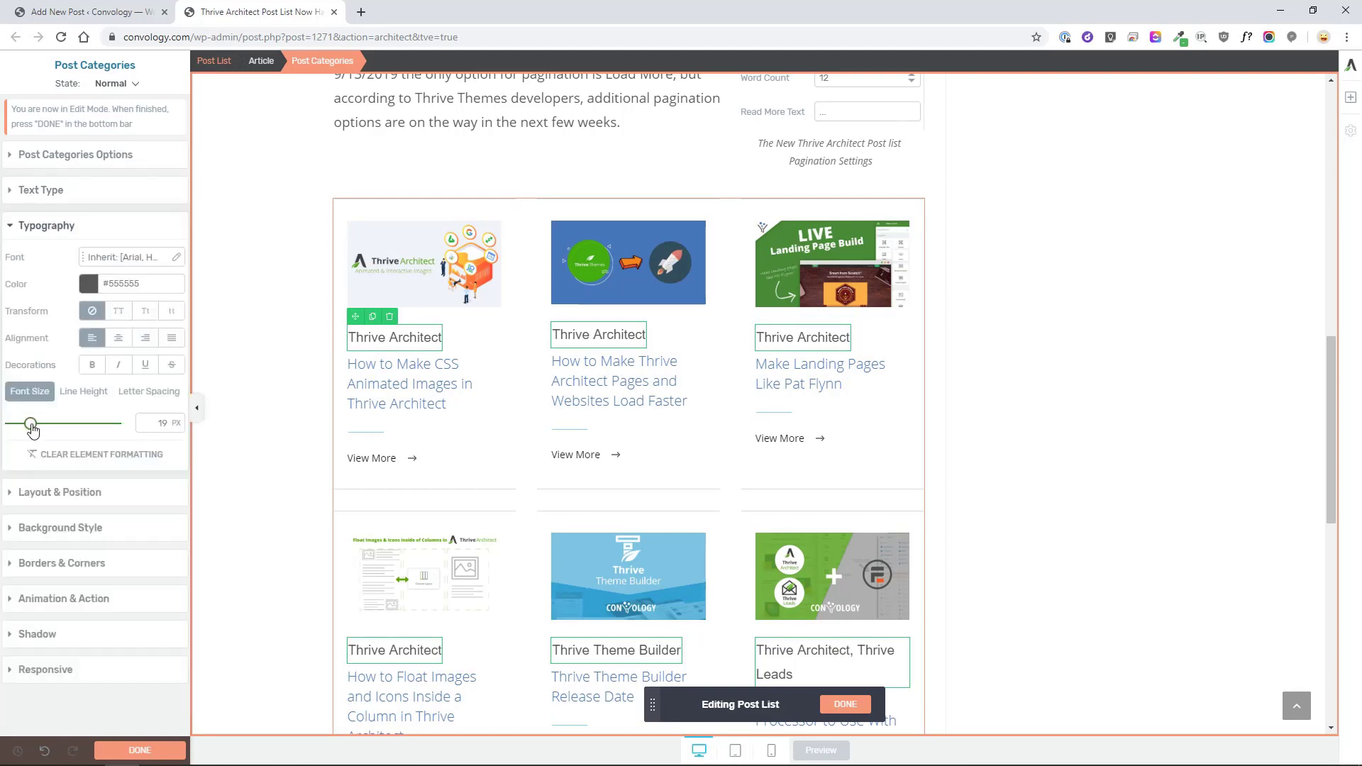
drag(64, 423, 24, 423)
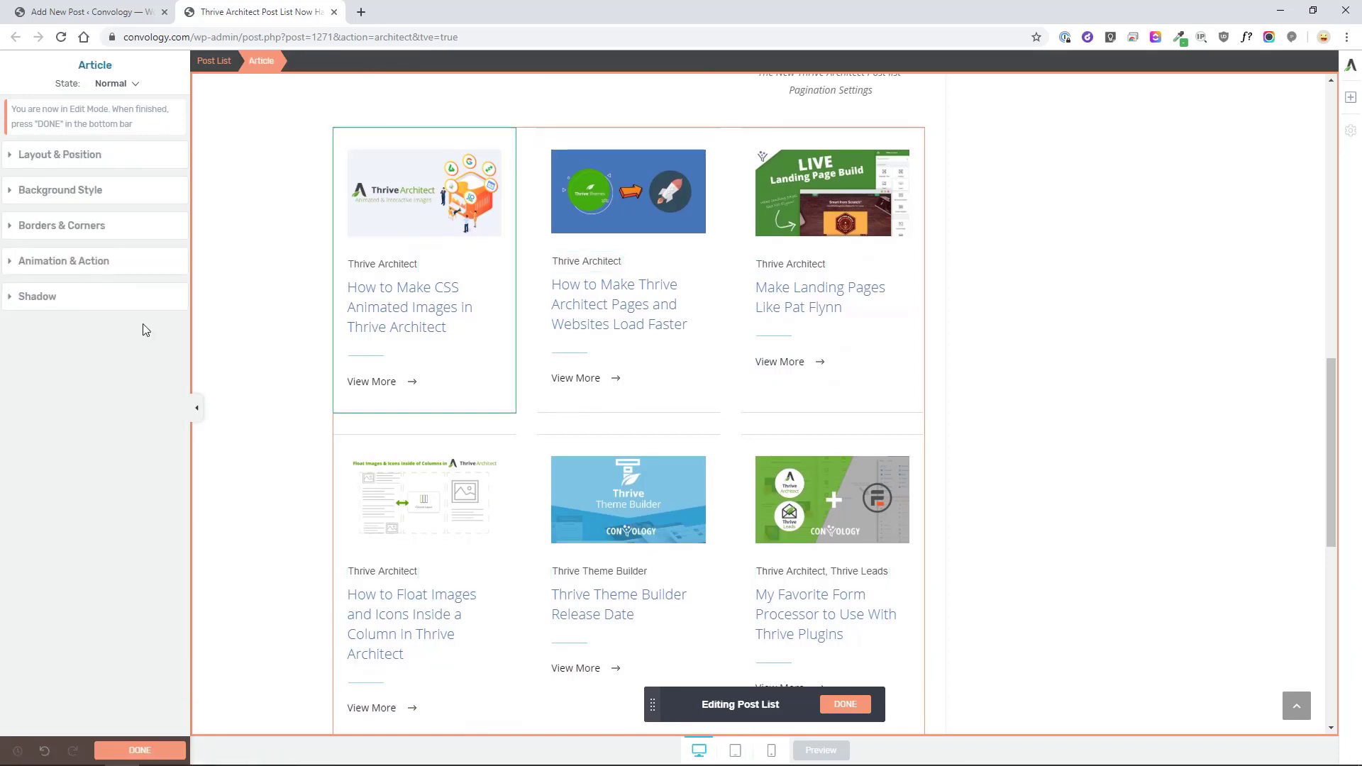
Give the Article cards a solid blue background and restyle the post titles white
click(60, 189)
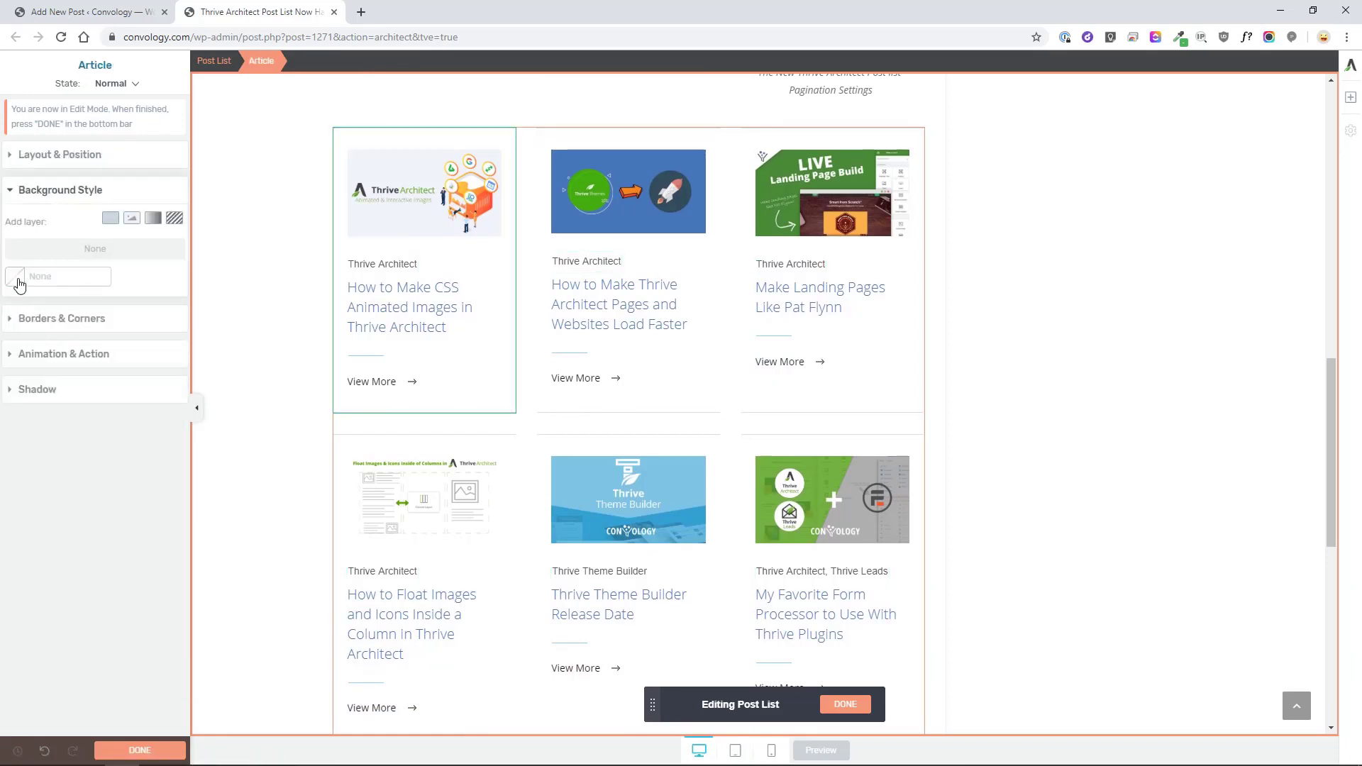
click(16, 278)
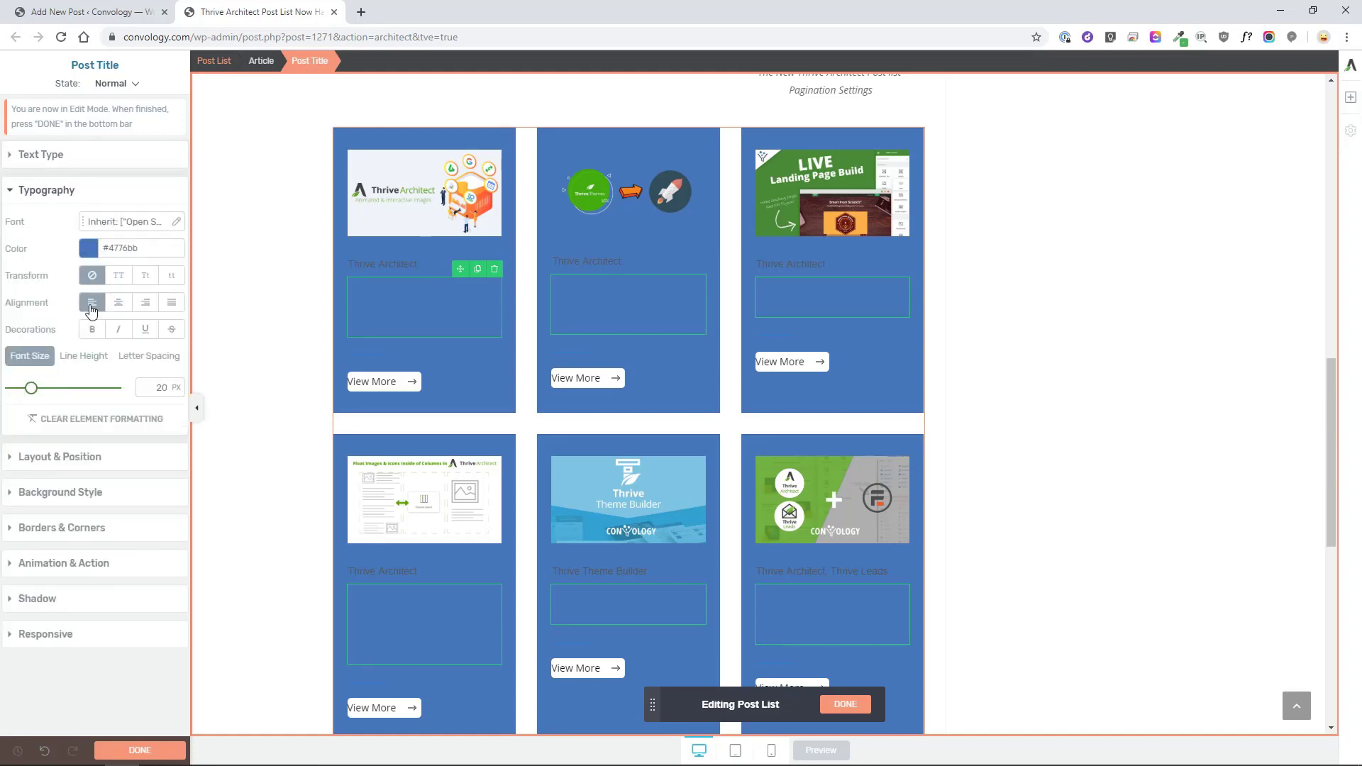
click(87, 247)
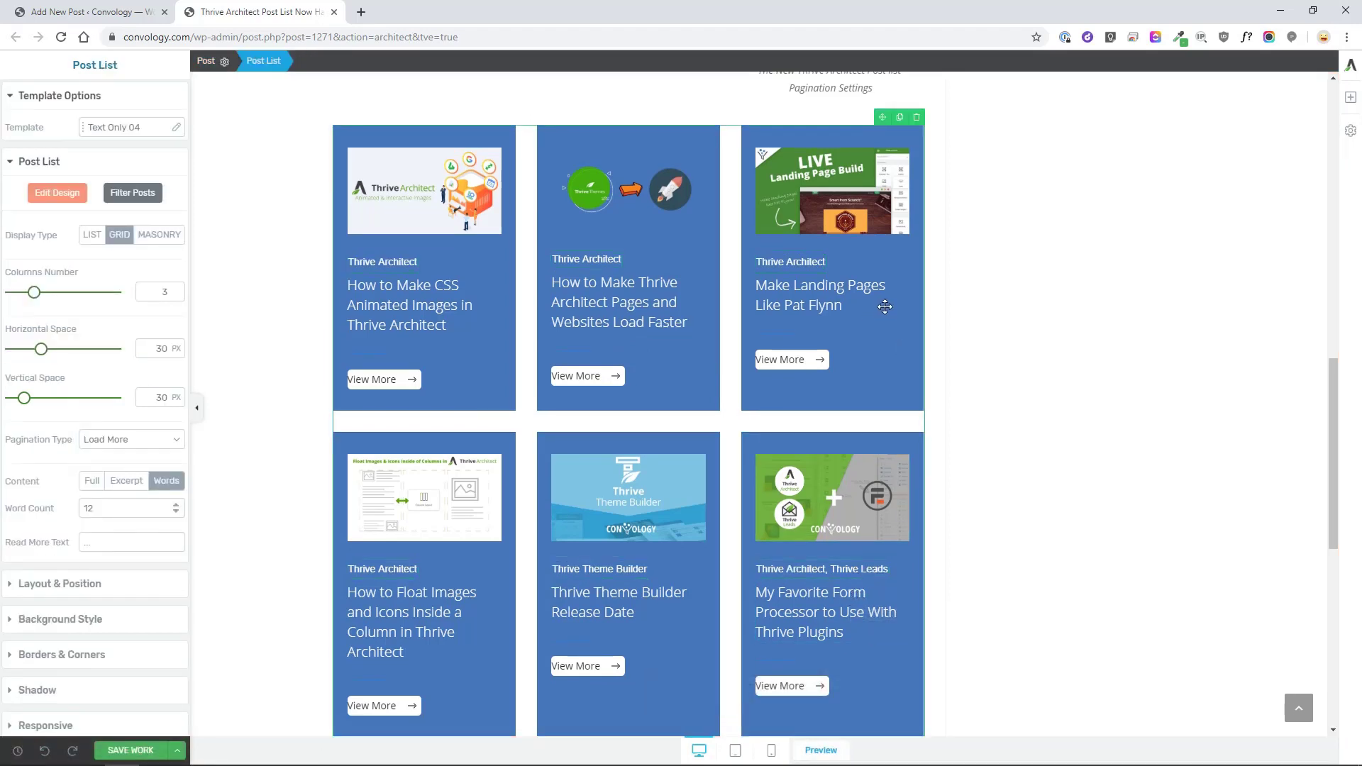
mouse_move(854, 307)
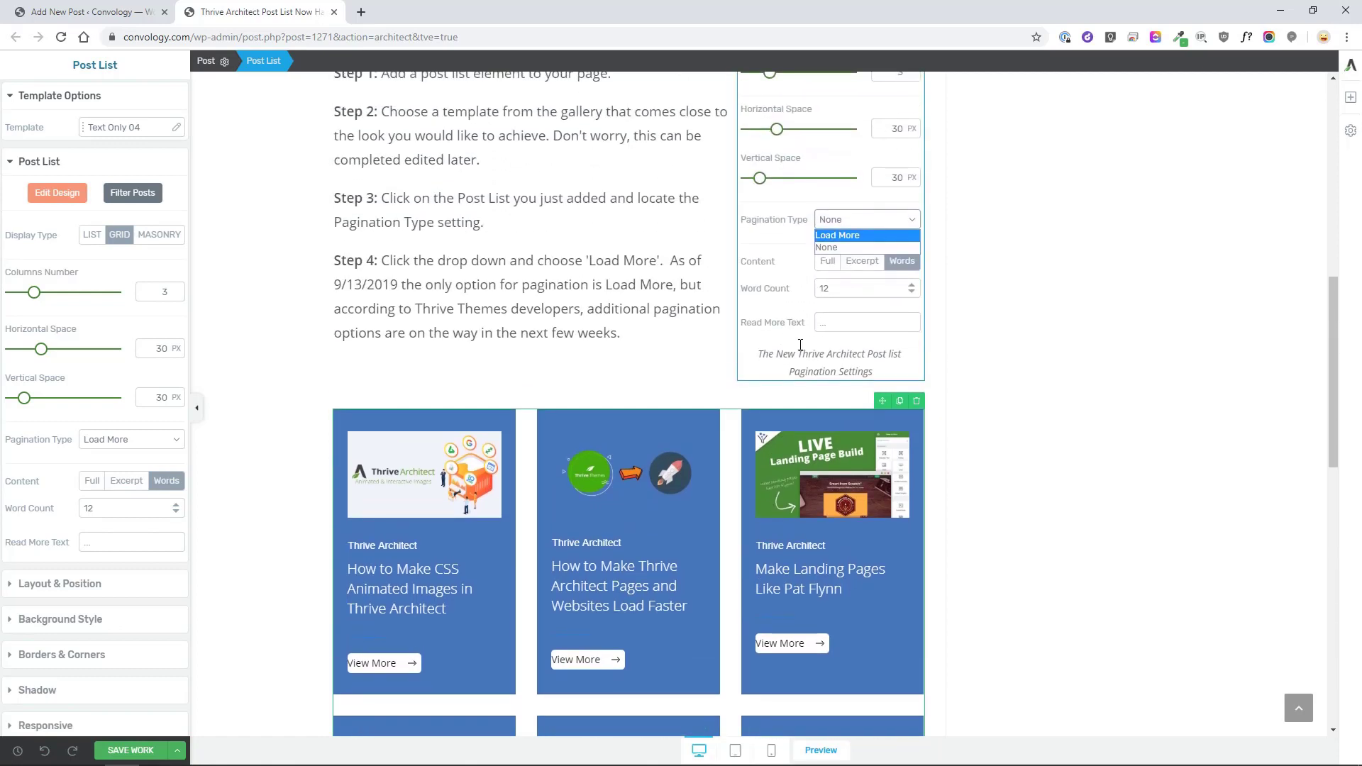
scroll(down, 3)
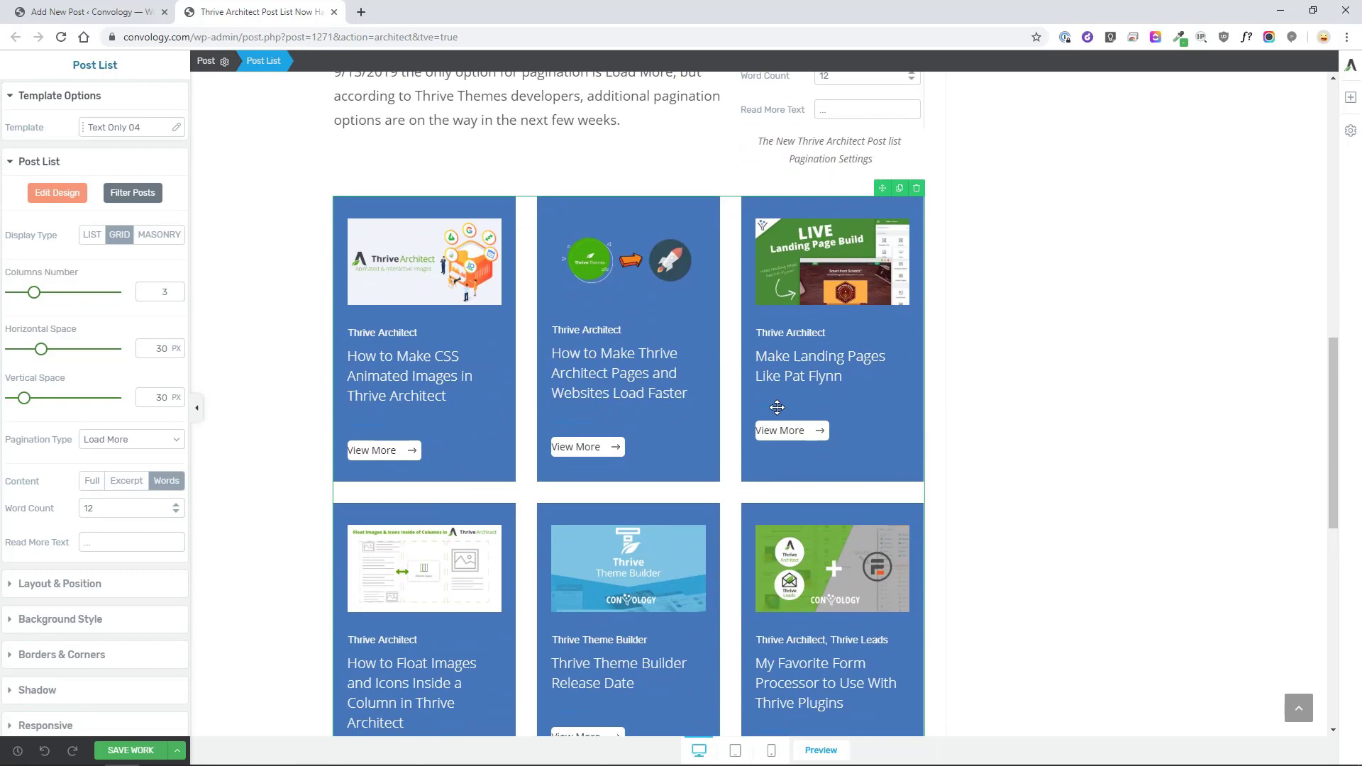
scroll(down, 3)
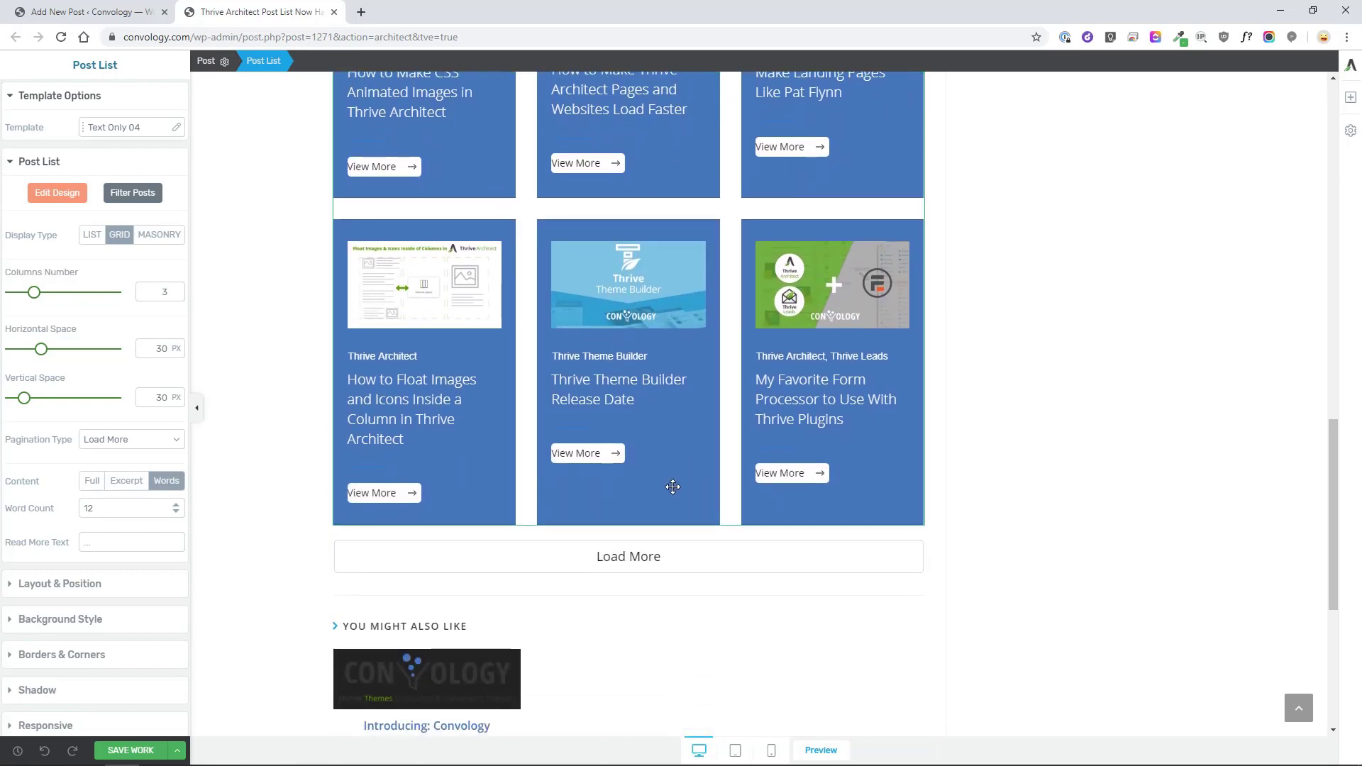
mouse_move(403, 537)
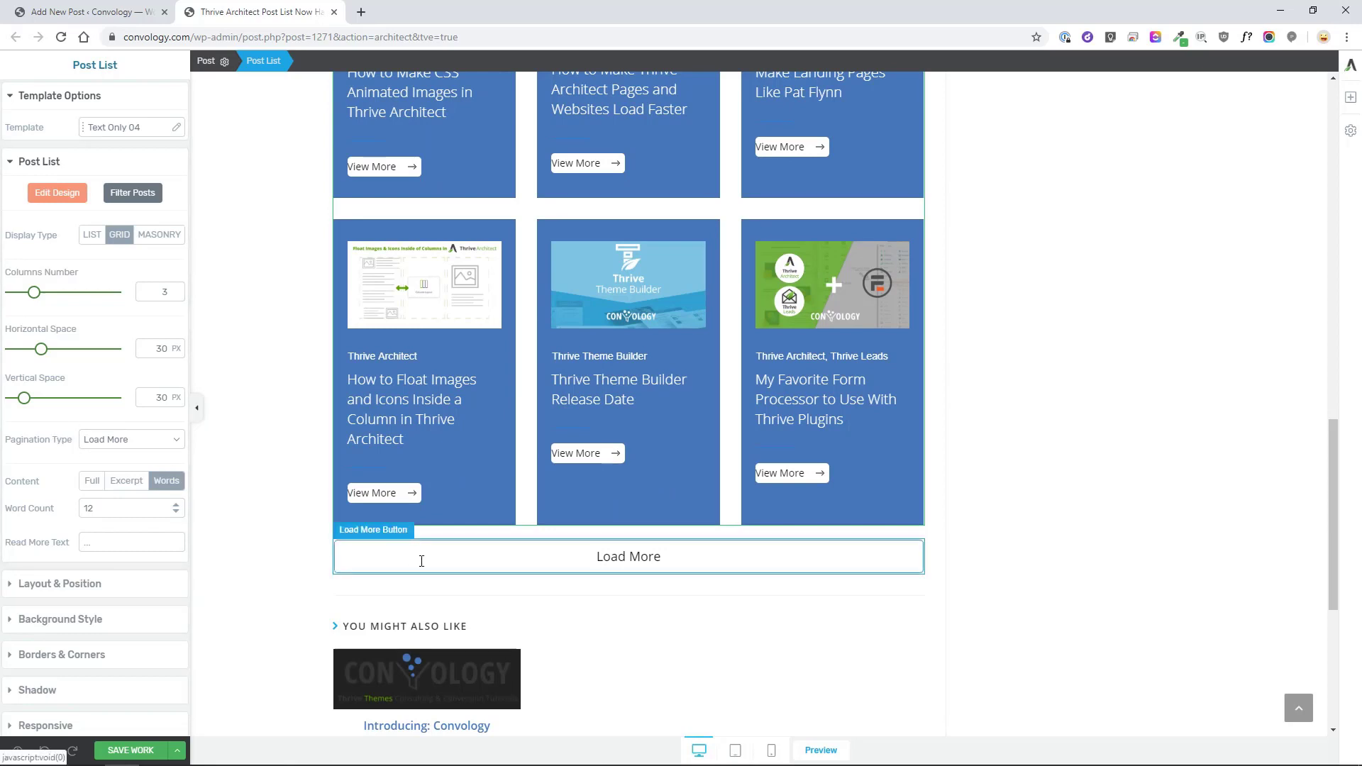
click(627, 557)
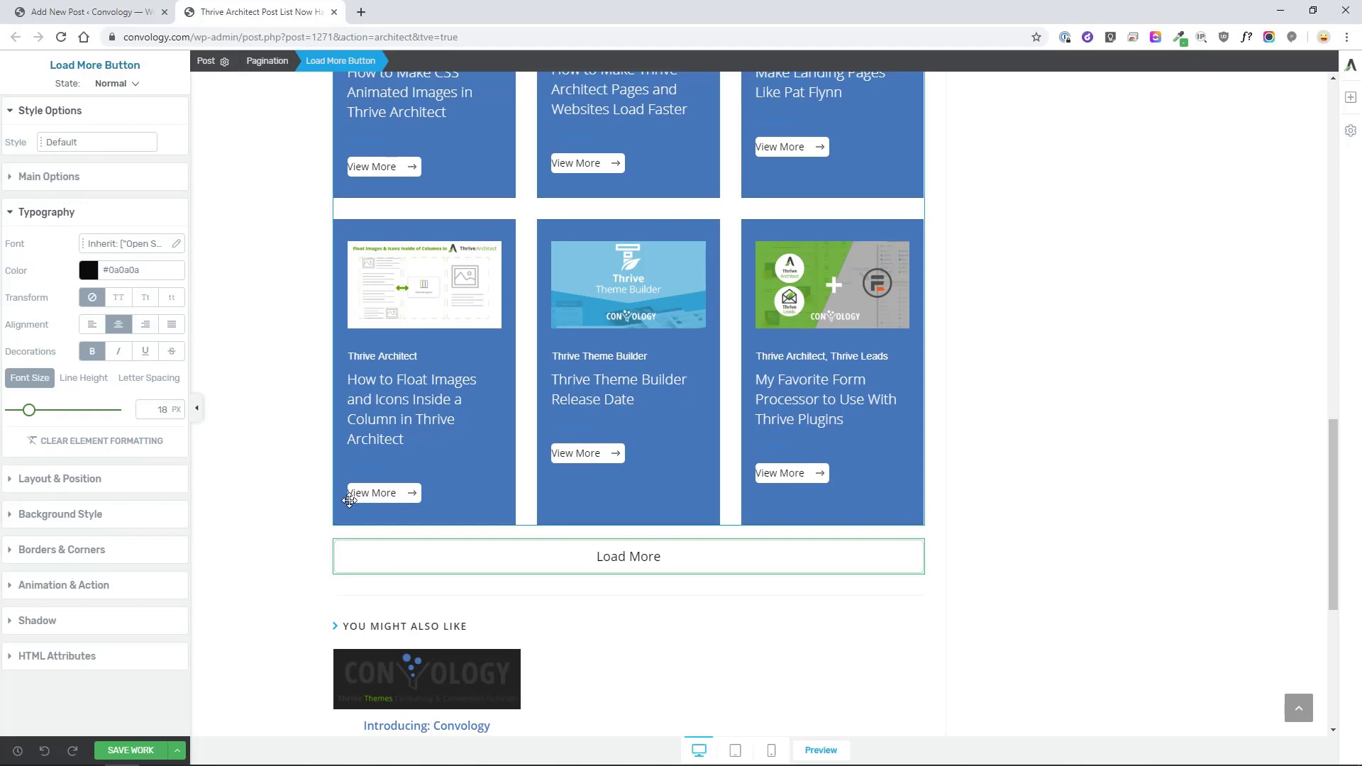
click(627, 556)
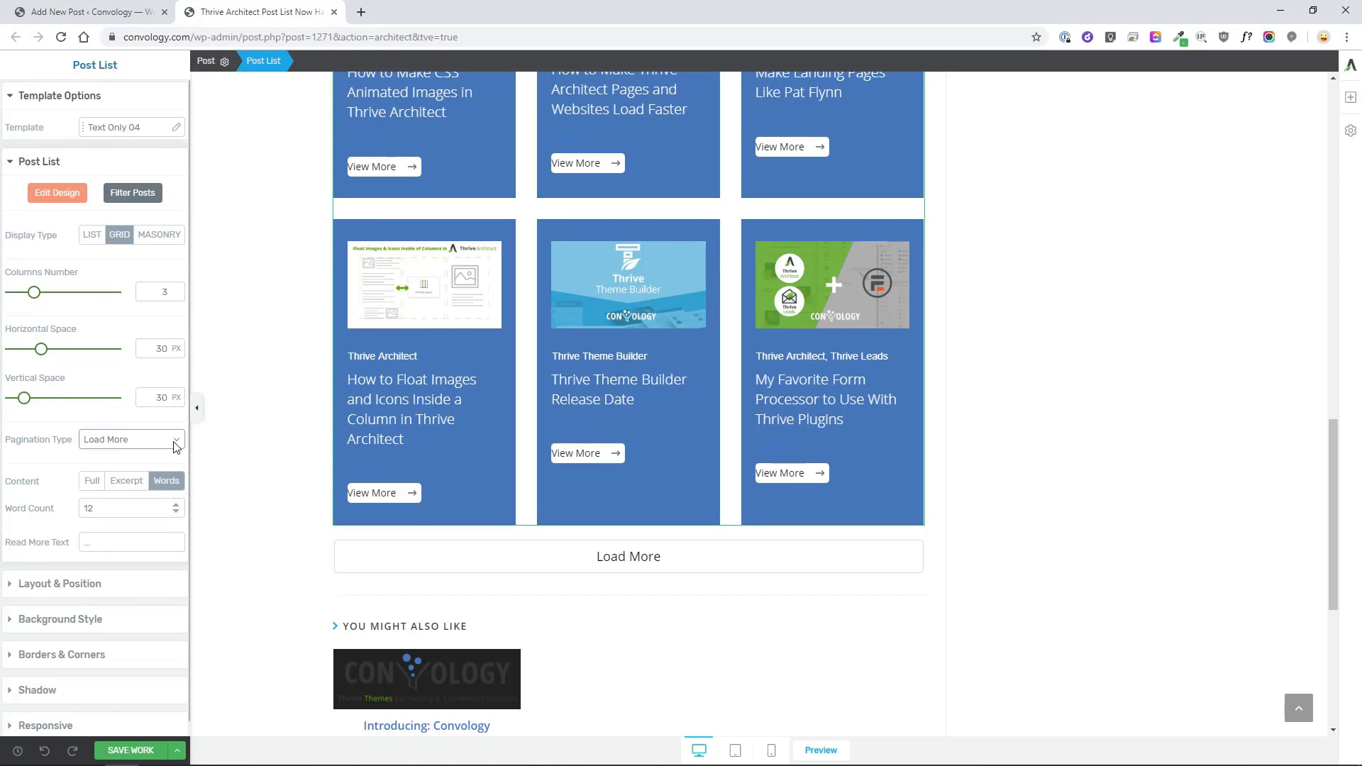
mouse_move(488, 408)
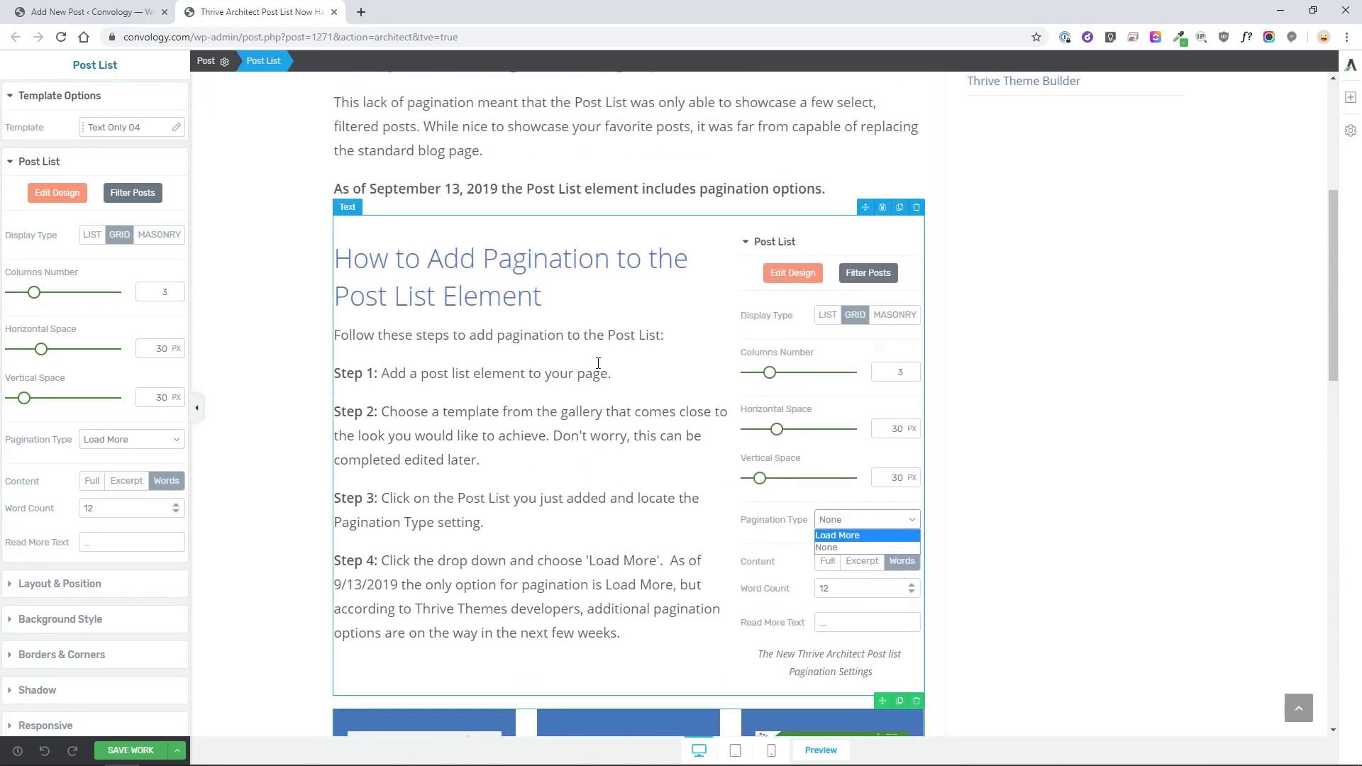
scroll(down, 3)
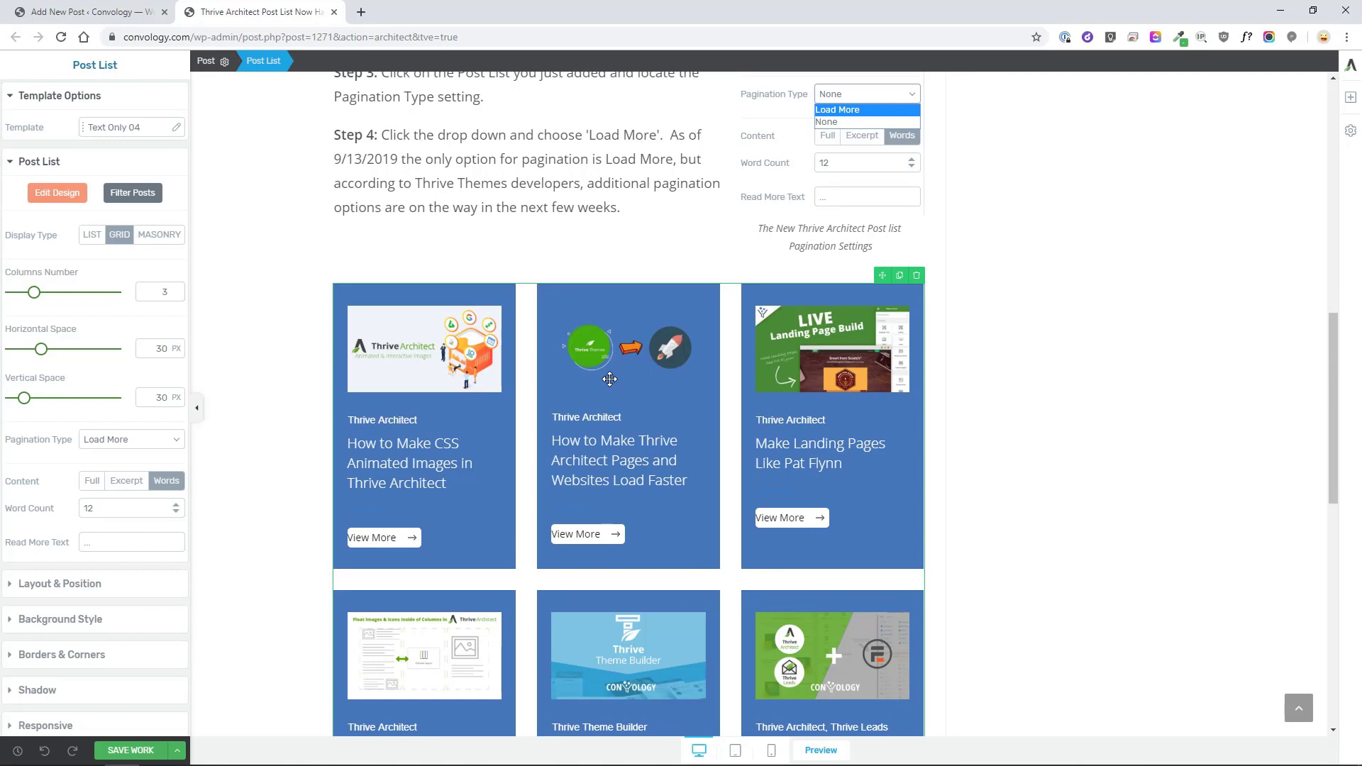
mouse_move(973, 335)
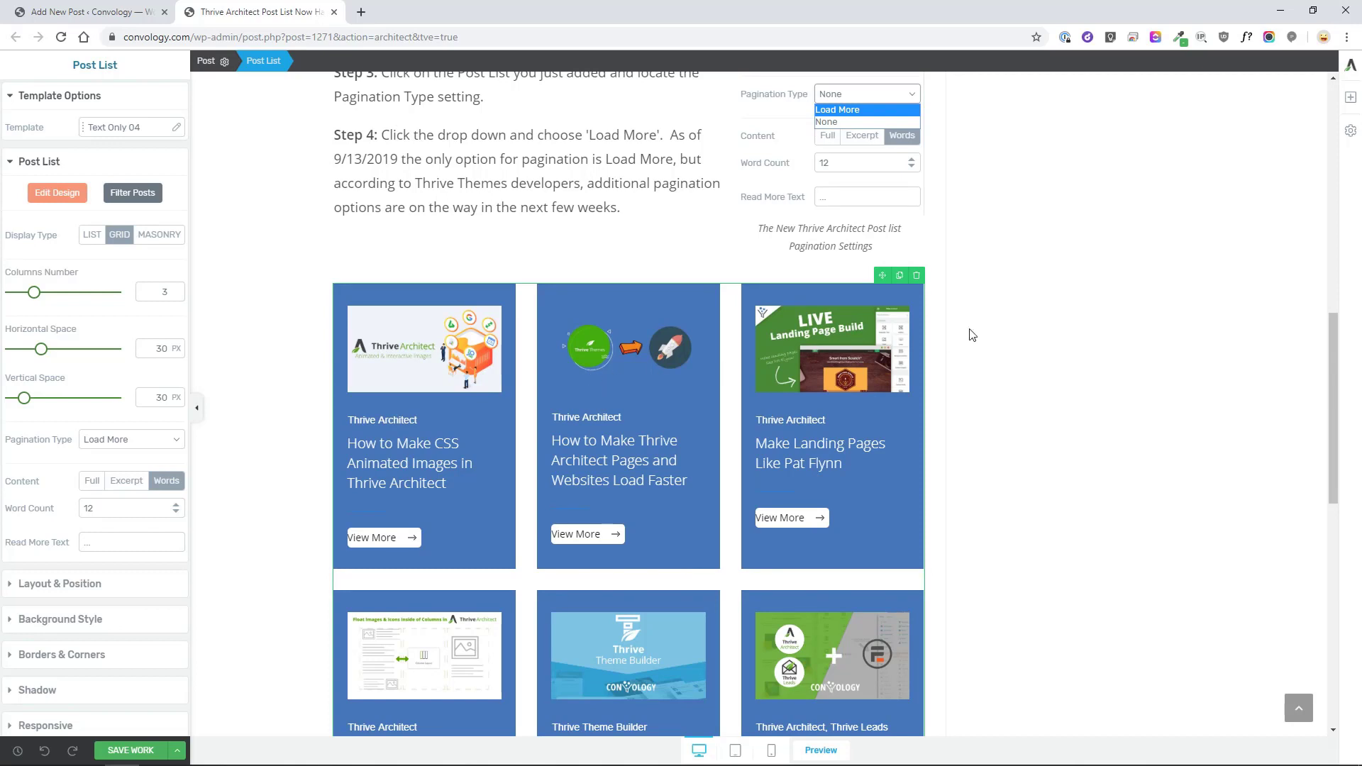
mouse_move(940, 338)
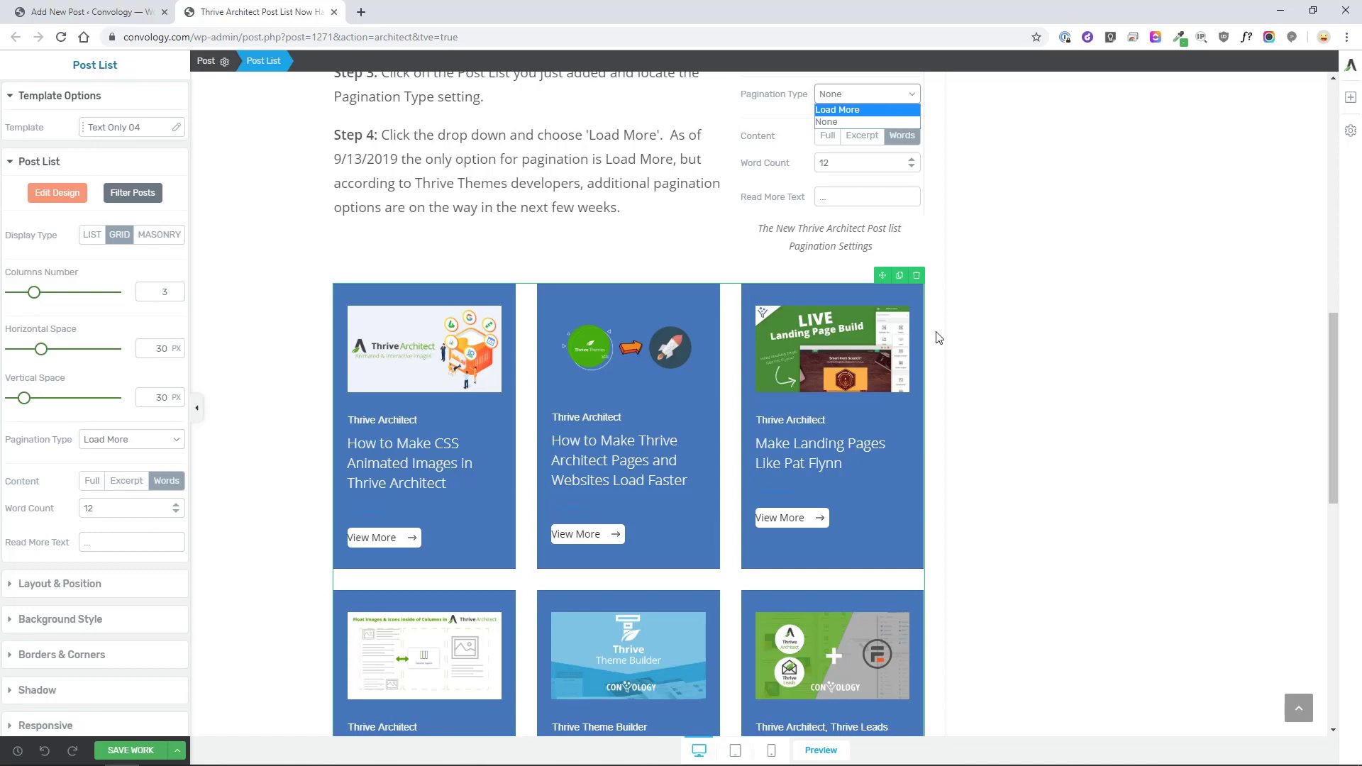
mouse_move(917, 276)
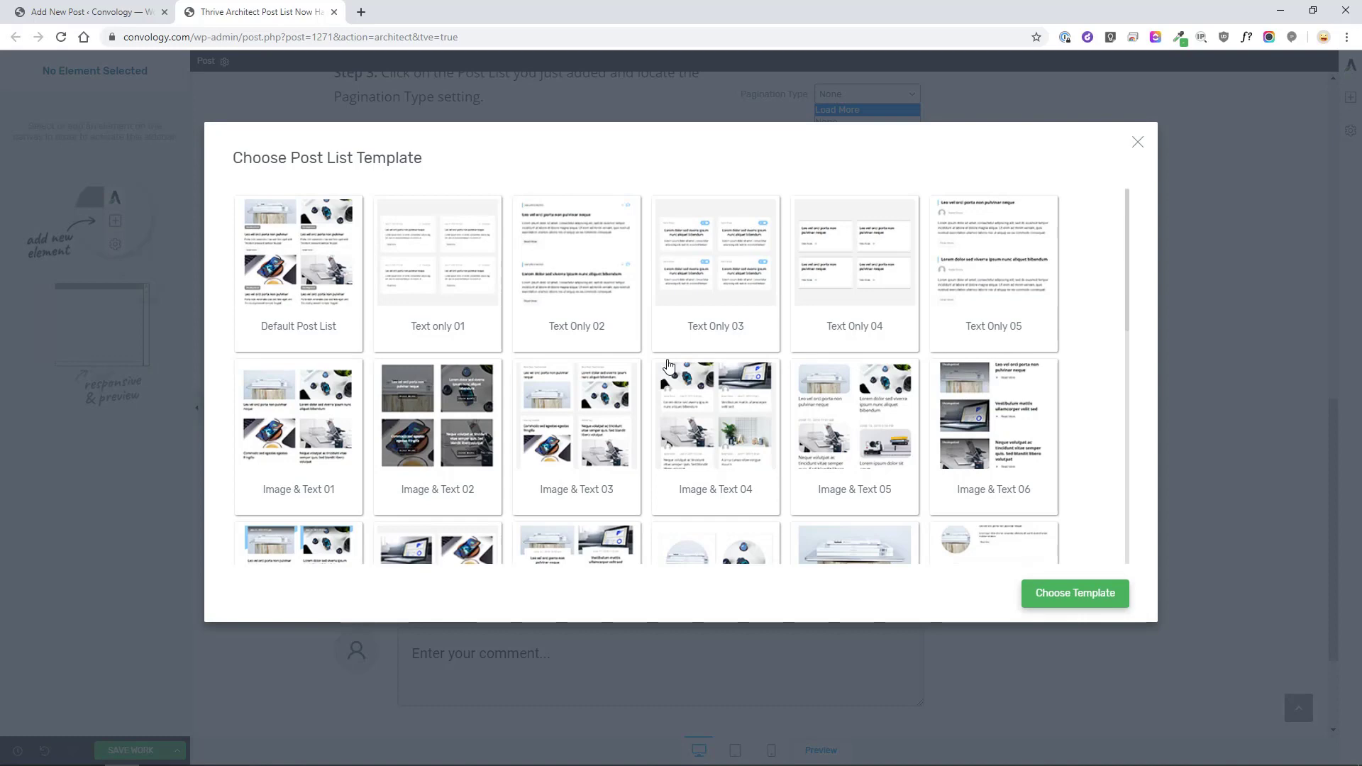
mouse_move(452, 423)
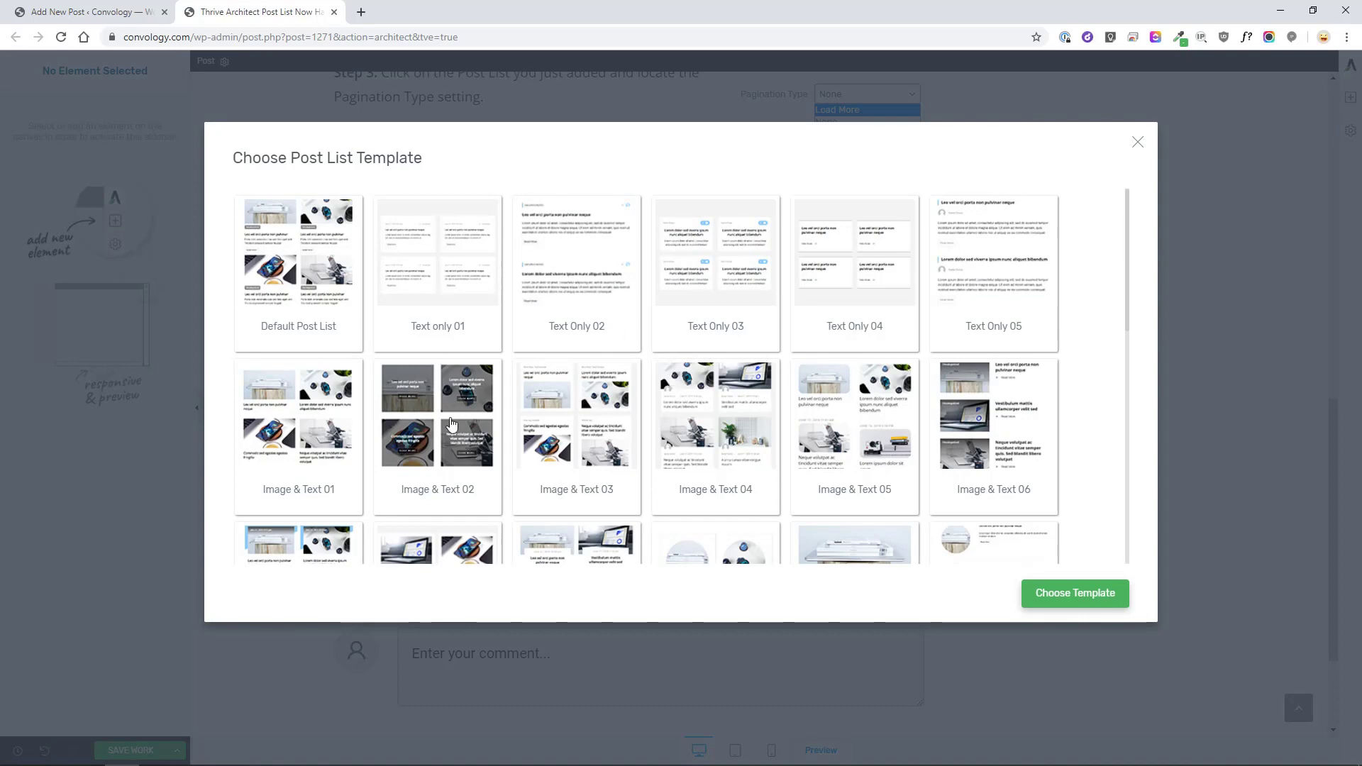
Apply the Image & Text 02 template to the new post list
click(438, 423)
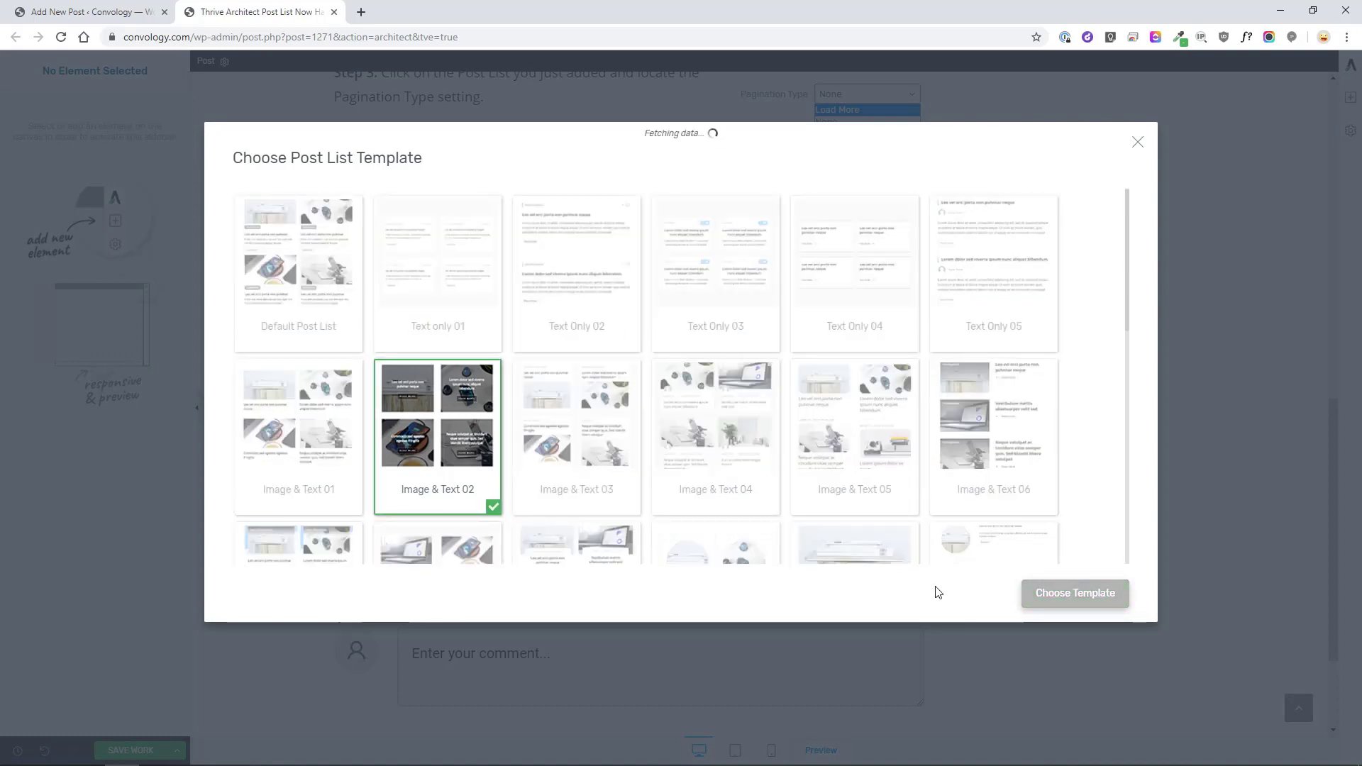
click(1076, 593)
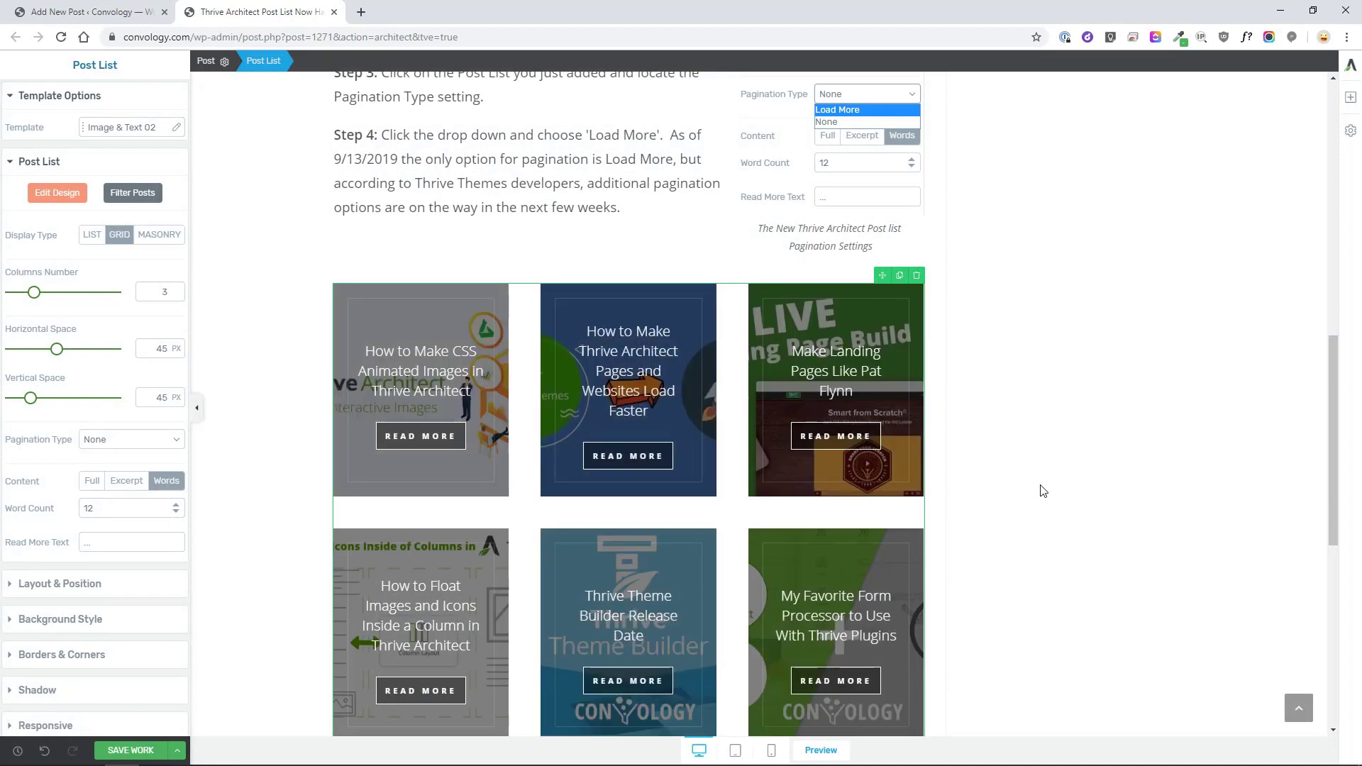
mouse_move(742, 295)
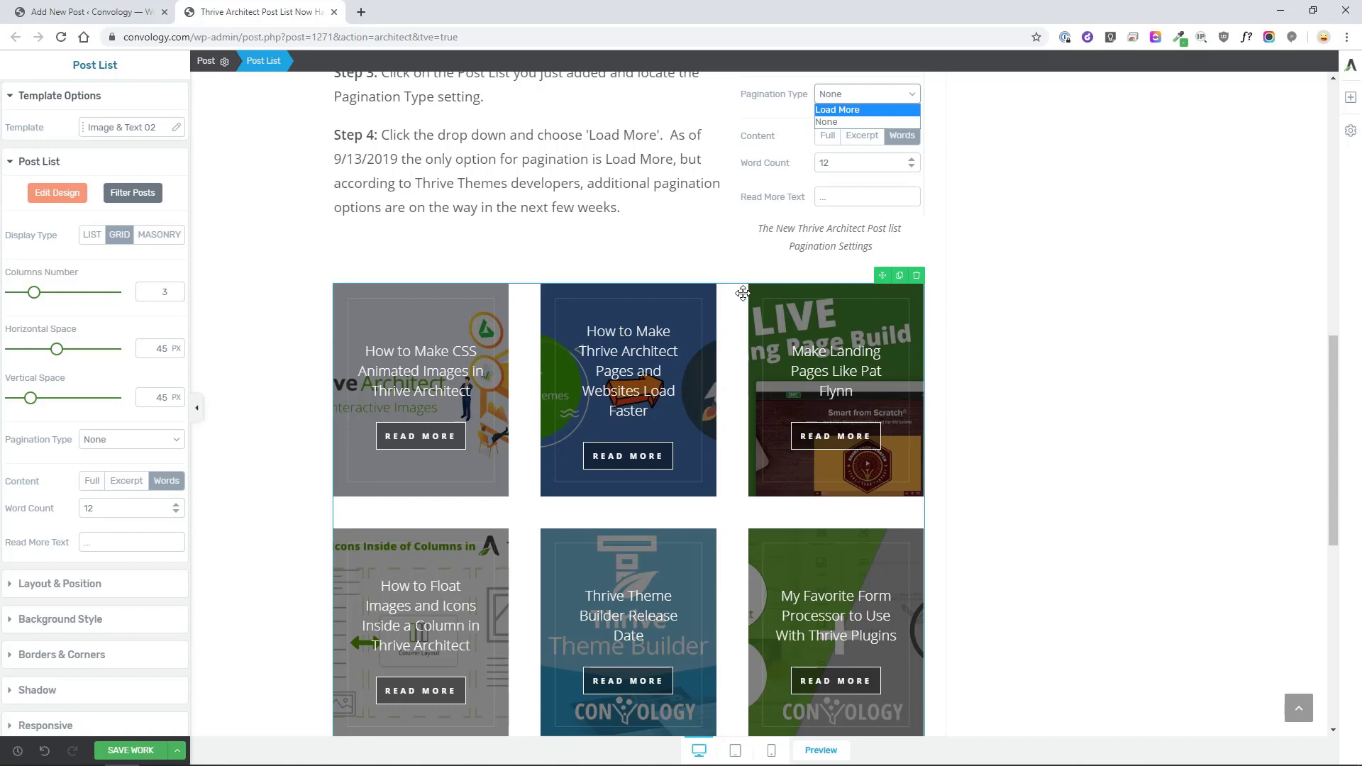
mouse_move(747, 319)
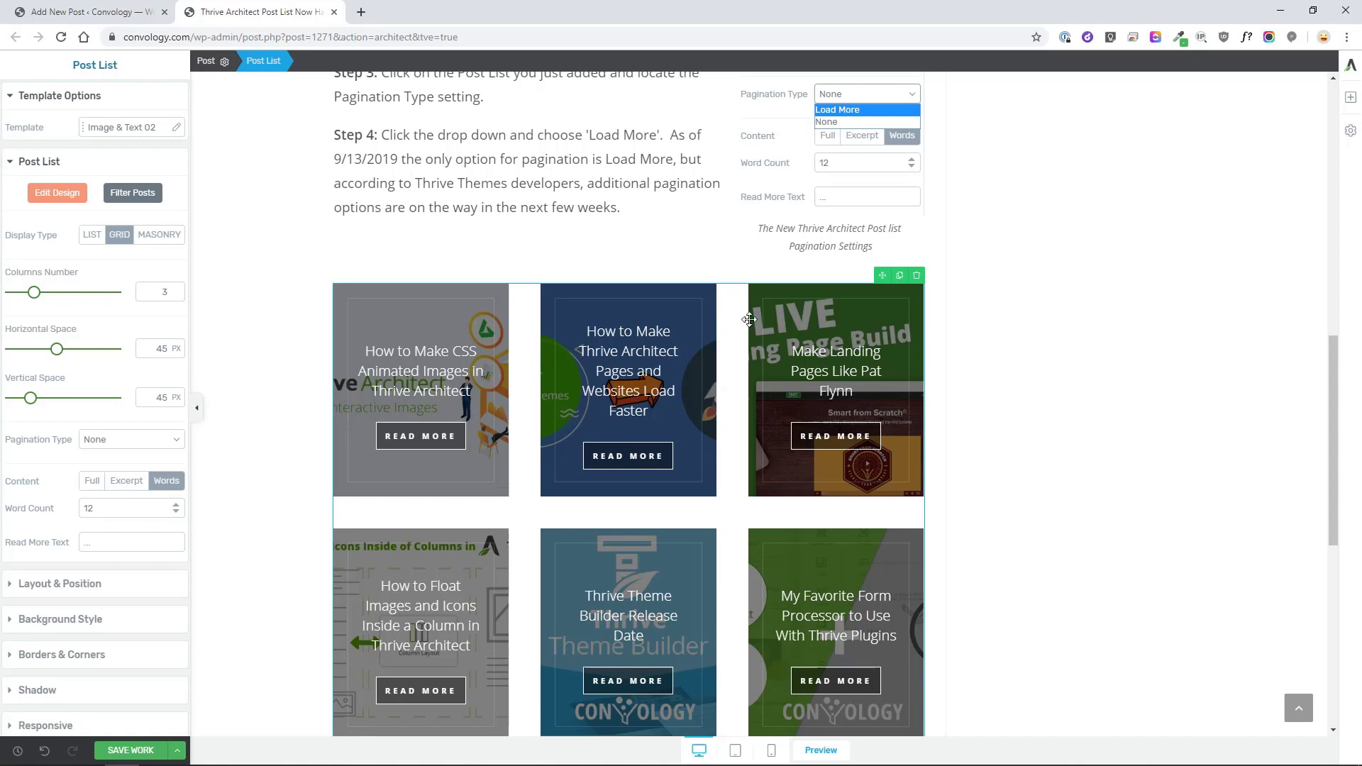
mouse_move(32, 292)
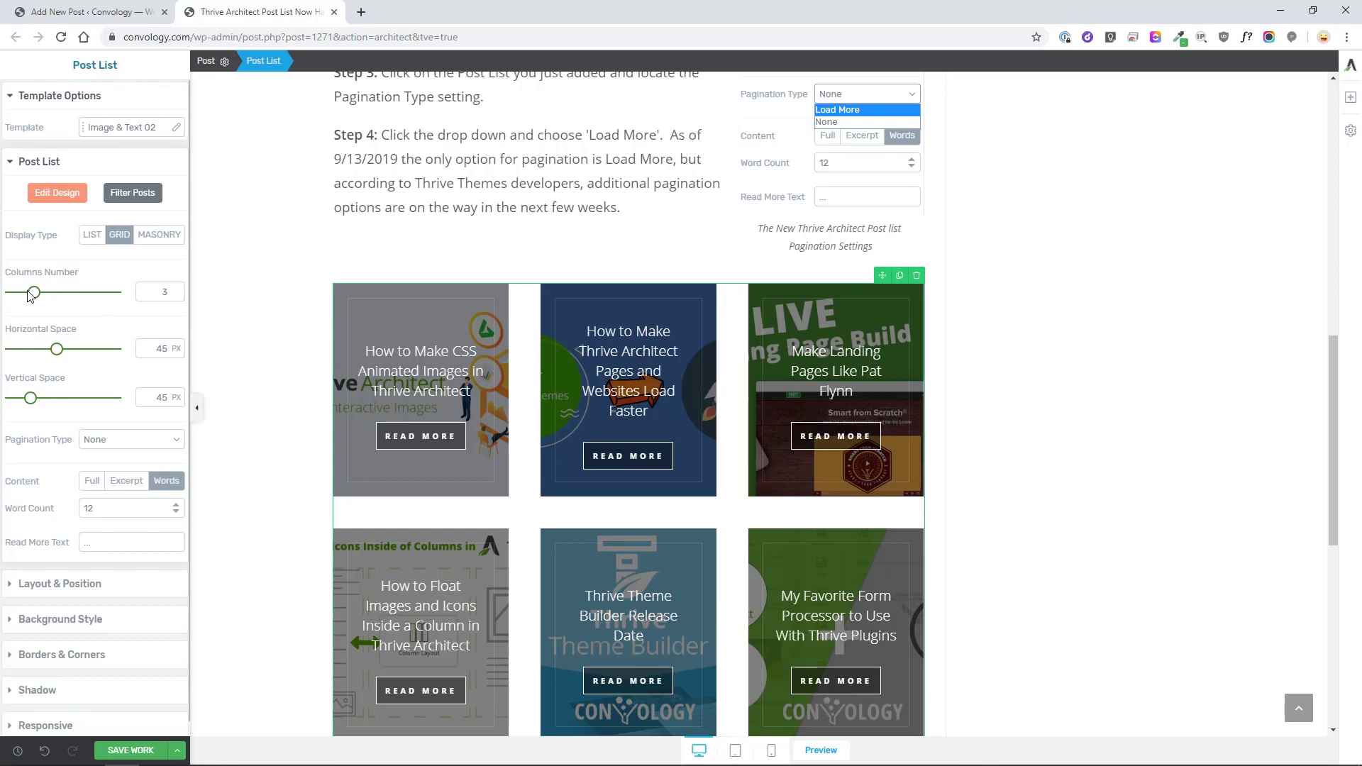
Lower the Columns Number slider from 3 to 2
drag(32, 292, 20, 293)
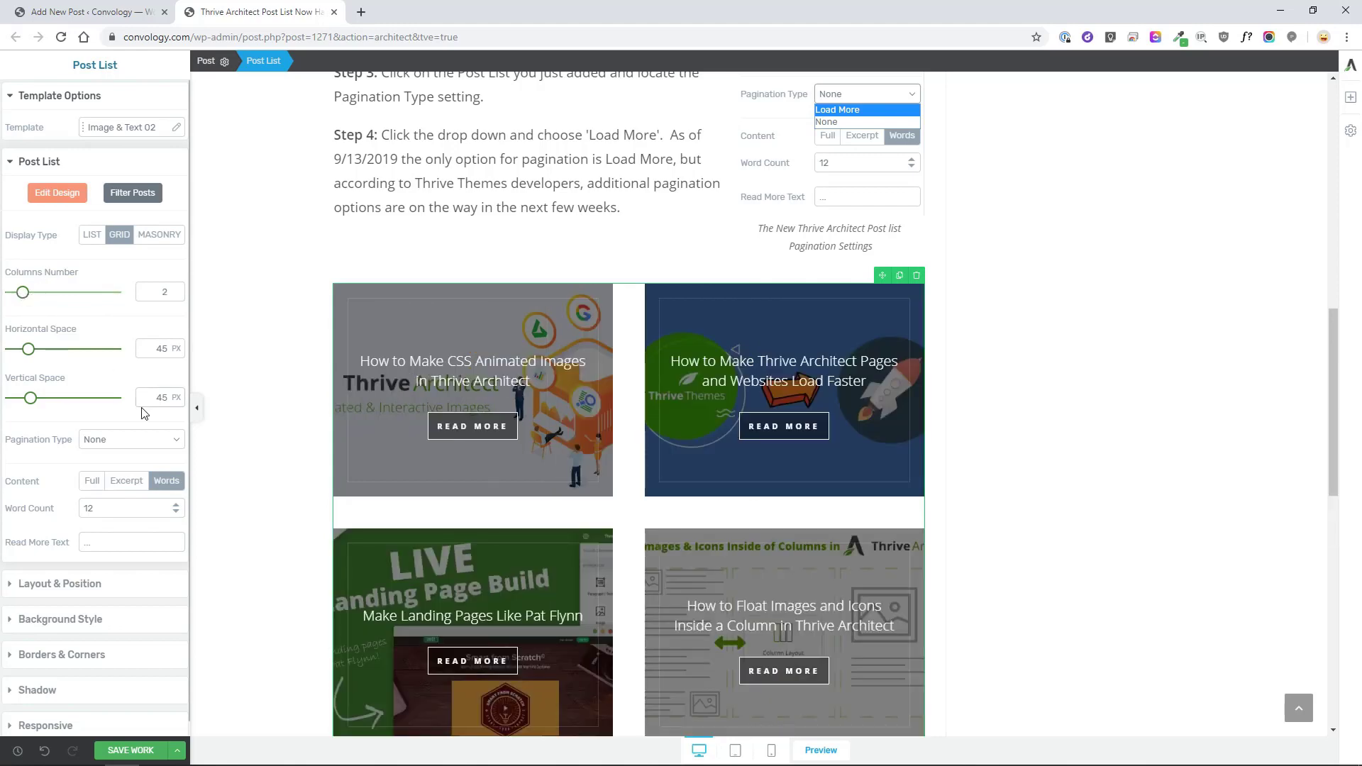
Open Filter Posts and switch to the Custom Query options
click(133, 193)
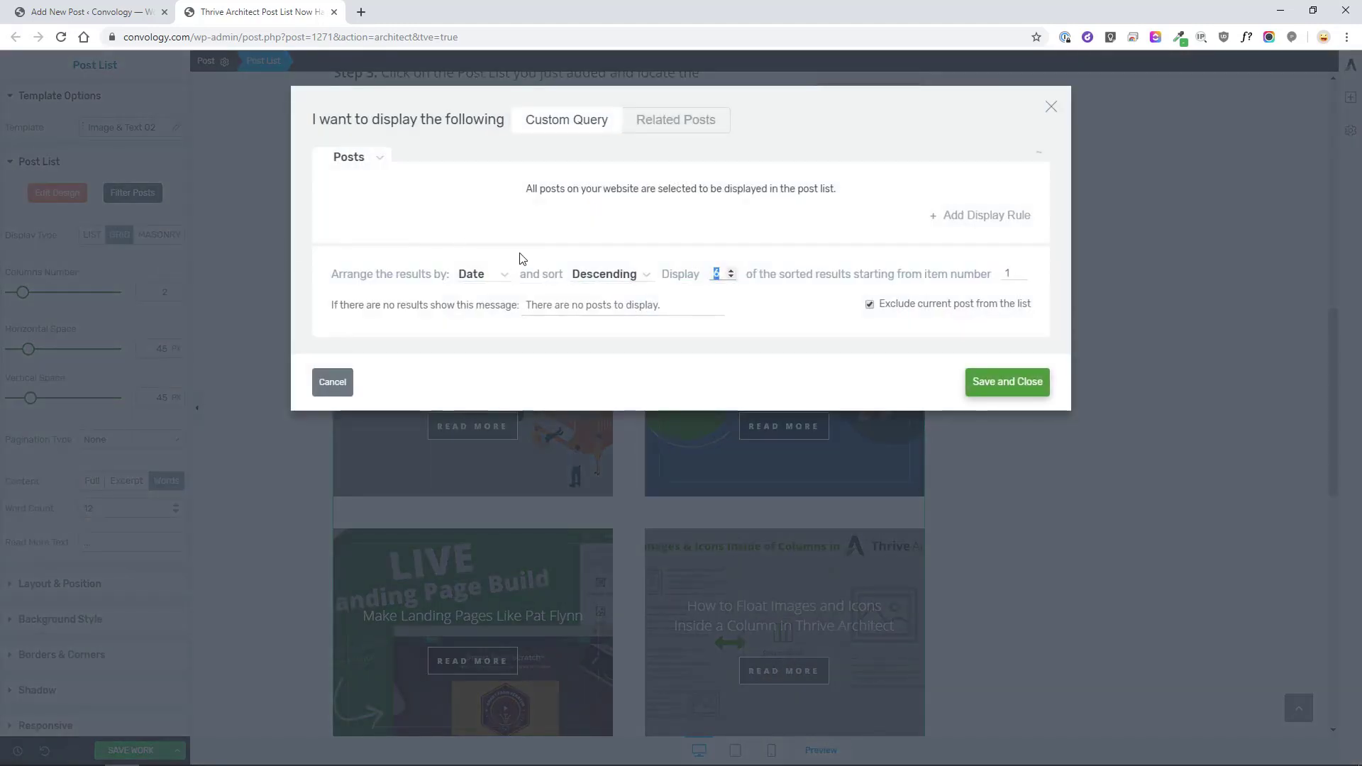
mouse_move(584, 279)
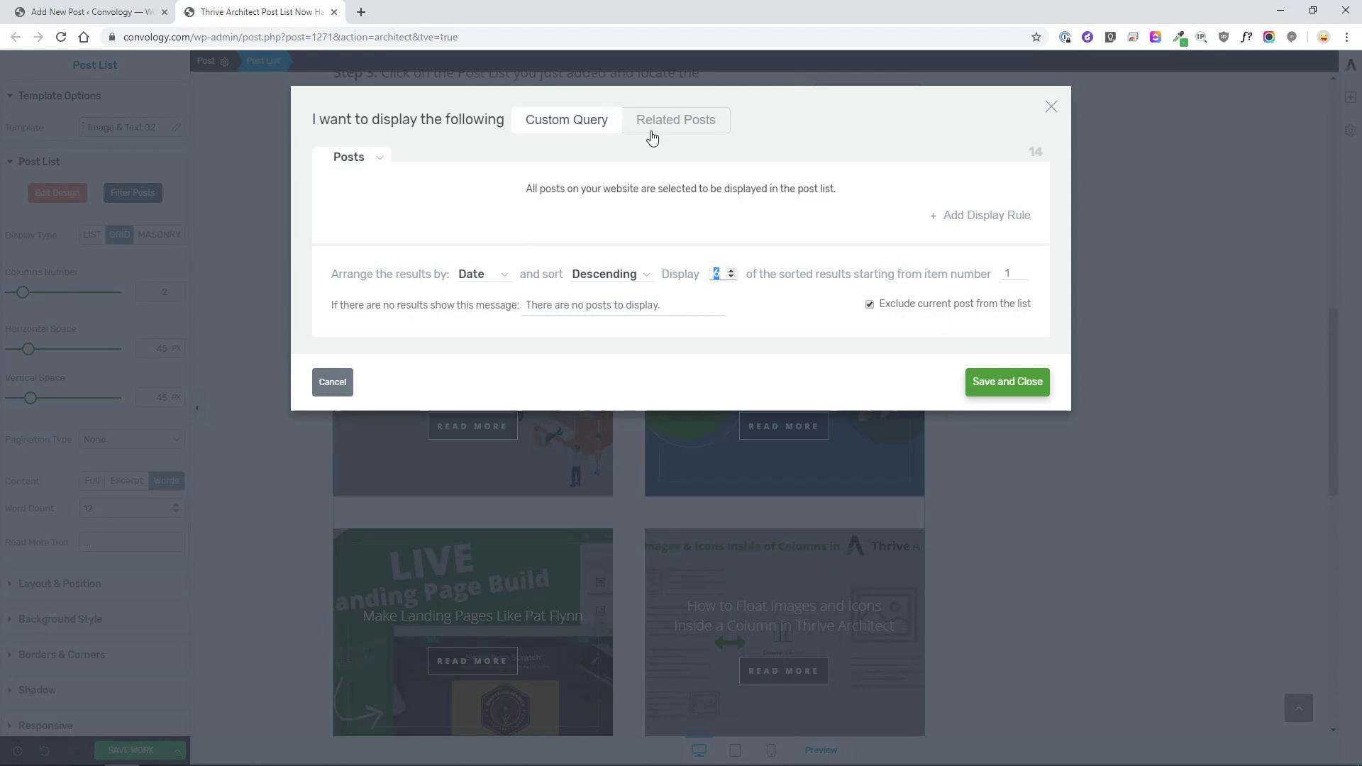
click(677, 119)
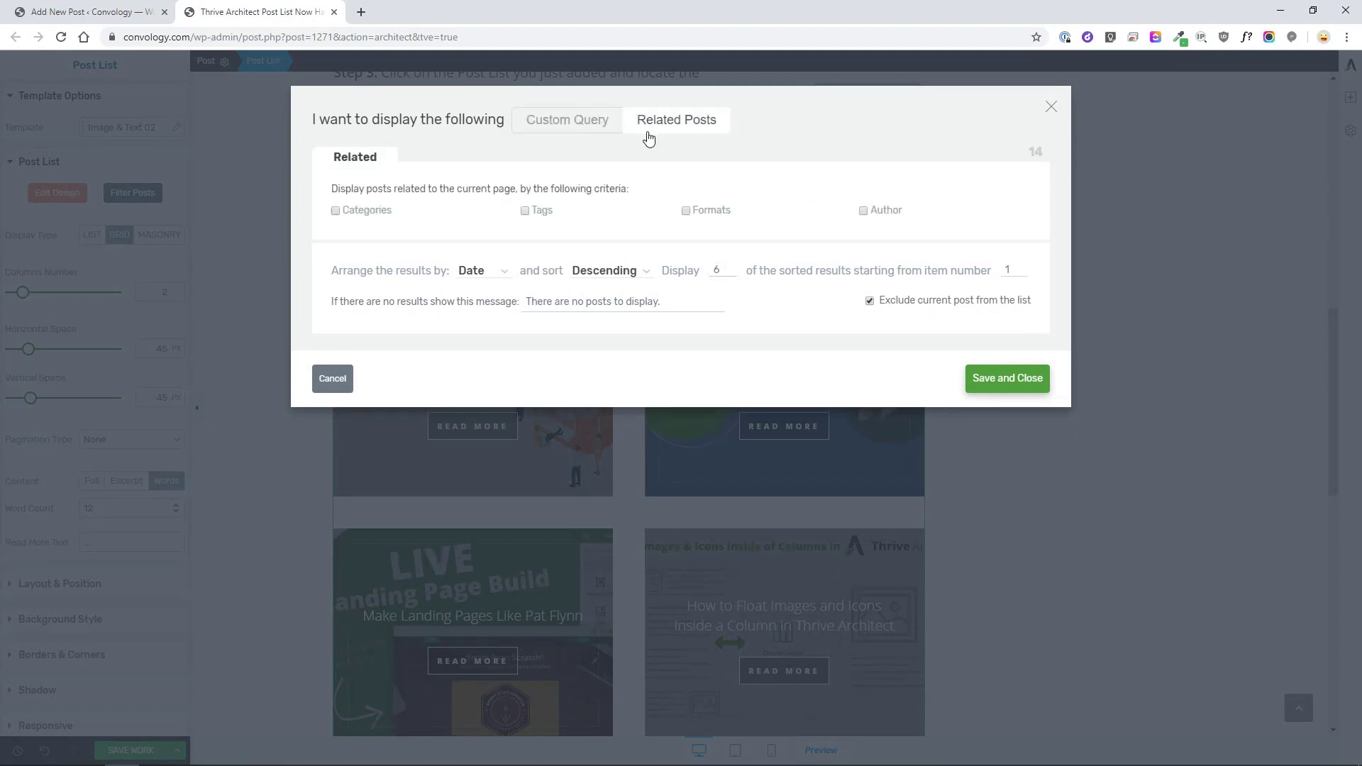
click(566, 119)
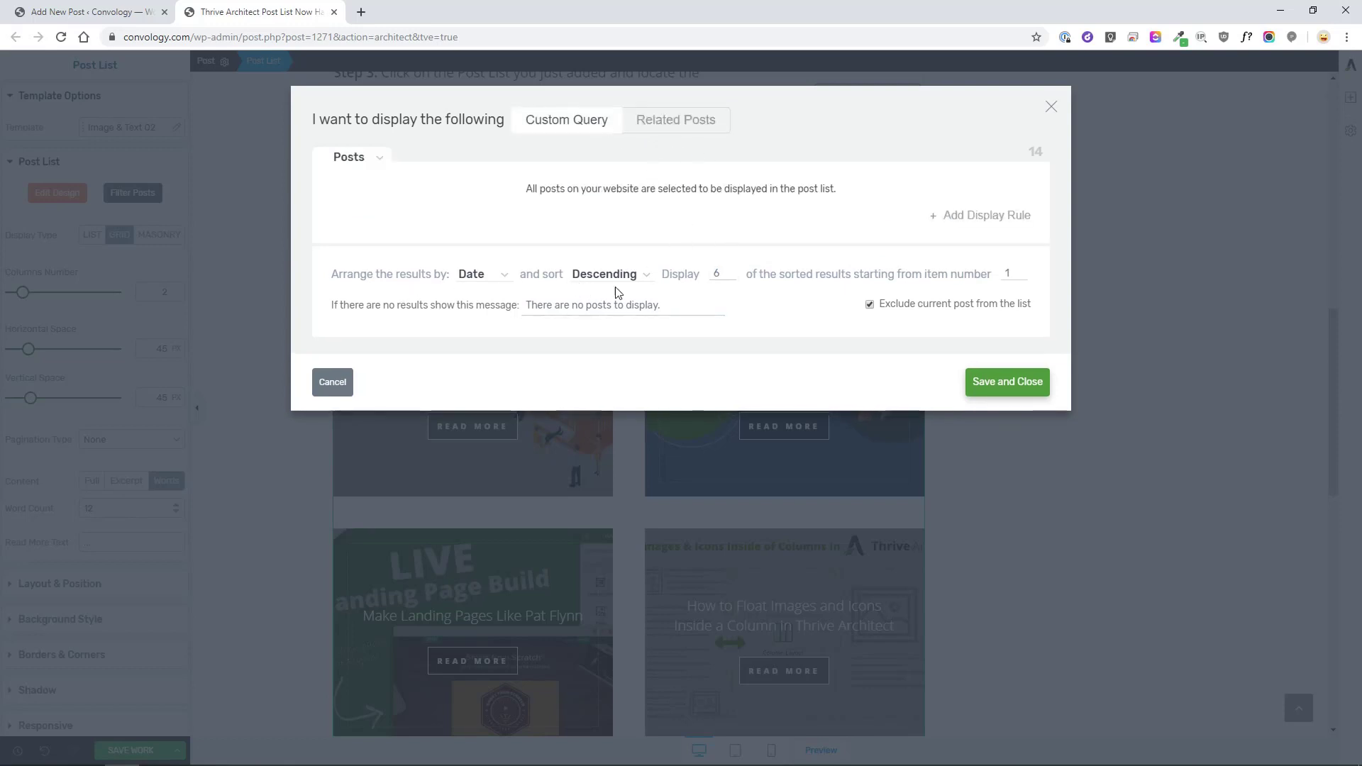
mouse_move(828, 223)
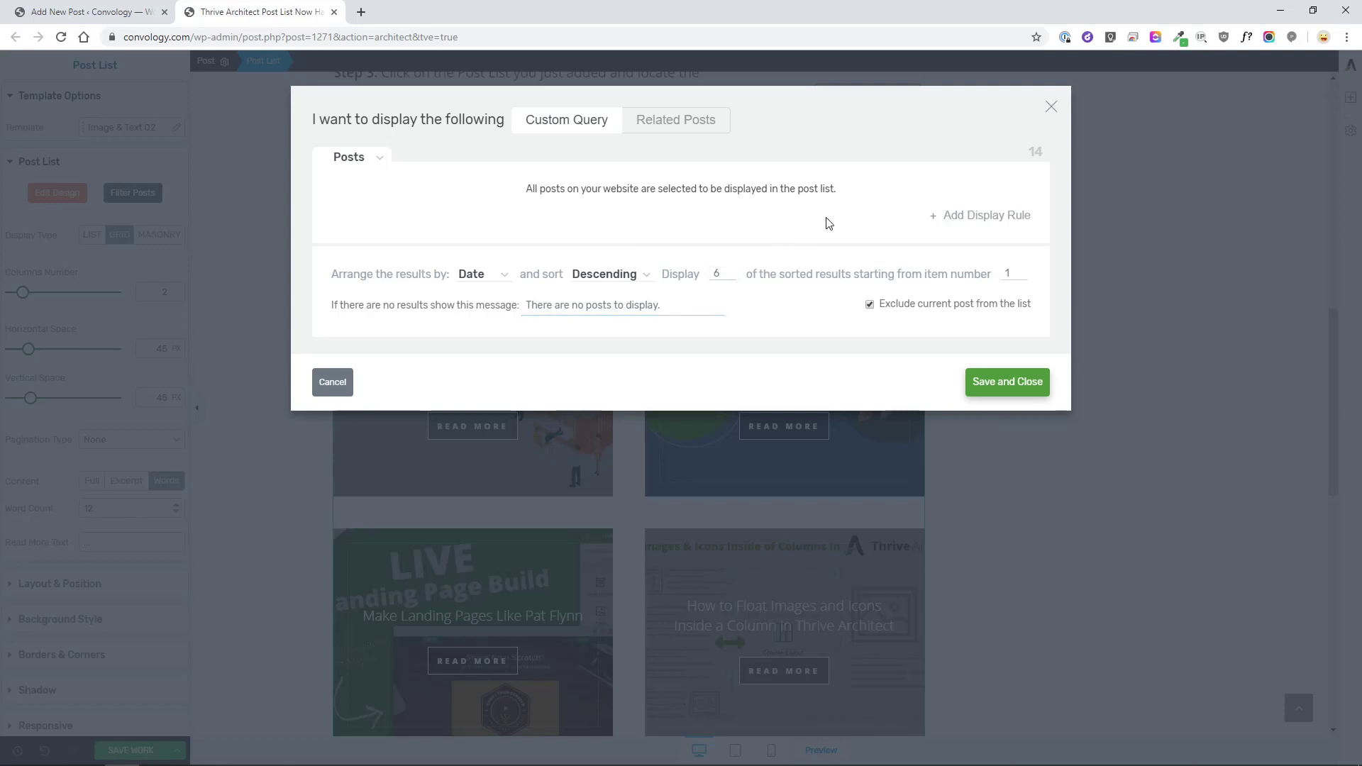
Add a Categories display rule including Thrive Architect, then save and close
click(979, 215)
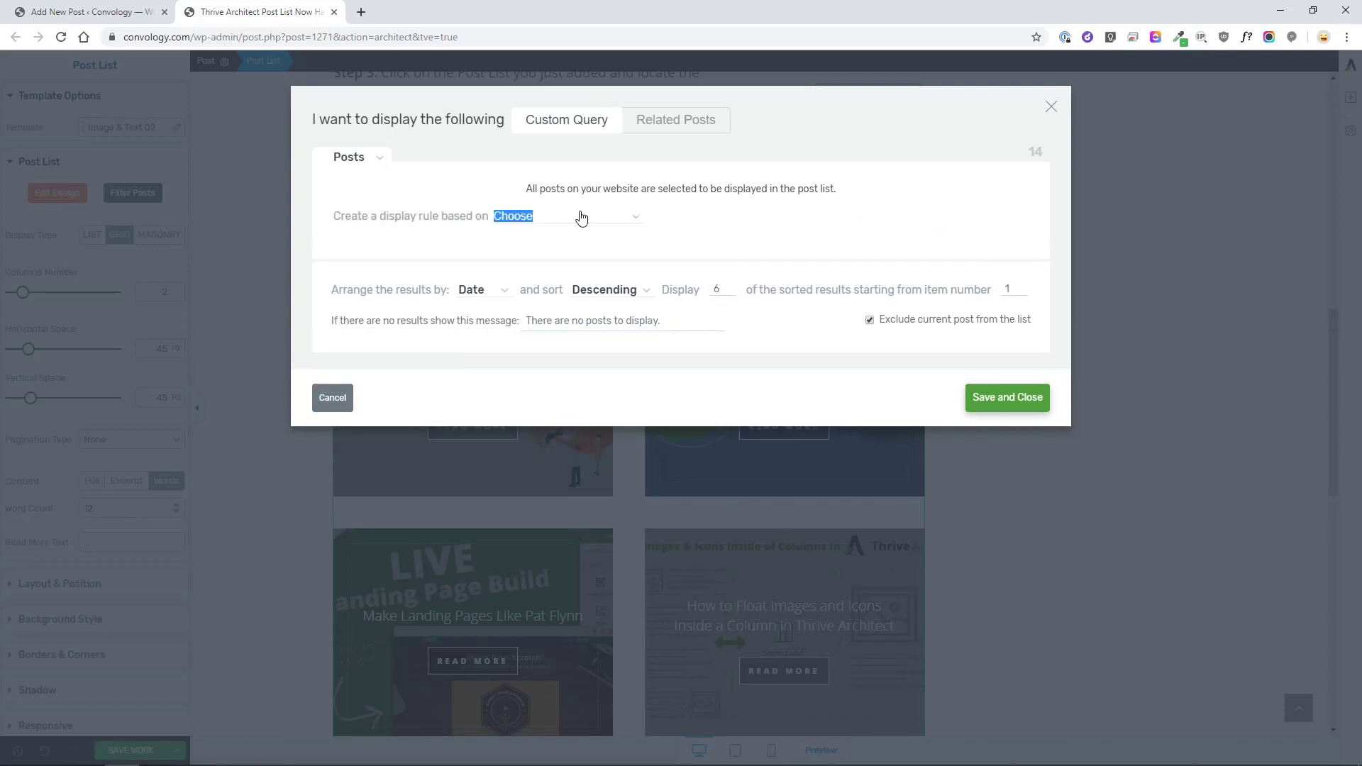
click(578, 217)
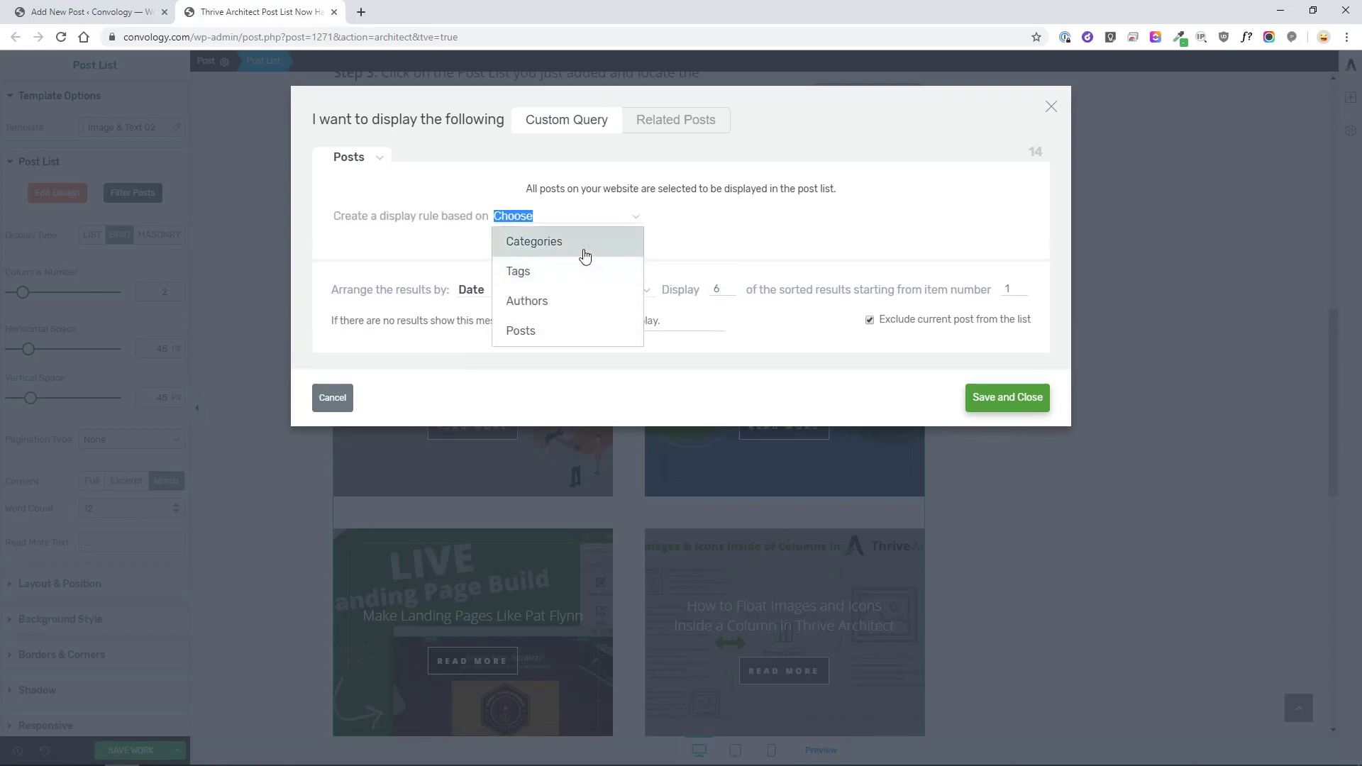
click(534, 241)
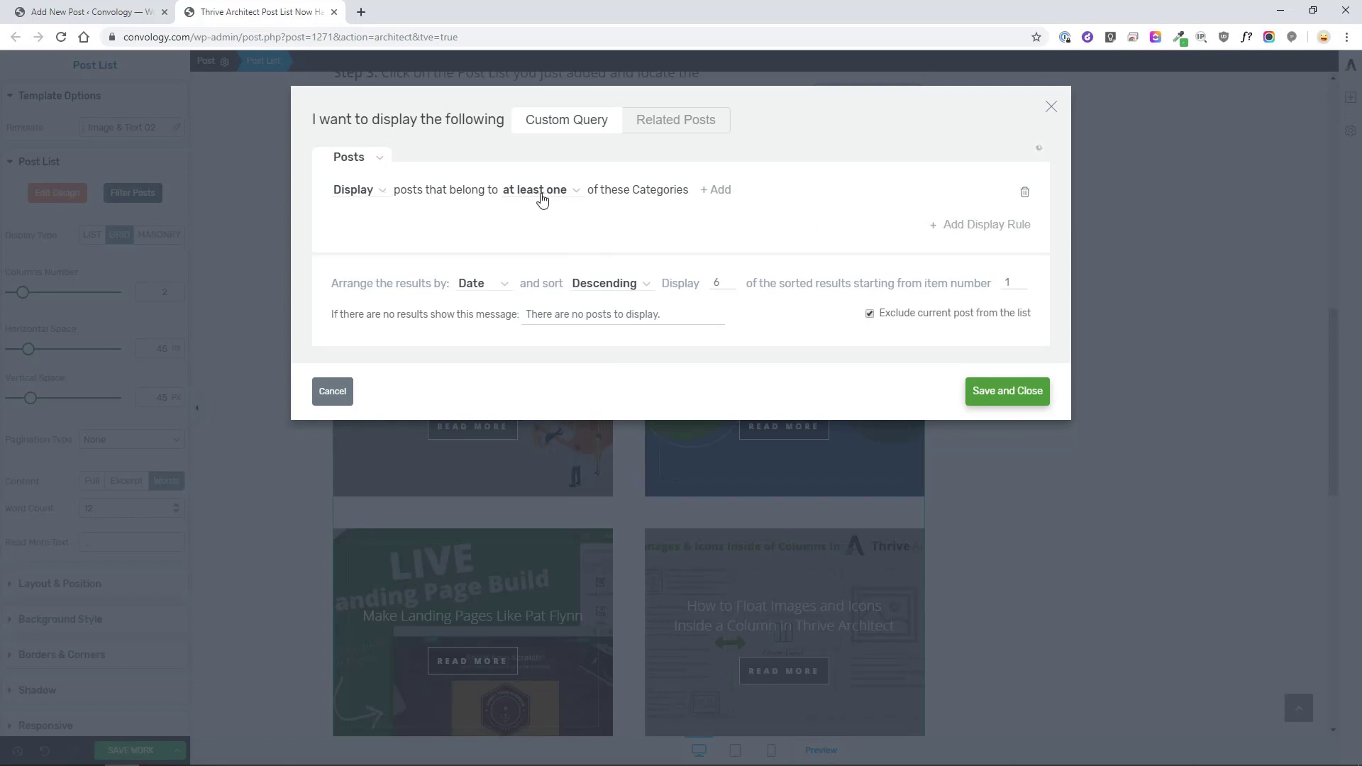
click(716, 189)
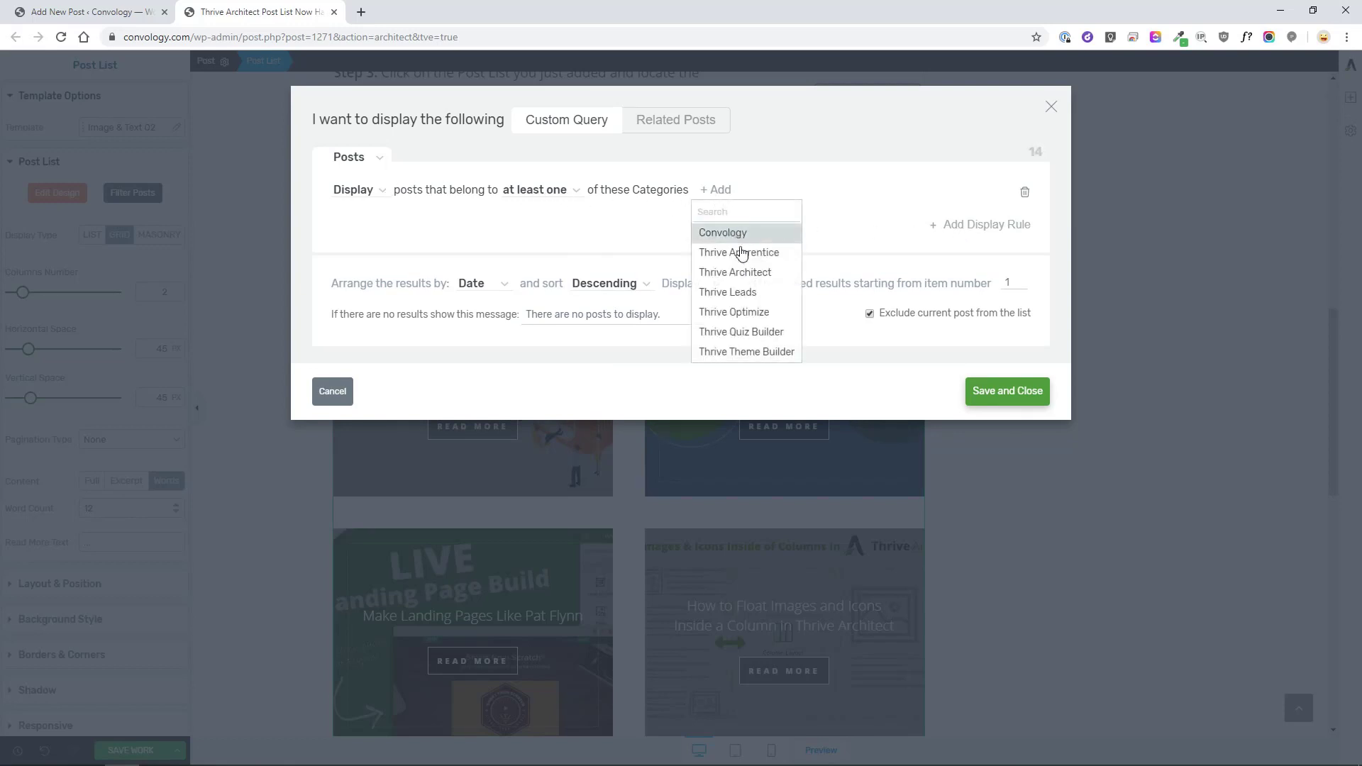
click(735, 272)
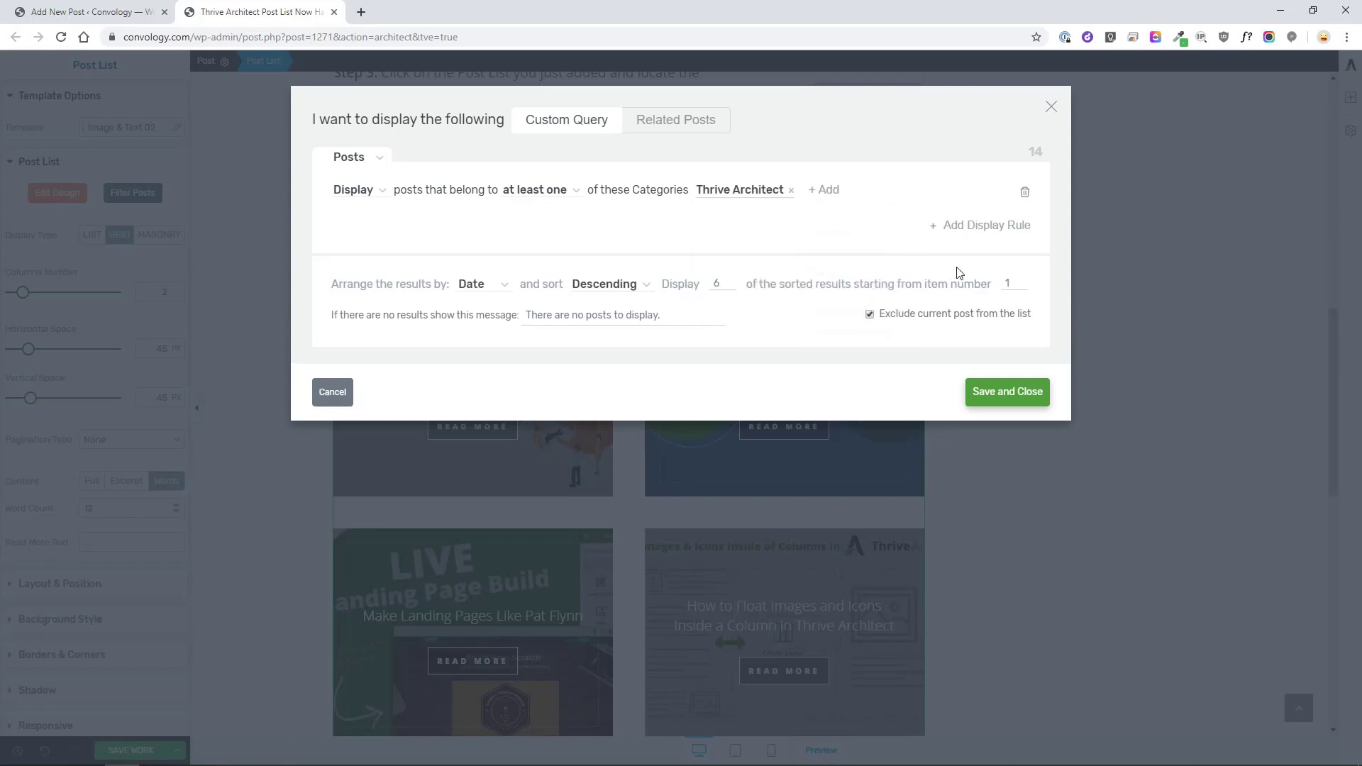
click(1007, 391)
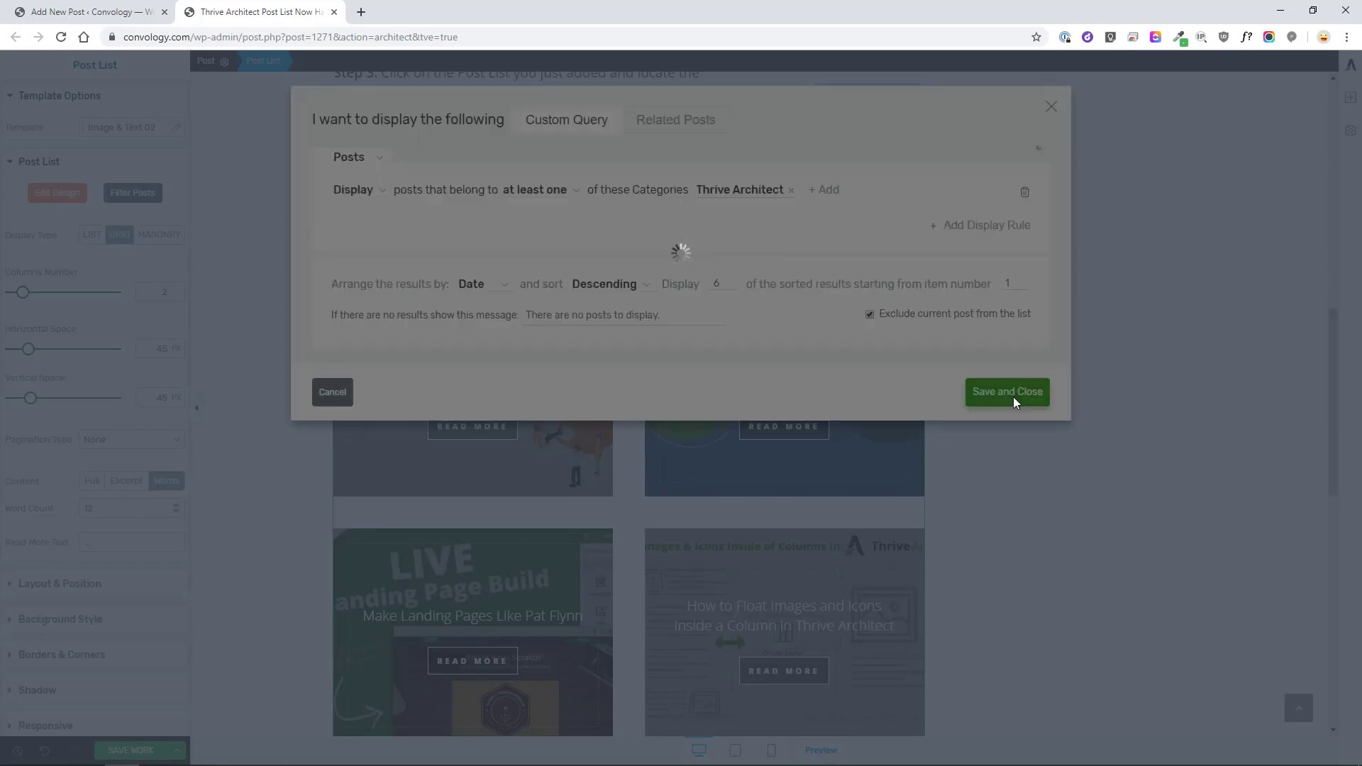
click(1007, 391)
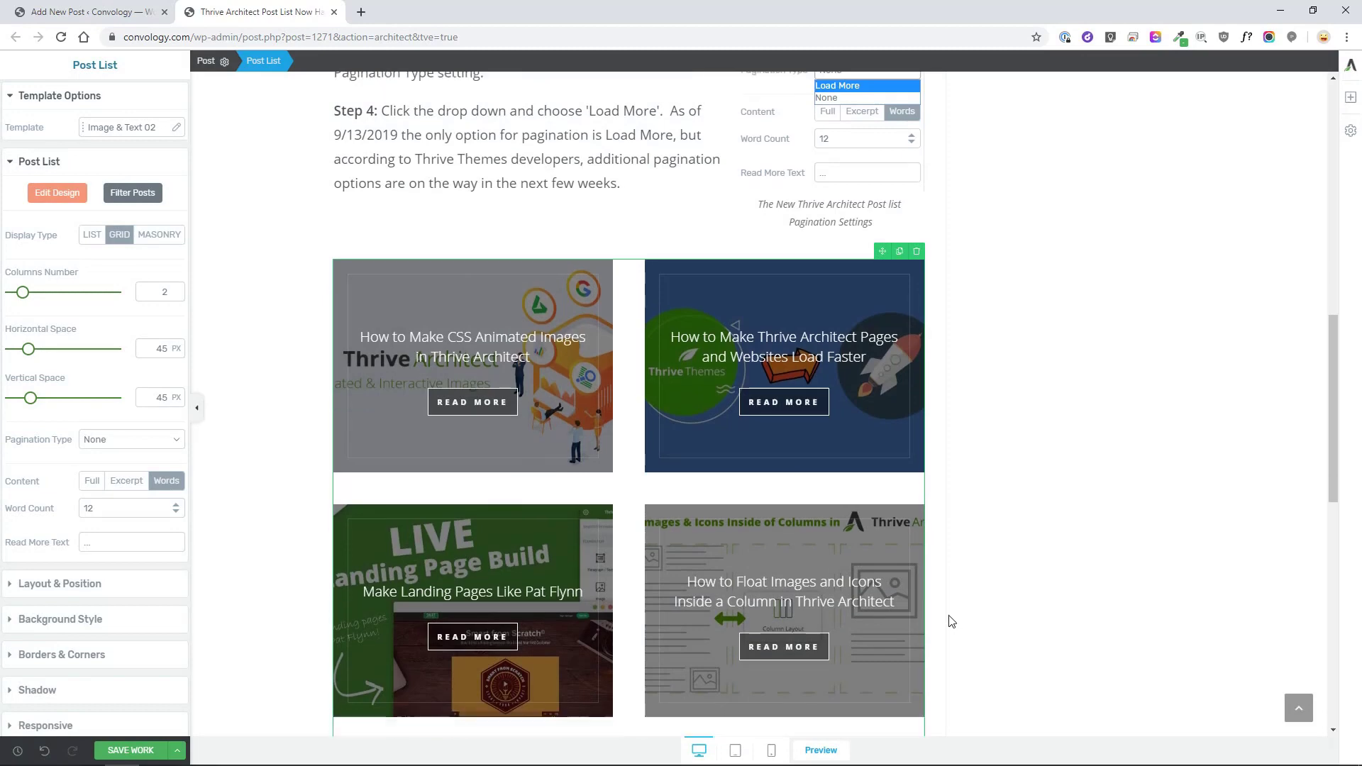
Scroll the page slightly to reach the post list's Filter Posts option
scroll(down, 3)
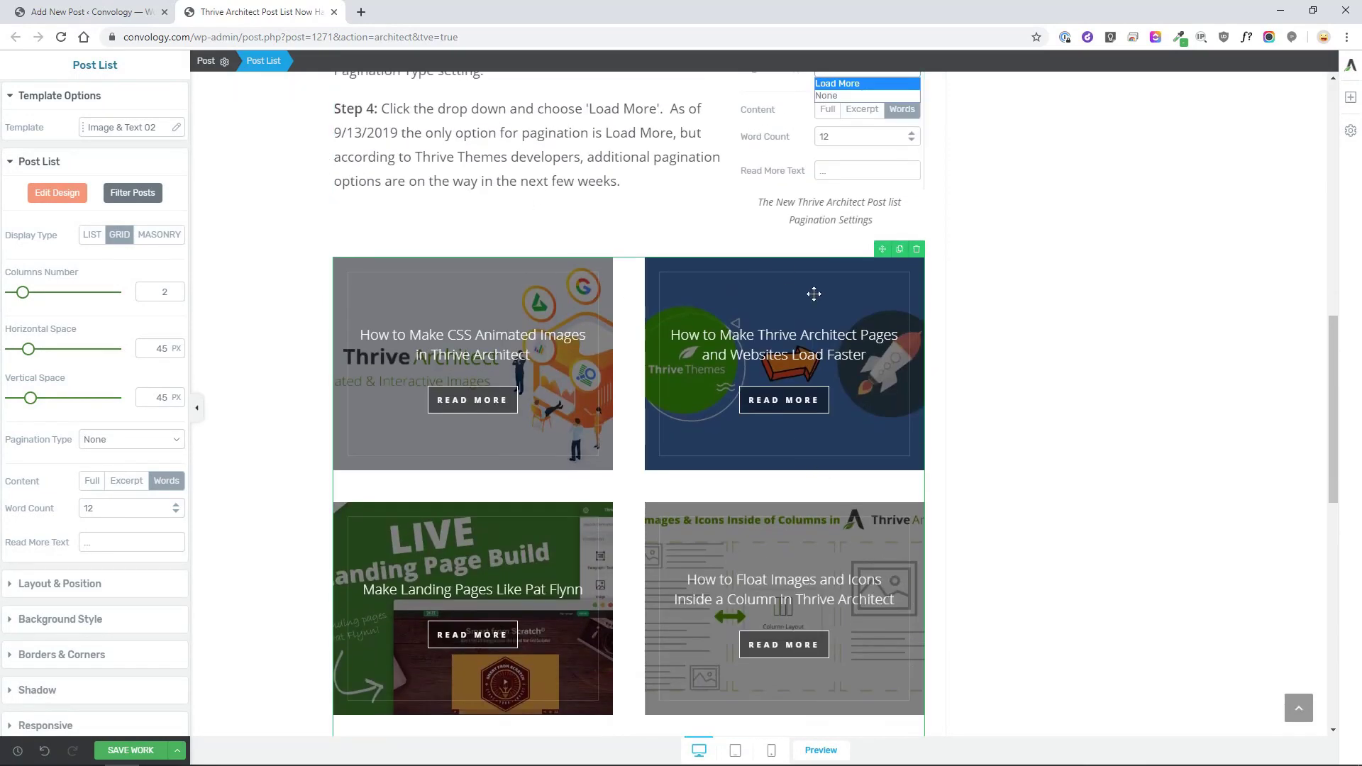
mouse_move(757, 265)
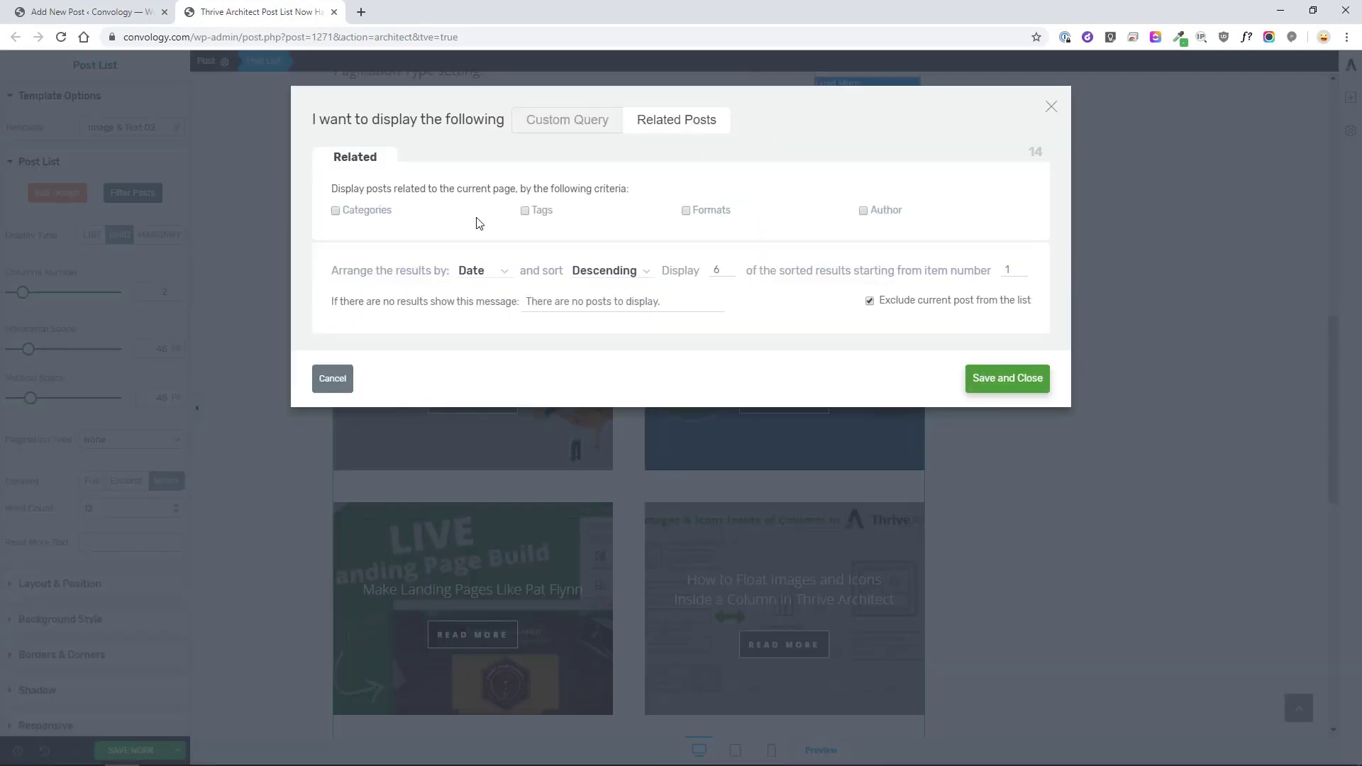
Filter the post list to related posts sharing the current post's categories
click(334, 210)
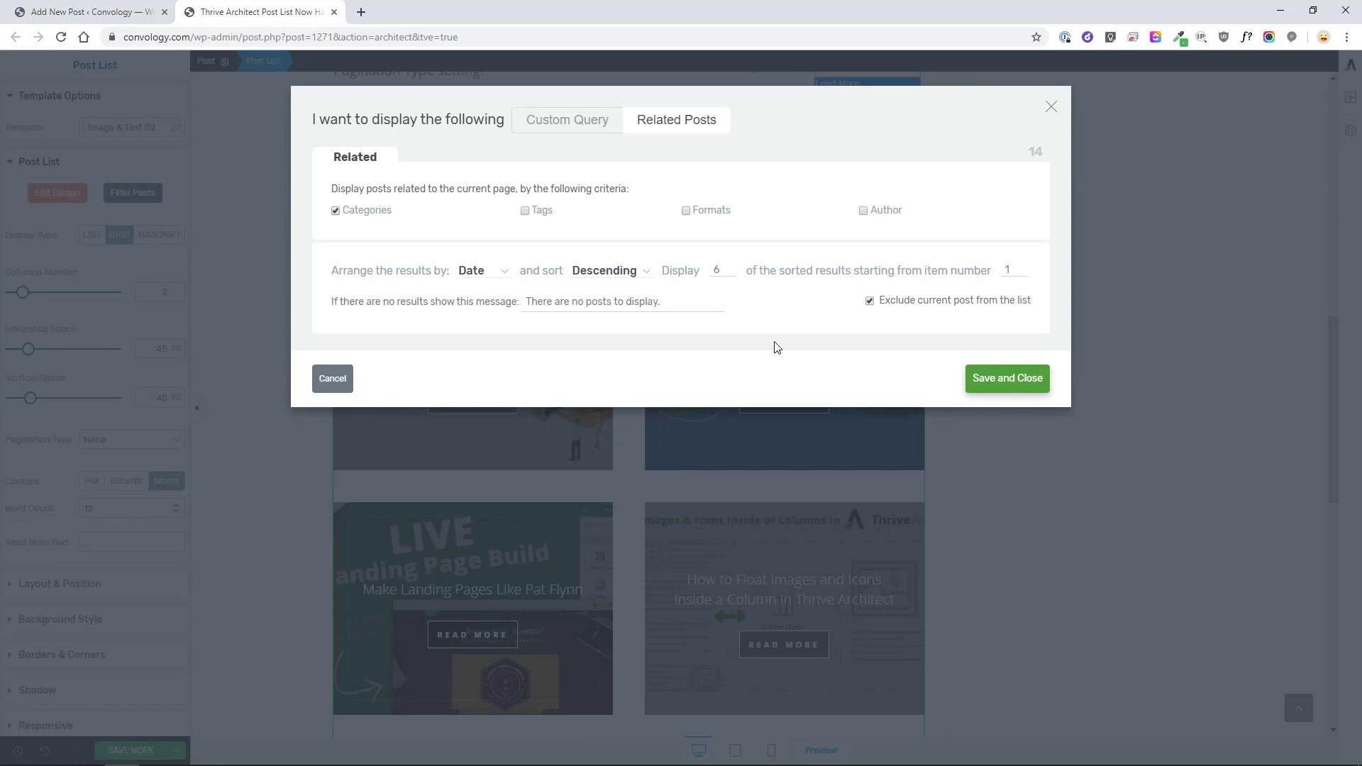
mouse_move(790, 337)
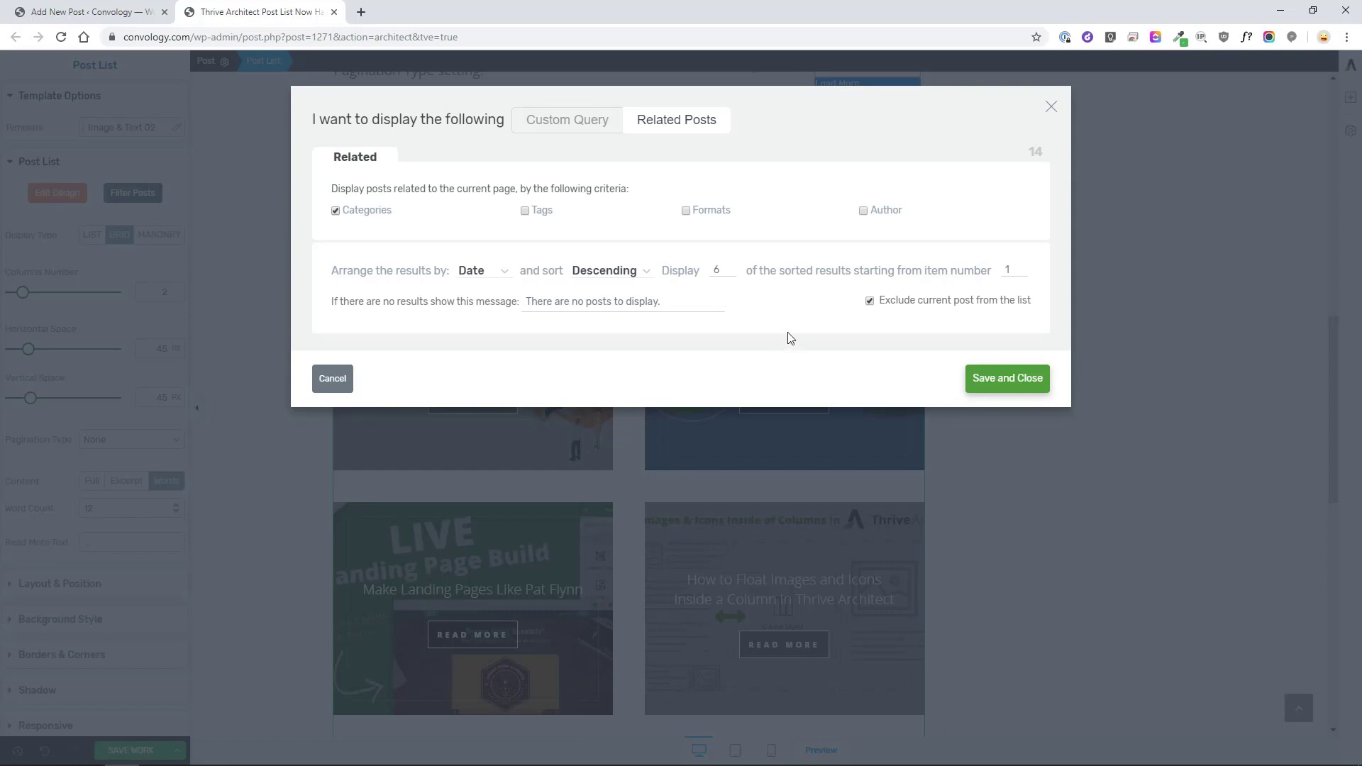
click(1006, 378)
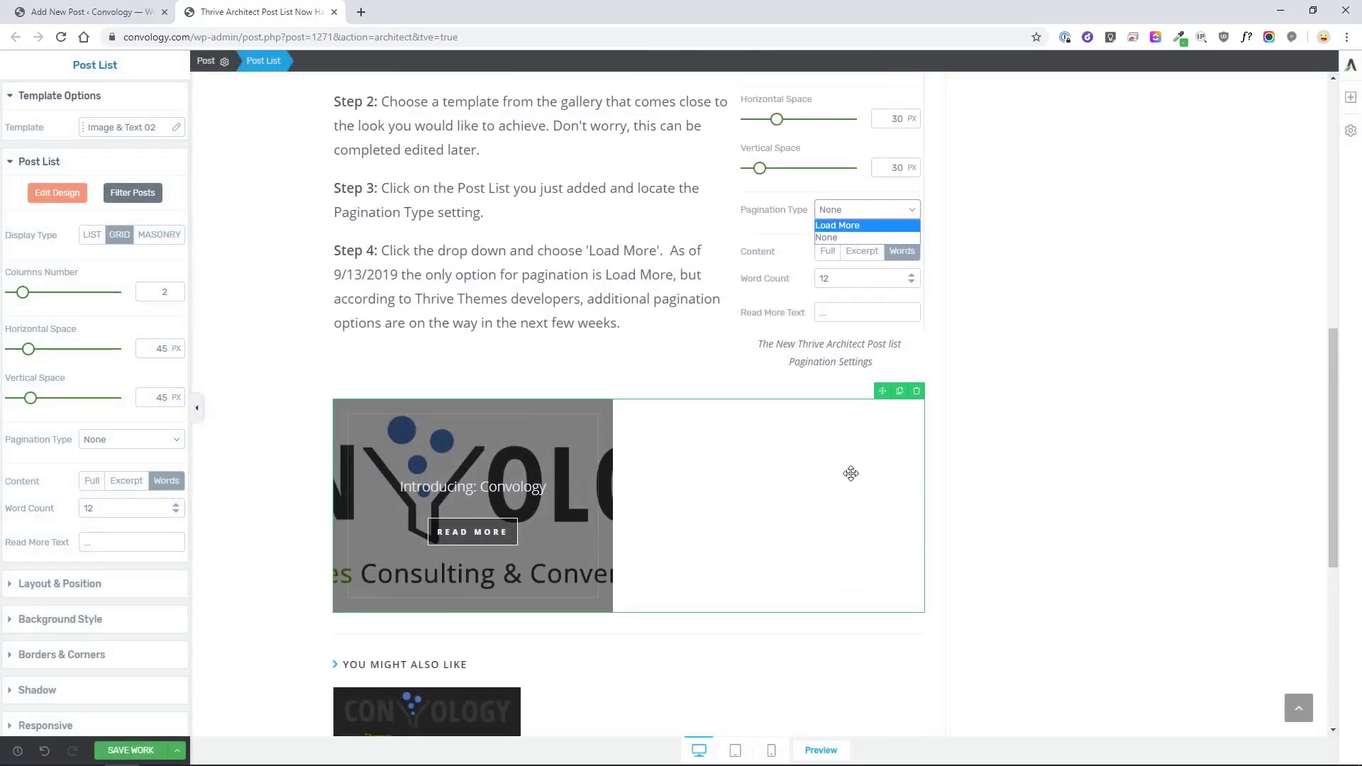
mouse_move(583, 530)
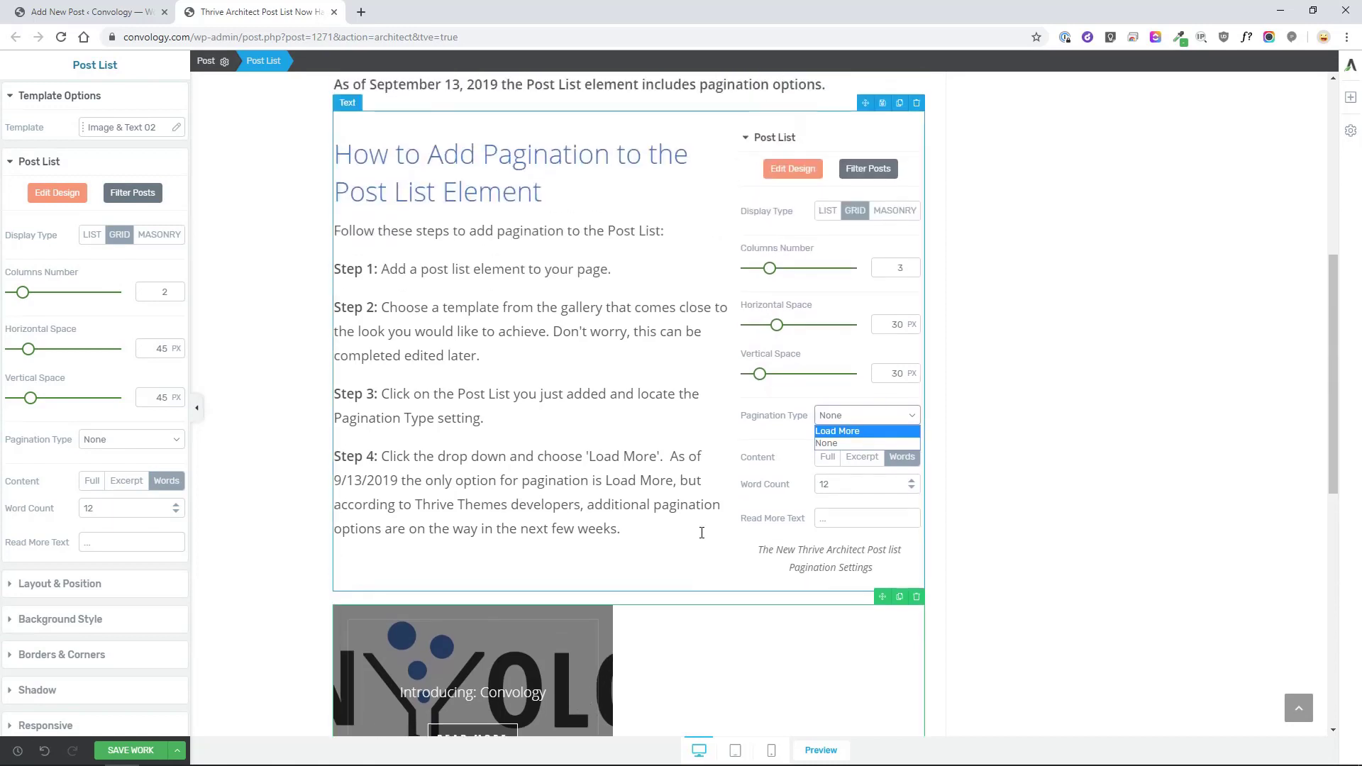
Check the single-card list, then switch the filter back to the Custom Query tab
scroll(down, 3)
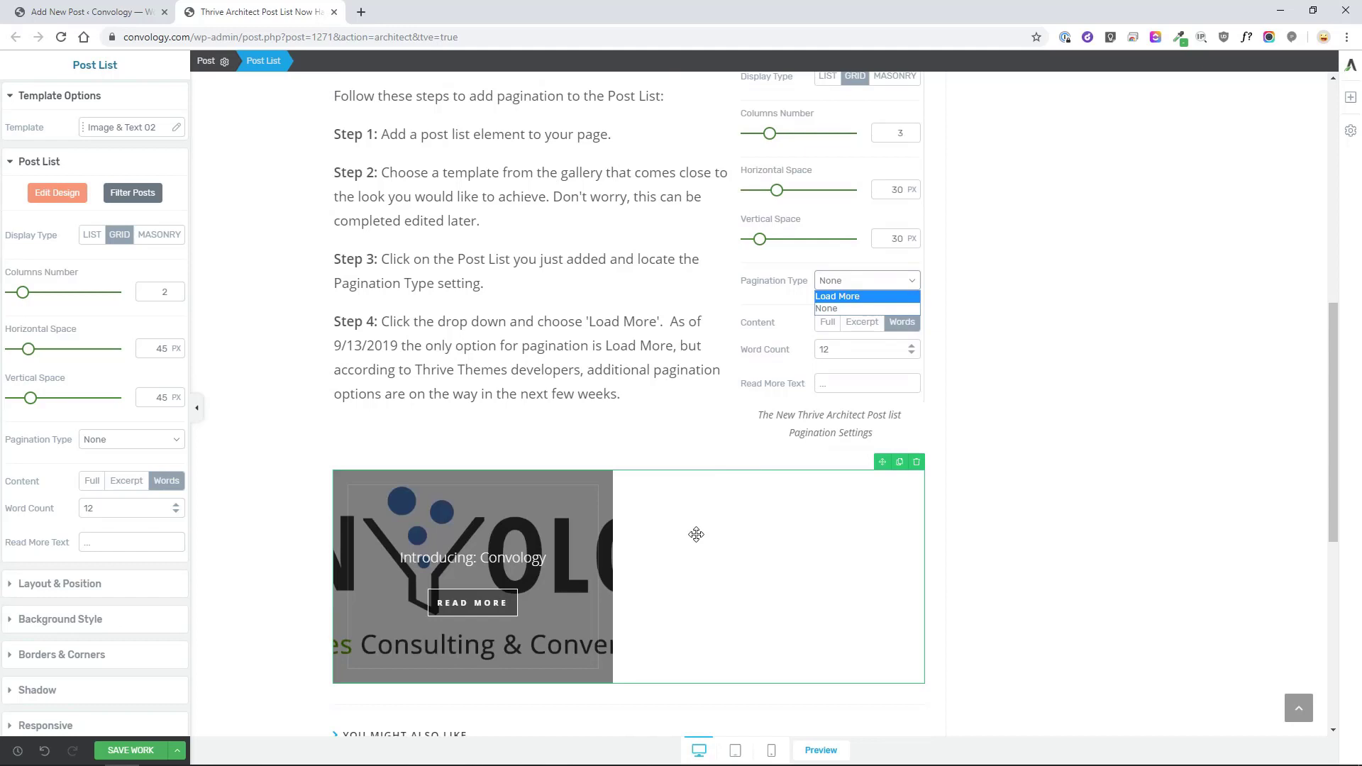
scroll(down, 3)
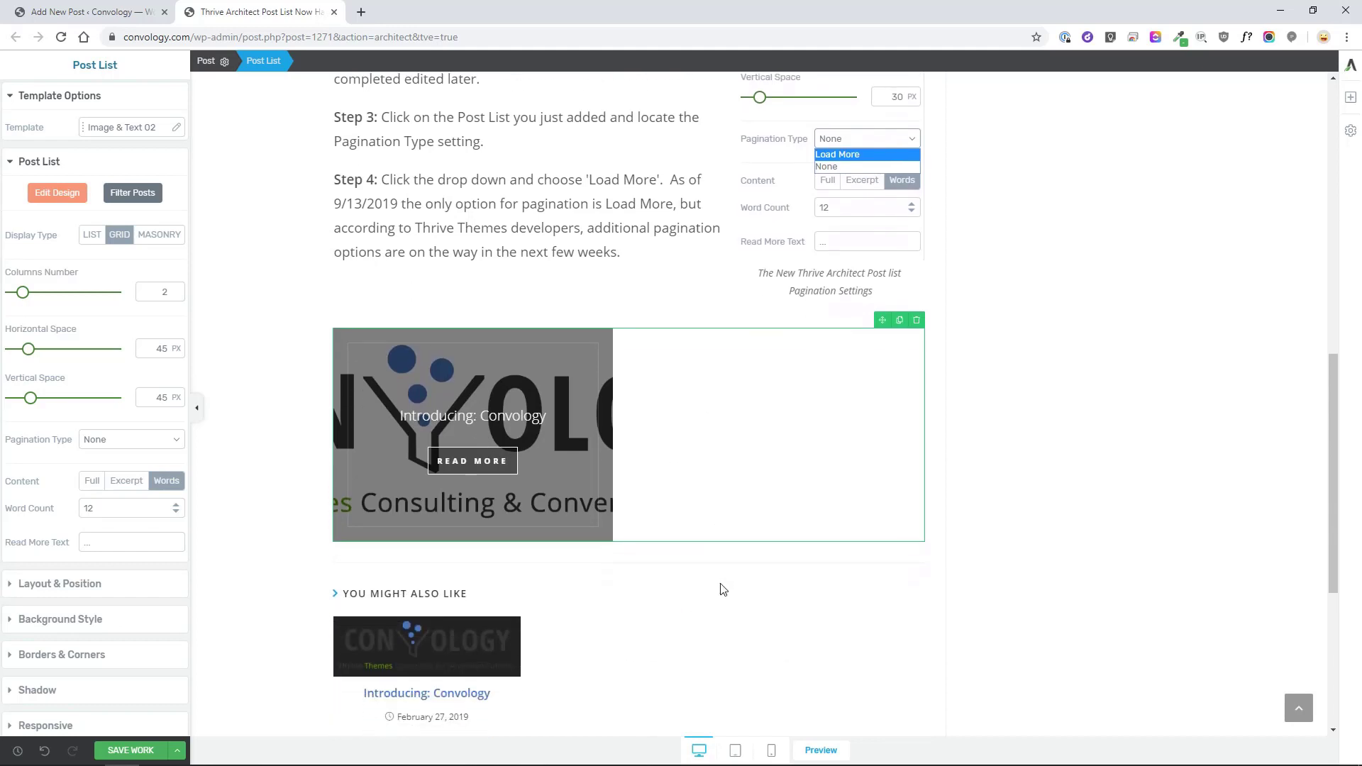
mouse_move(645, 410)
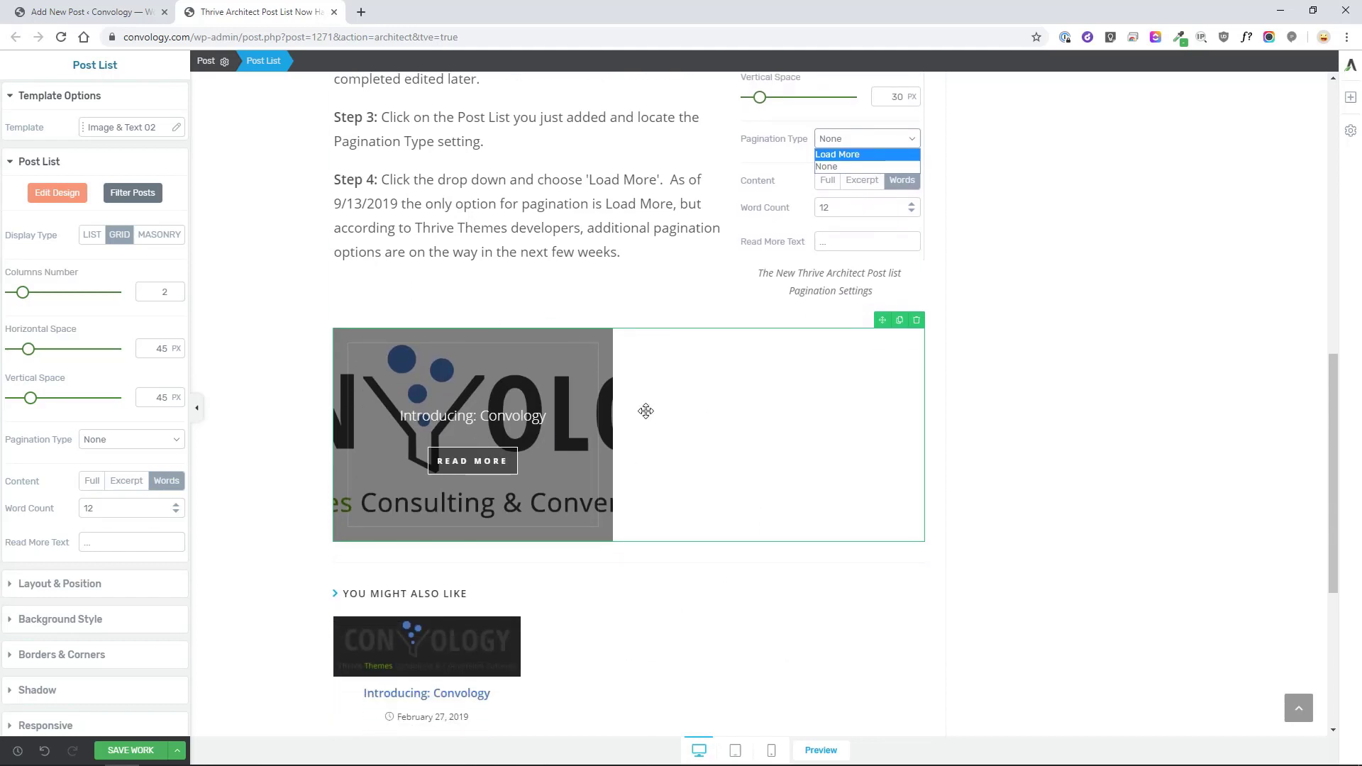
mouse_move(667, 423)
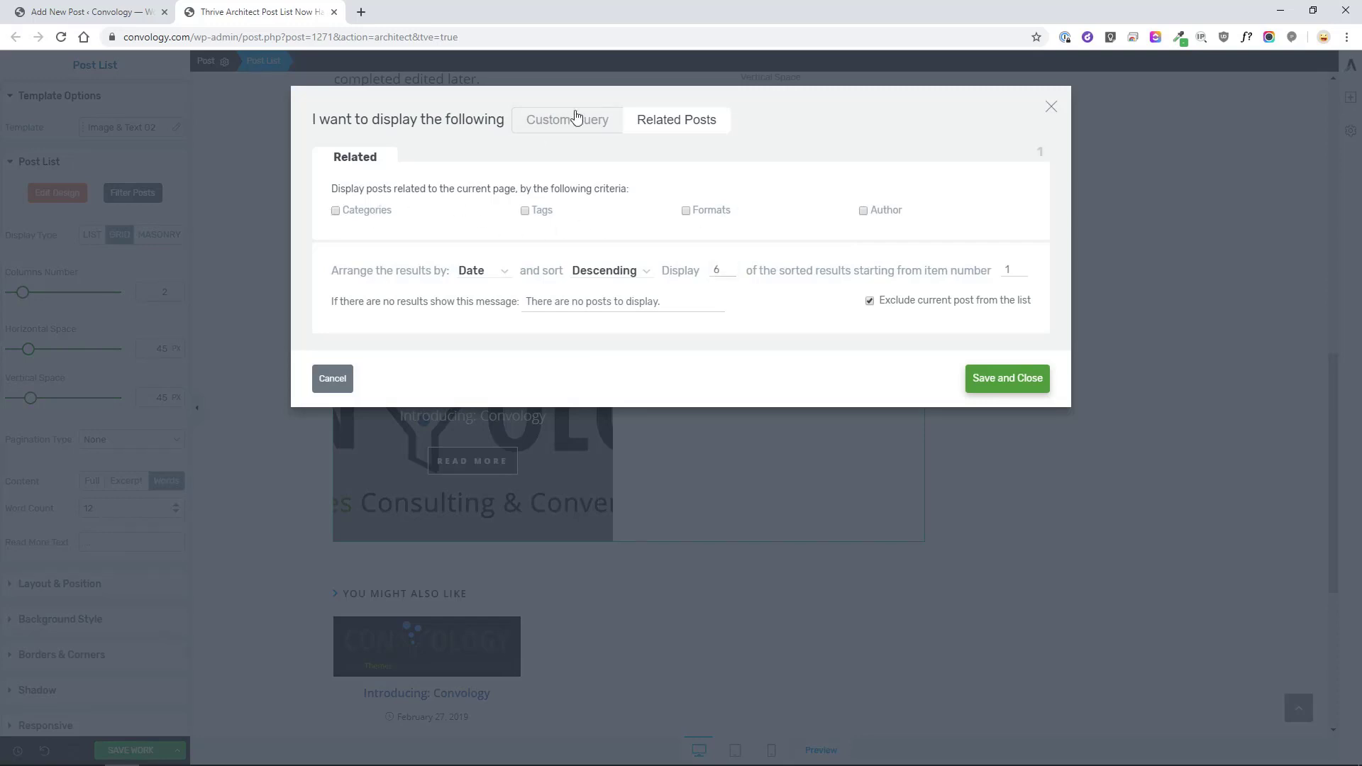
click(566, 119)
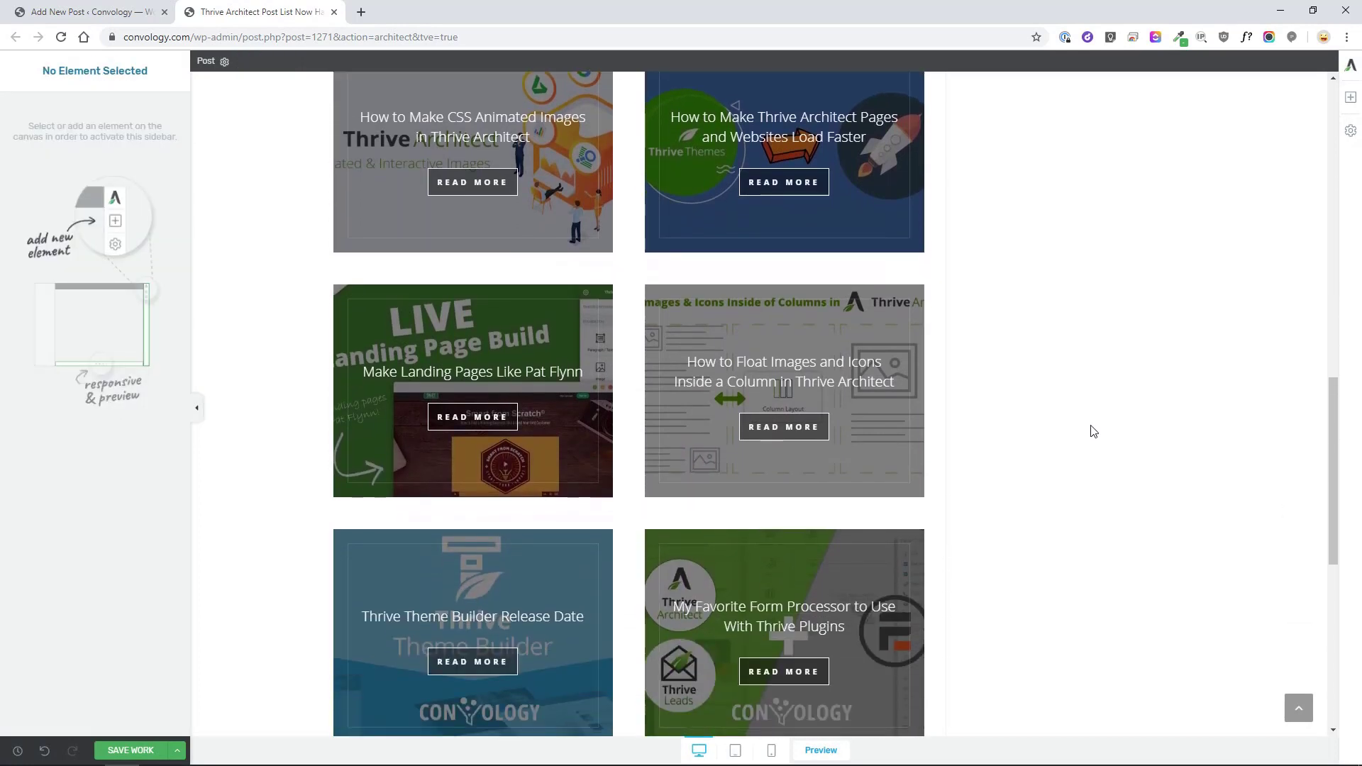
mouse_move(1087, 430)
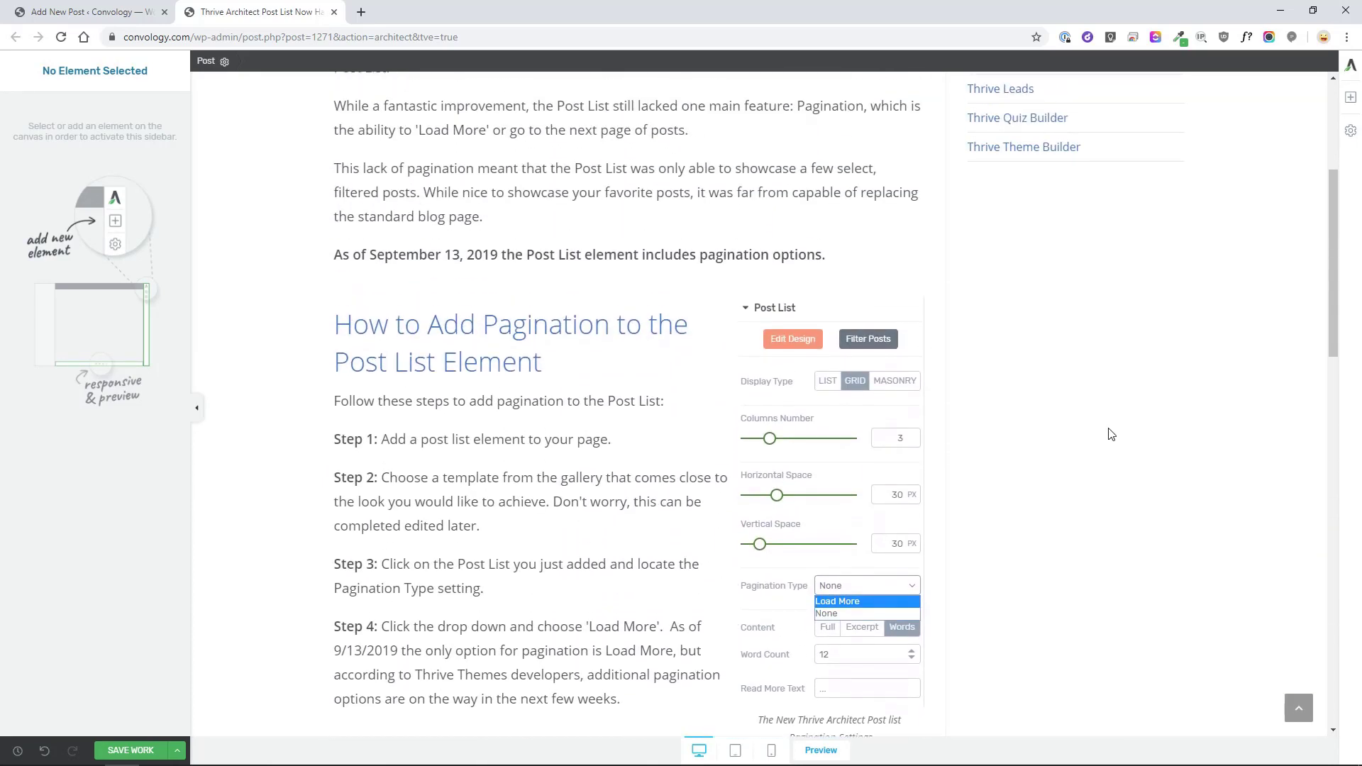
scroll(down, 3)
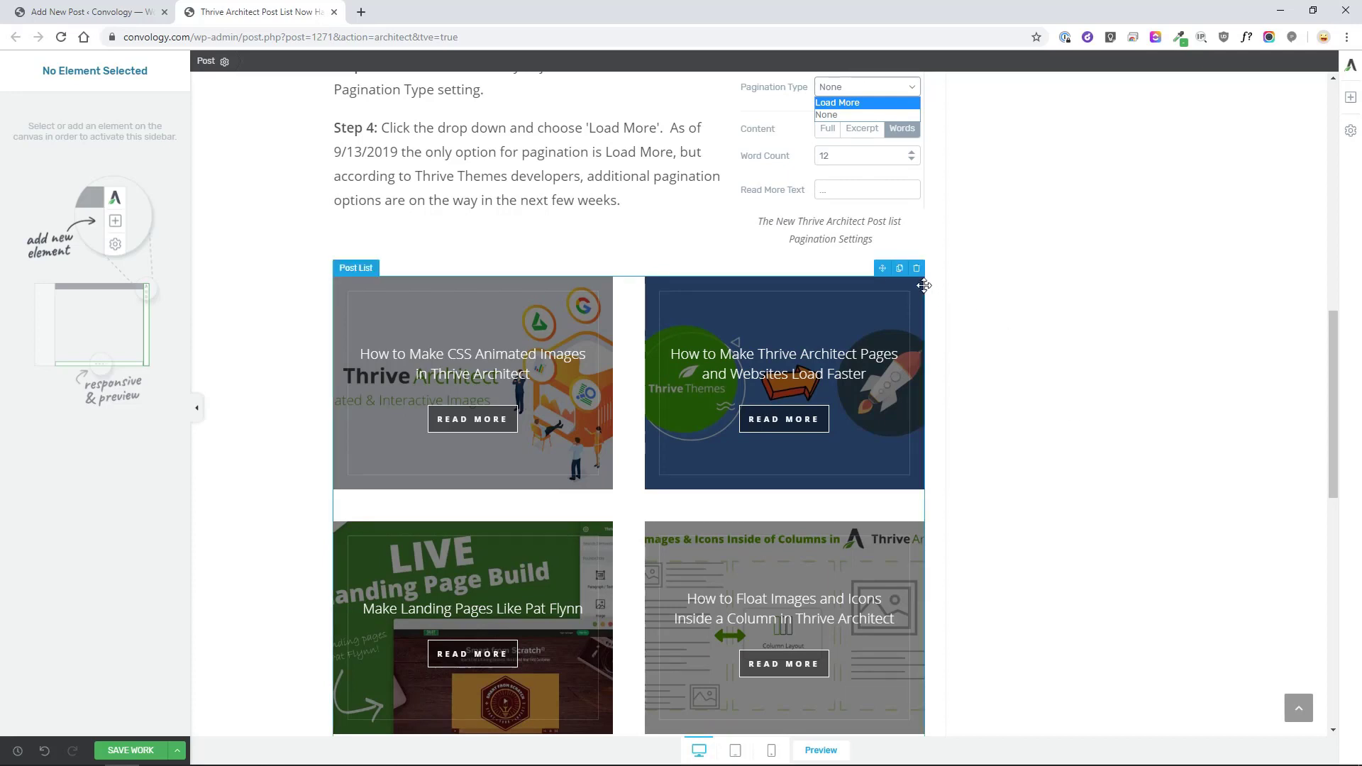
mouse_move(922, 288)
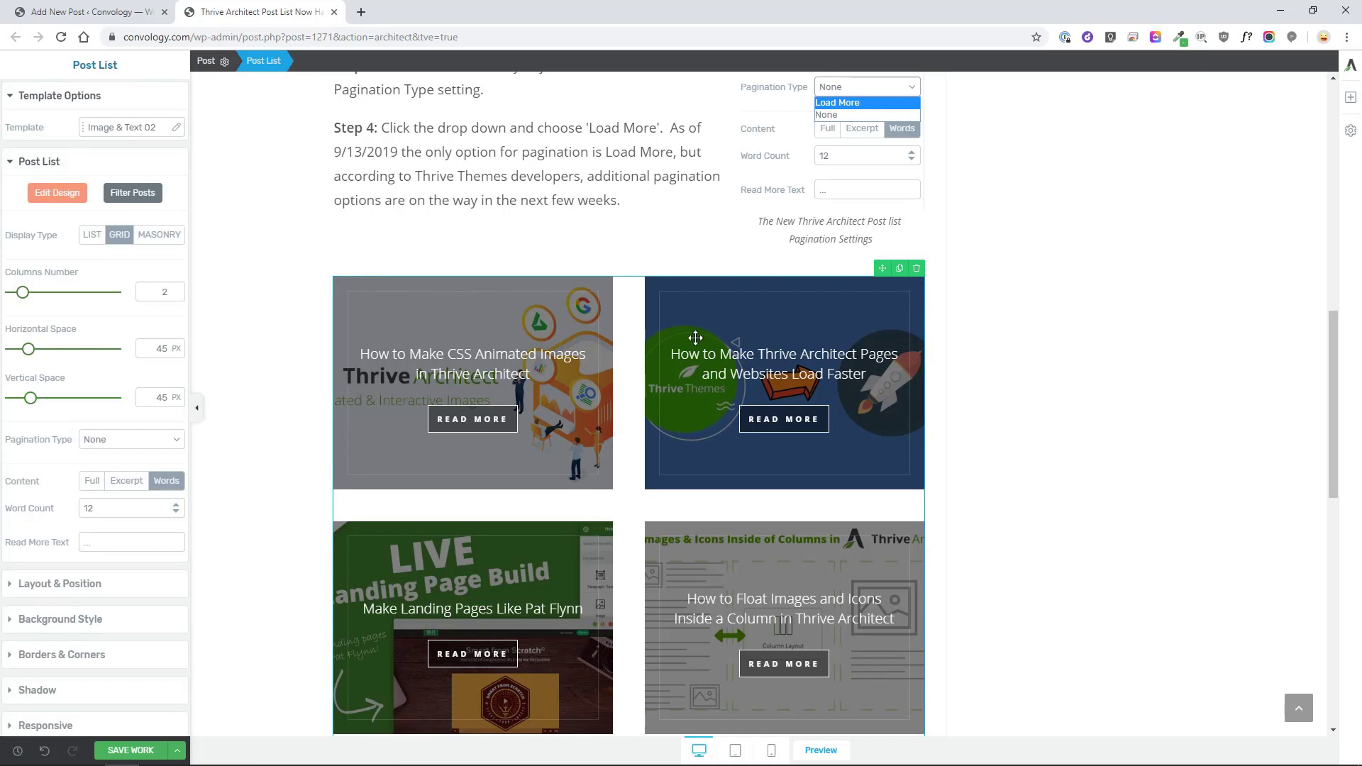
mouse_move(764, 309)
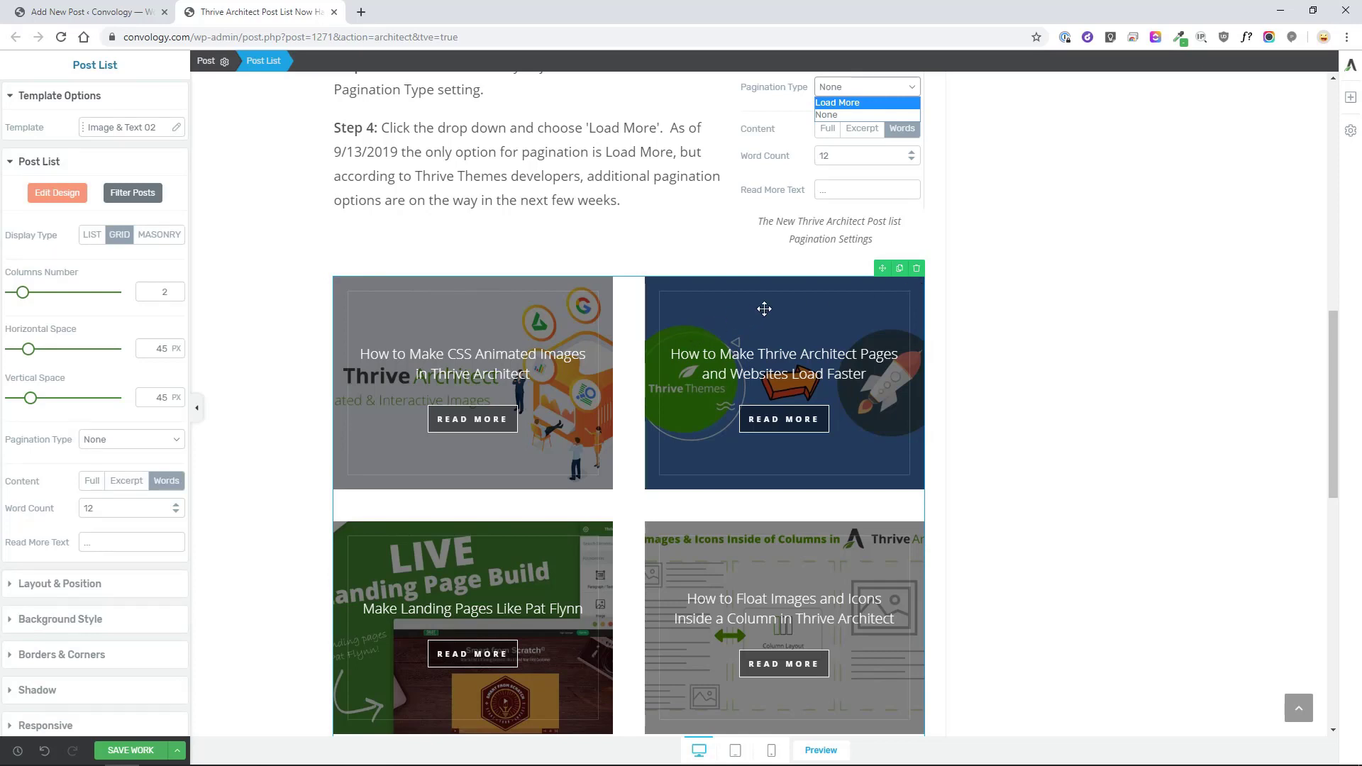